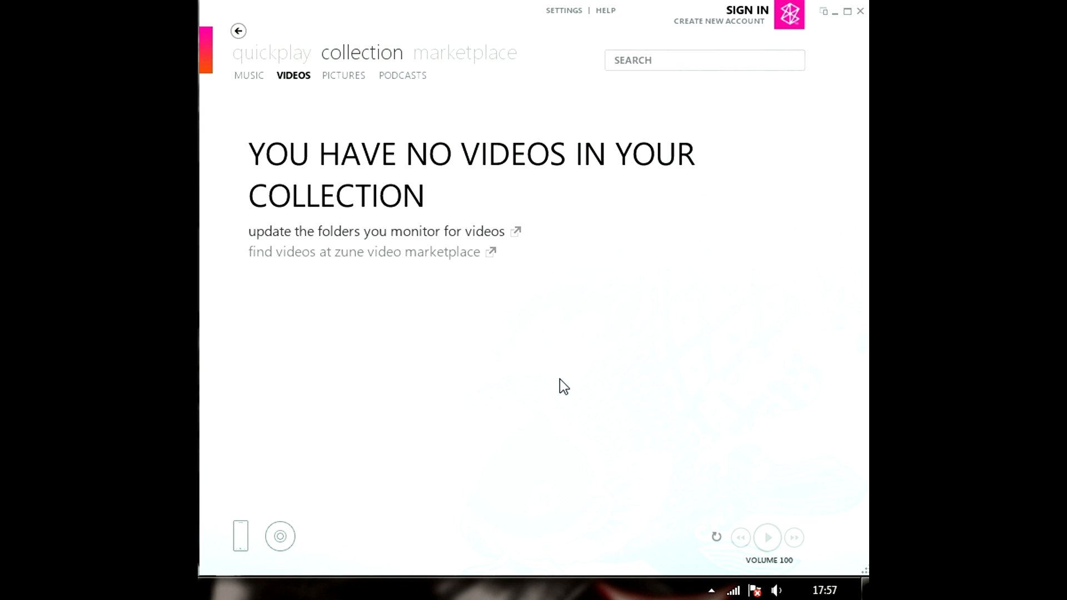
mouse_move(563, 395)
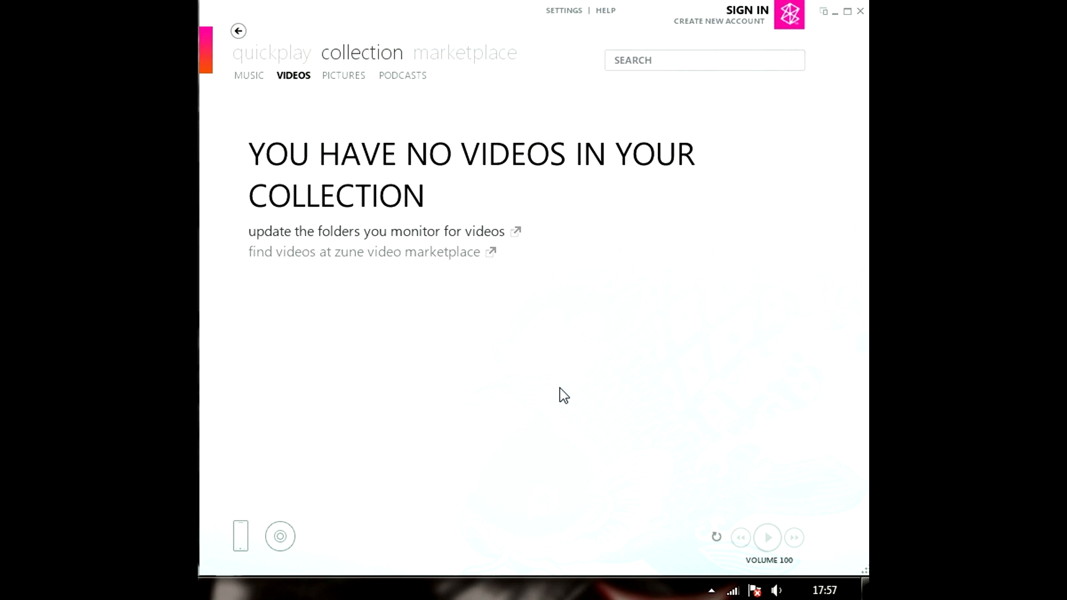
mouse_move(576, 385)
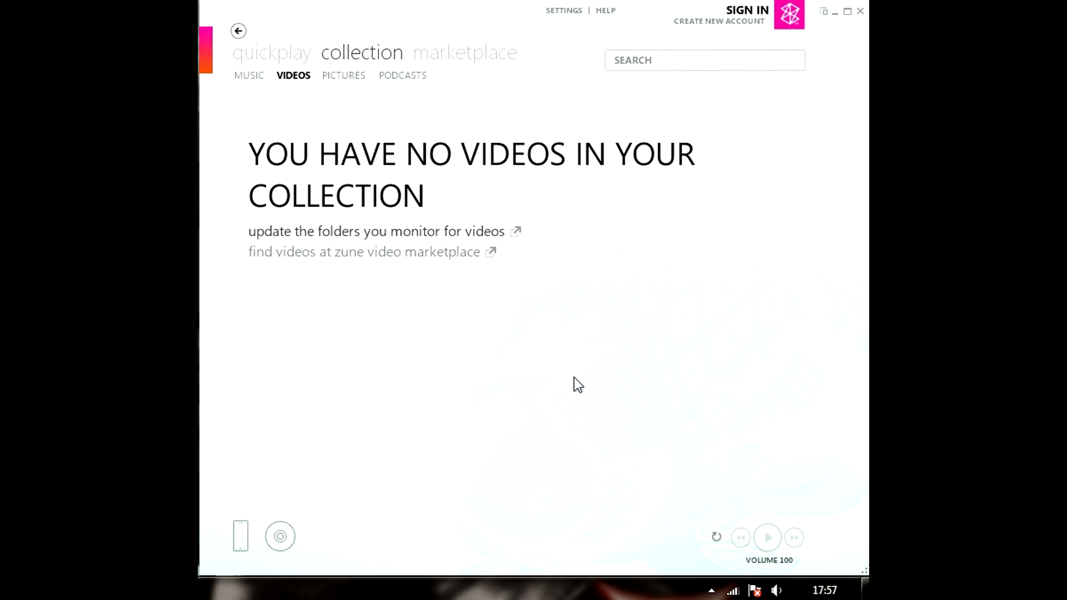
mouse_move(600, 355)
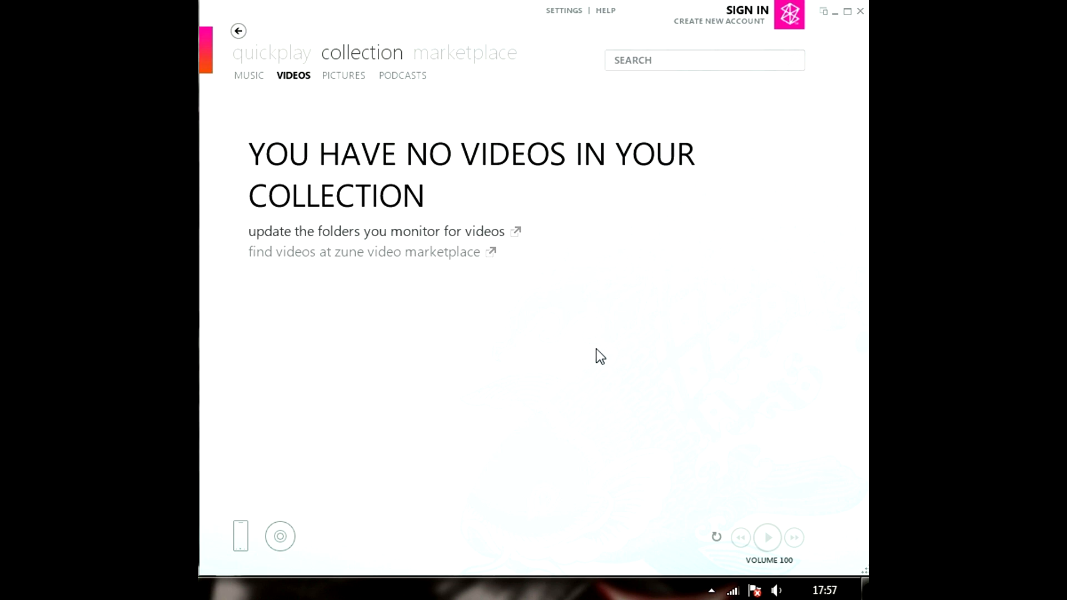
mouse_move(582, 234)
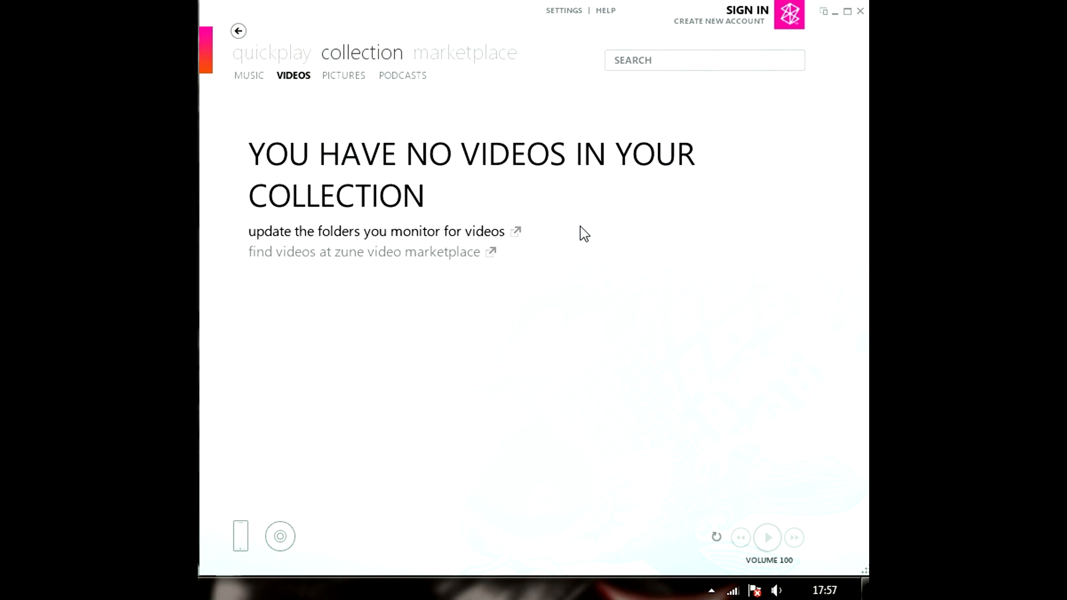
mouse_move(553, 293)
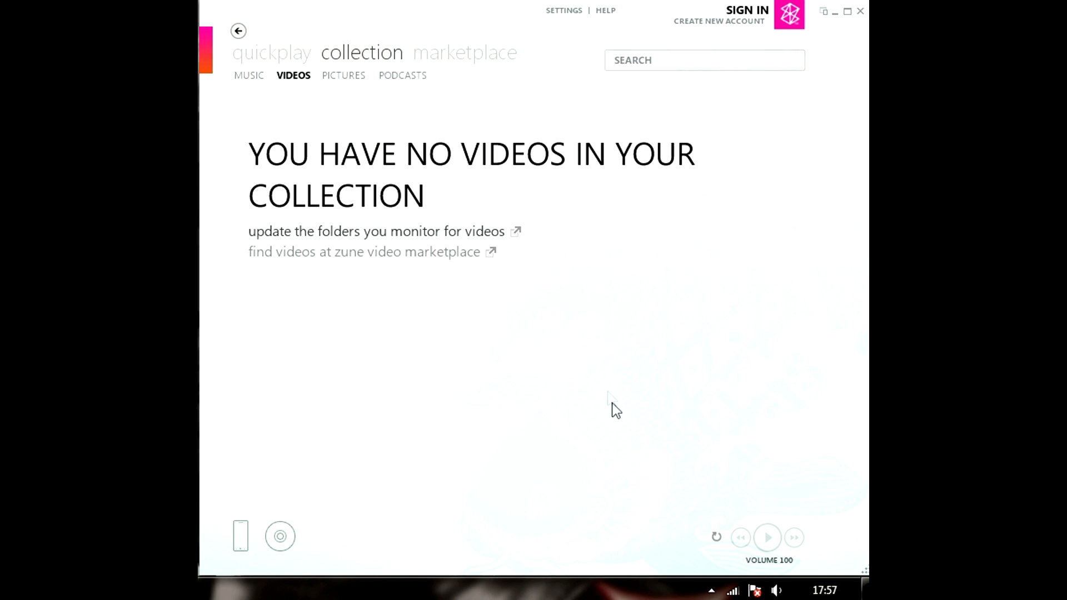
mouse_move(606, 420)
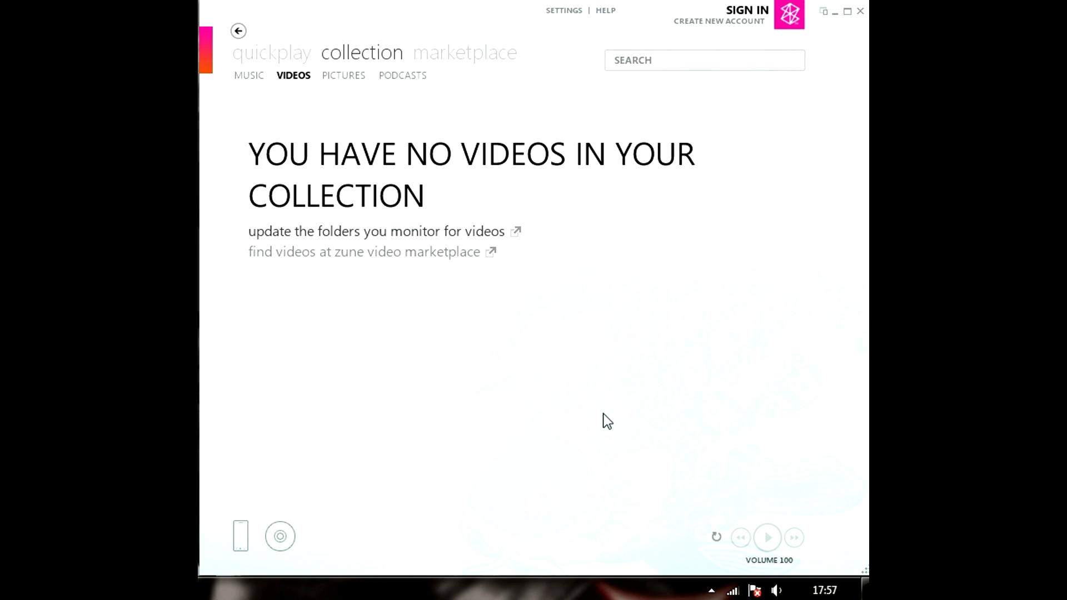
mouse_move(509, 366)
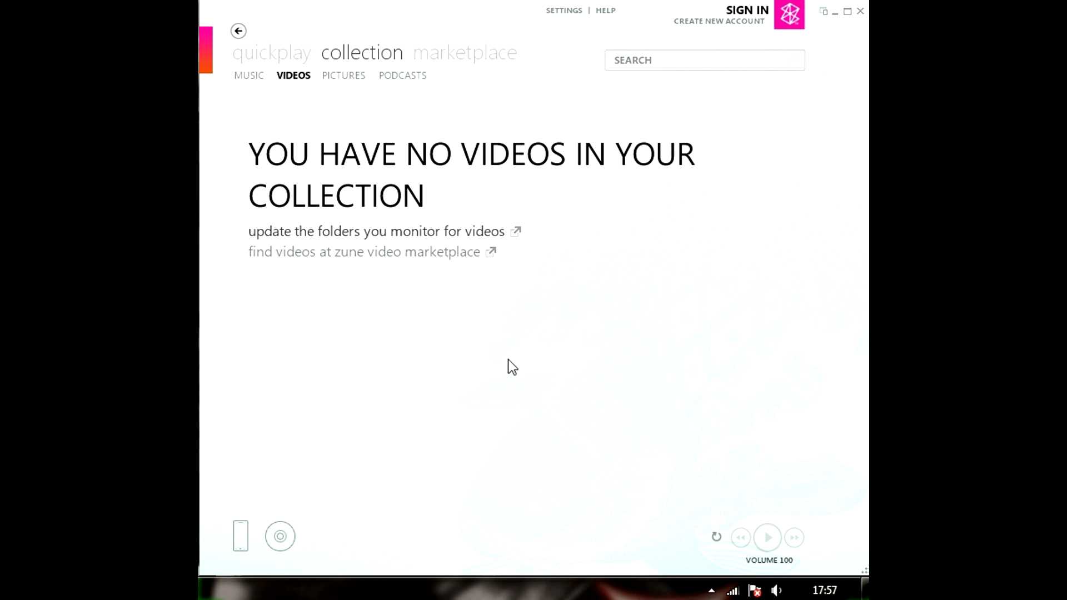
mouse_move(624, 166)
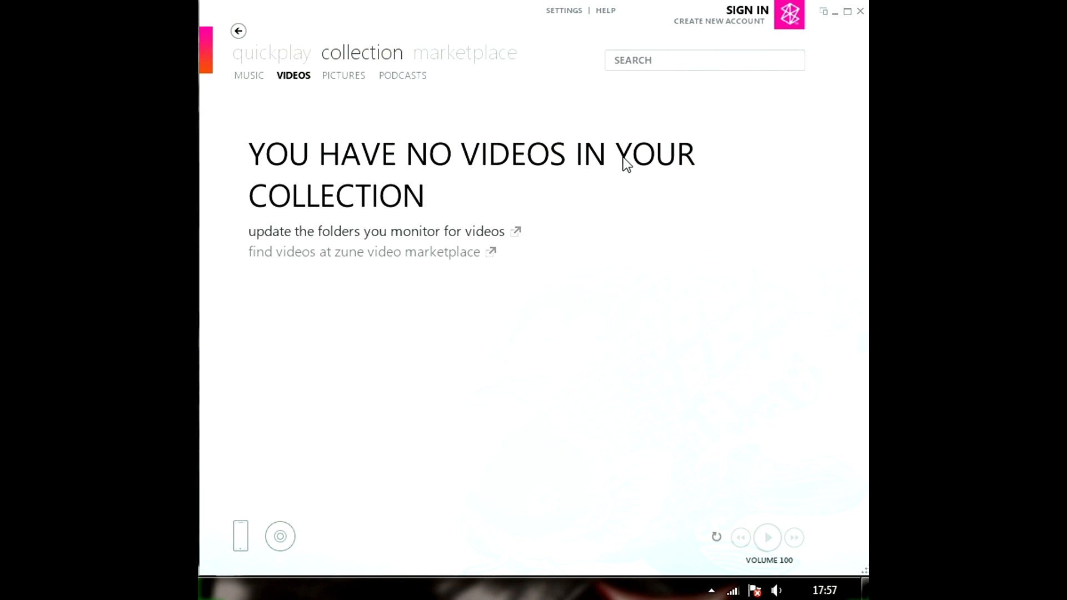
mouse_move(667, 185)
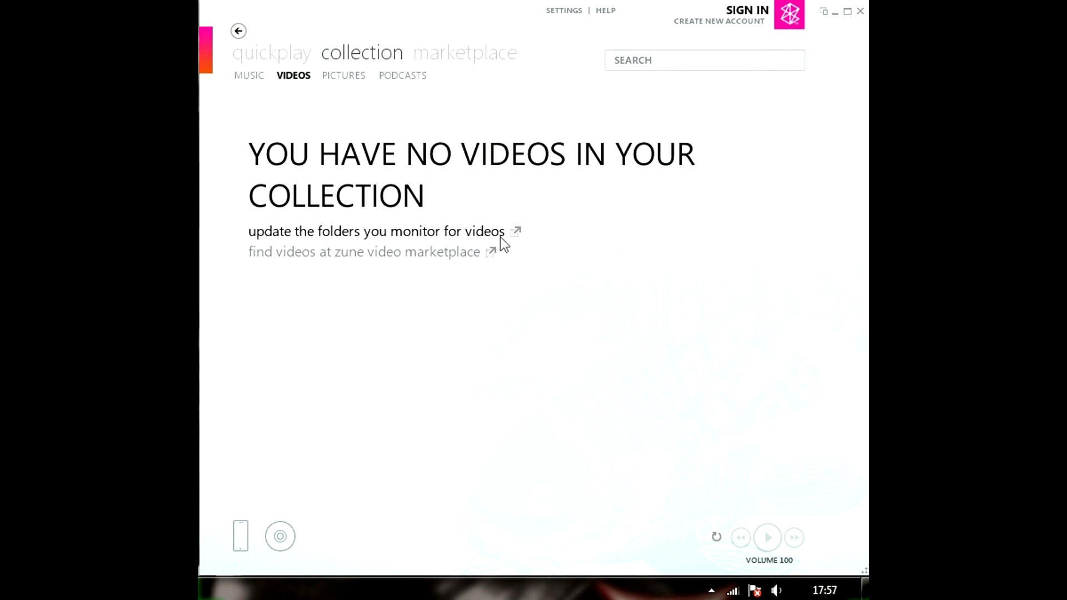
mouse_move(610, 320)
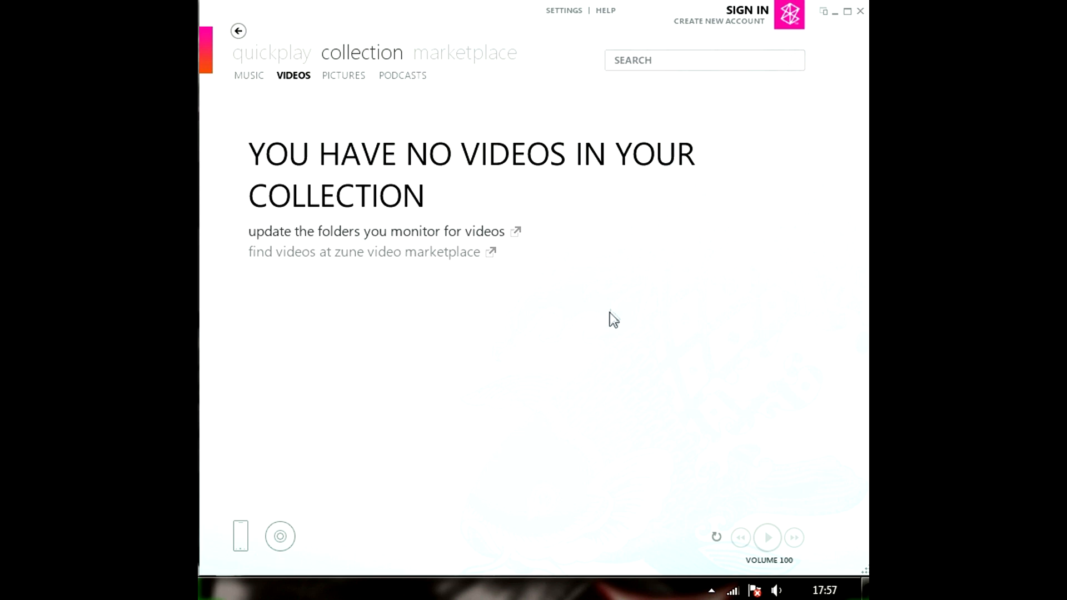
mouse_move(581, 150)
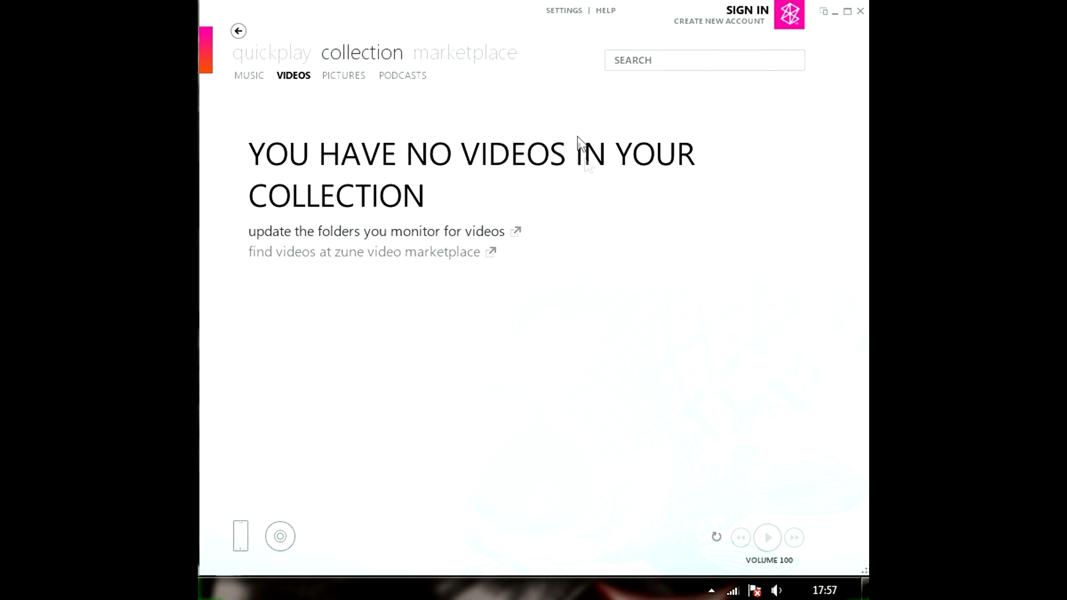
mouse_move(613, 261)
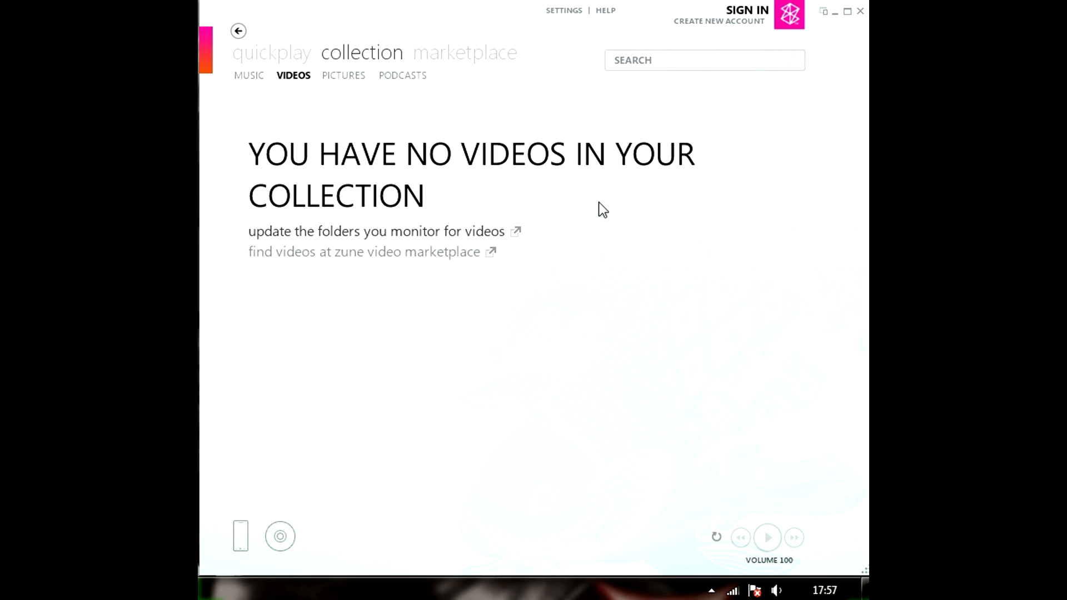
mouse_move(733, 590)
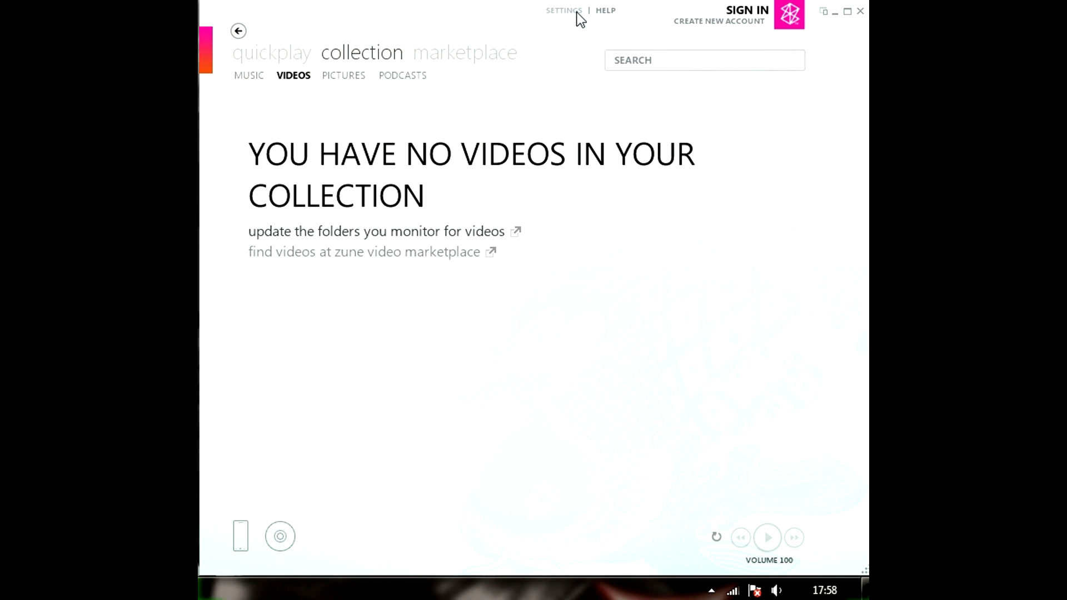
Go to Zune Settings and show the Phone section, landing on its Update page
left_click(564, 10)
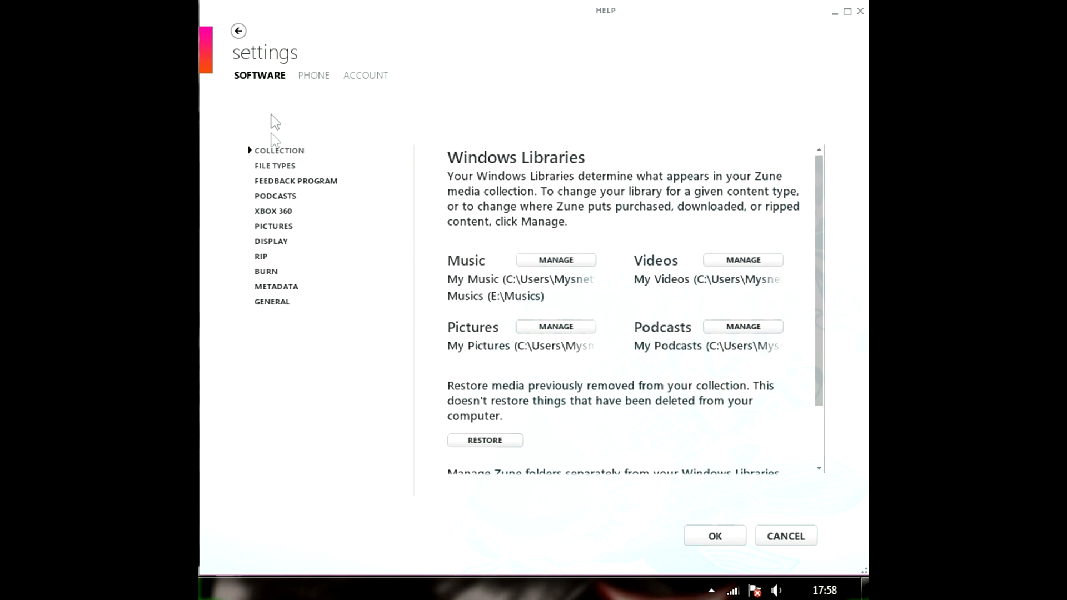
left_click(313, 76)
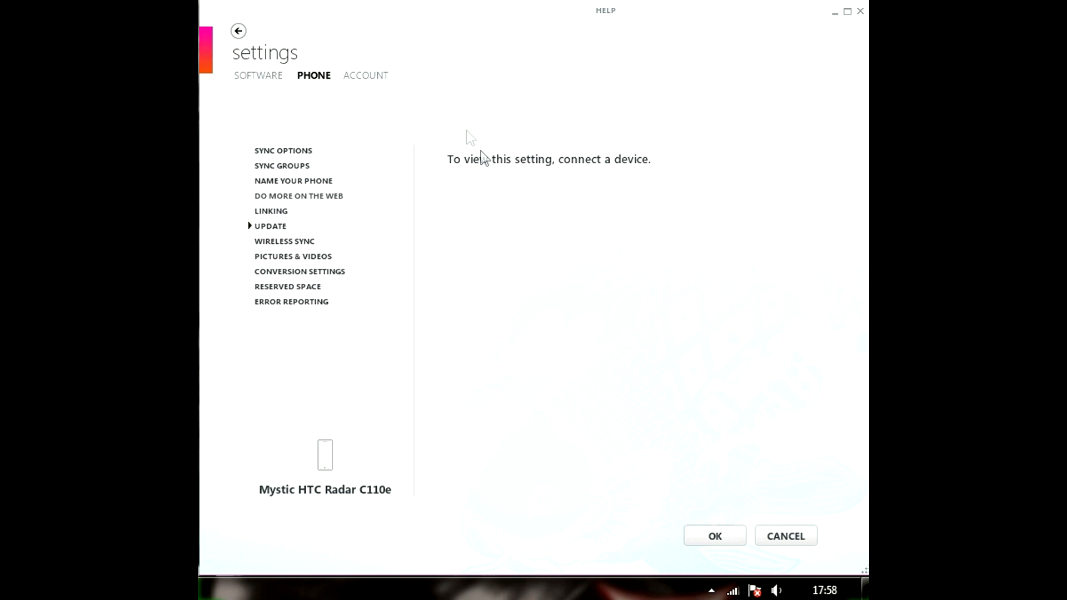
mouse_move(549, 236)
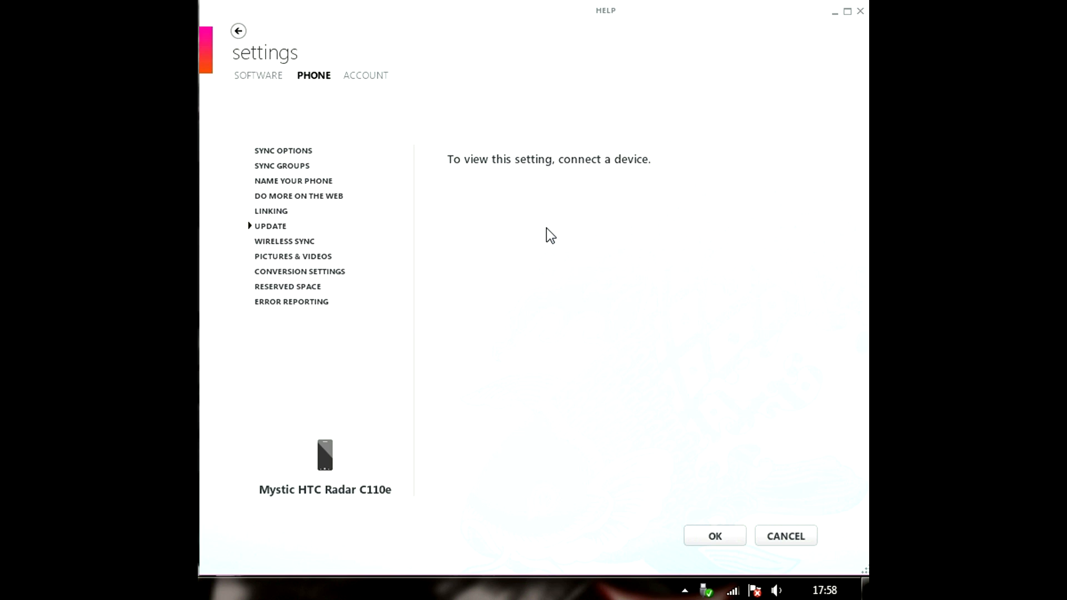
mouse_move(497, 43)
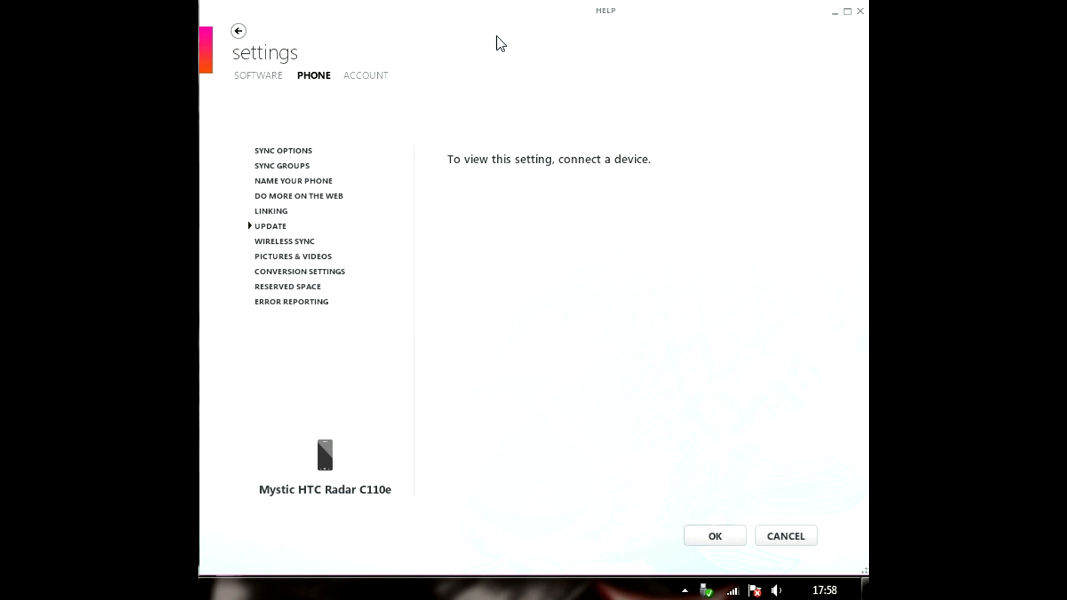
Select Update so Zune checks the connected phone for new software
left_click(270, 226)
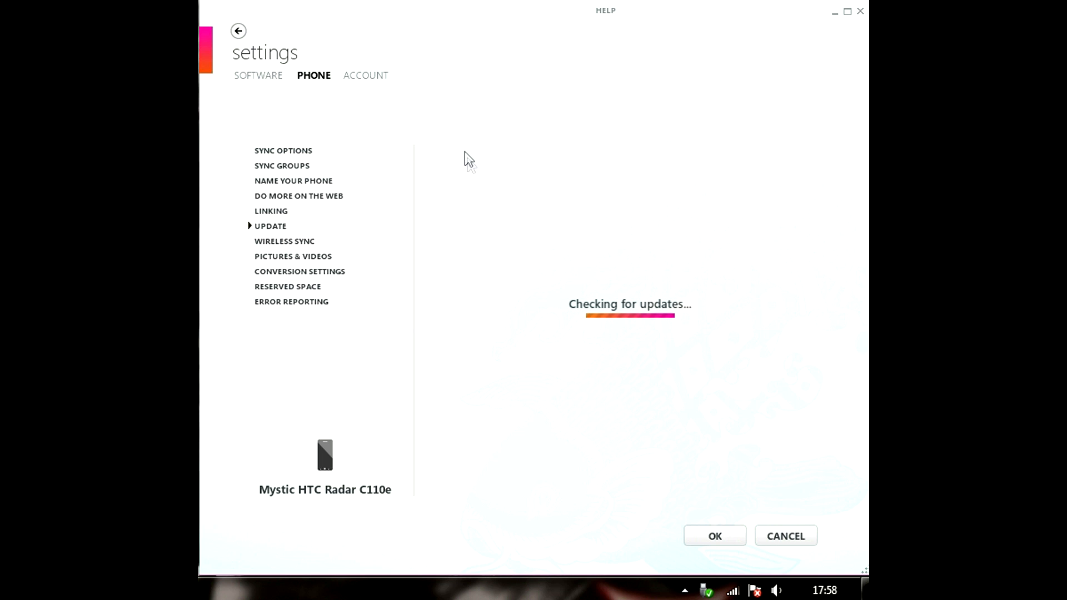
mouse_move(711, 529)
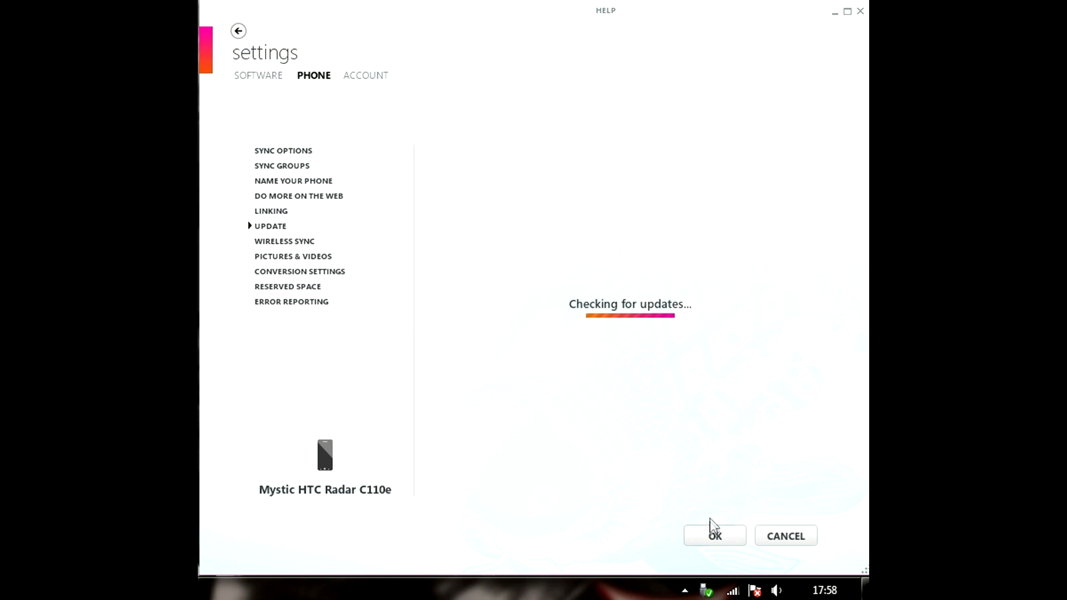
mouse_move(476, 201)
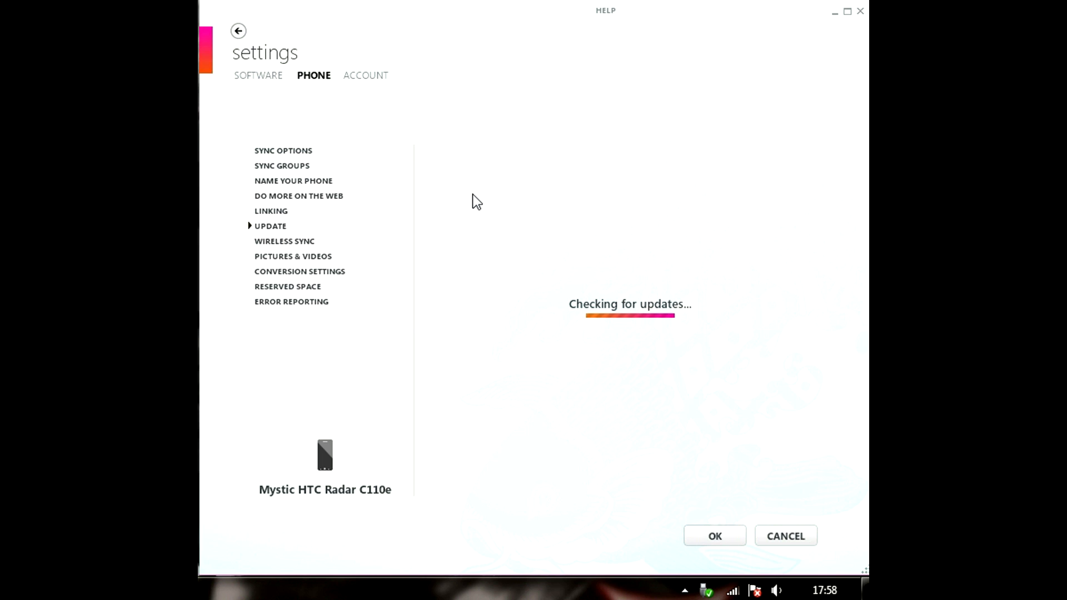
mouse_move(491, 283)
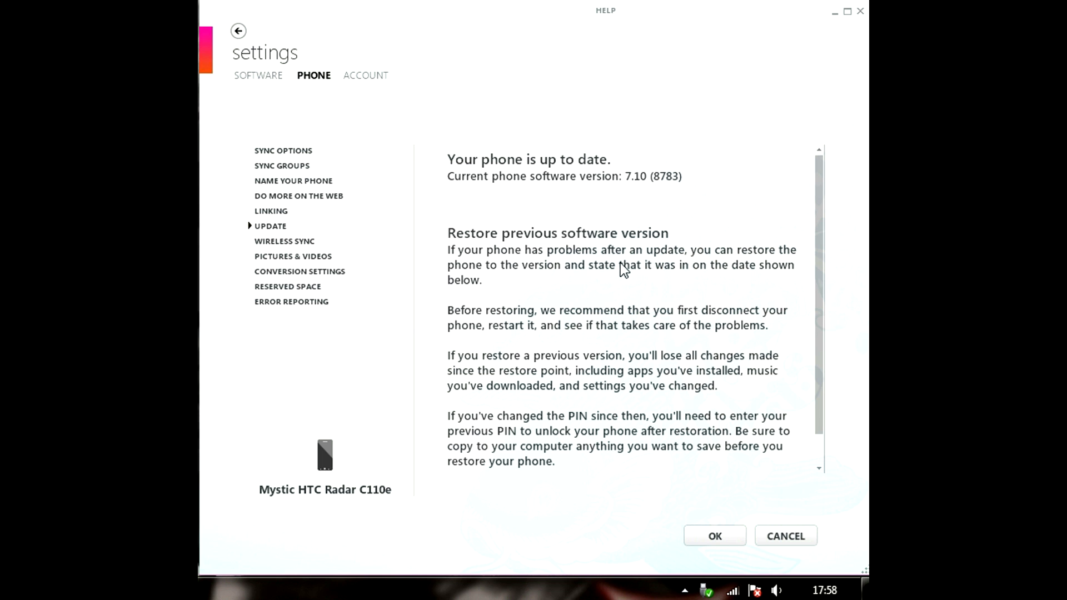
mouse_move(617, 180)
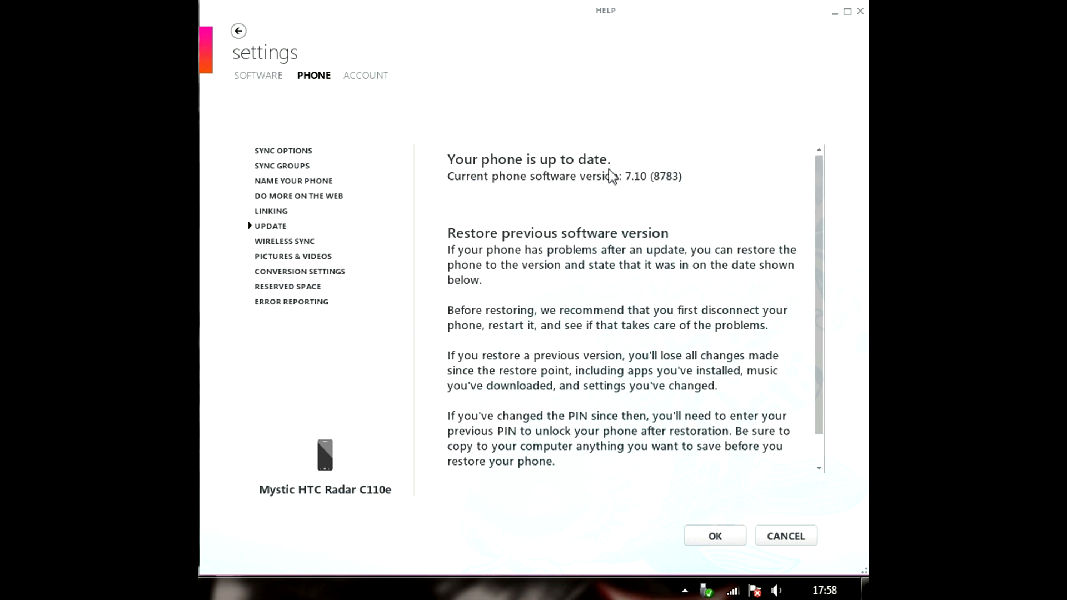
mouse_move(741, 153)
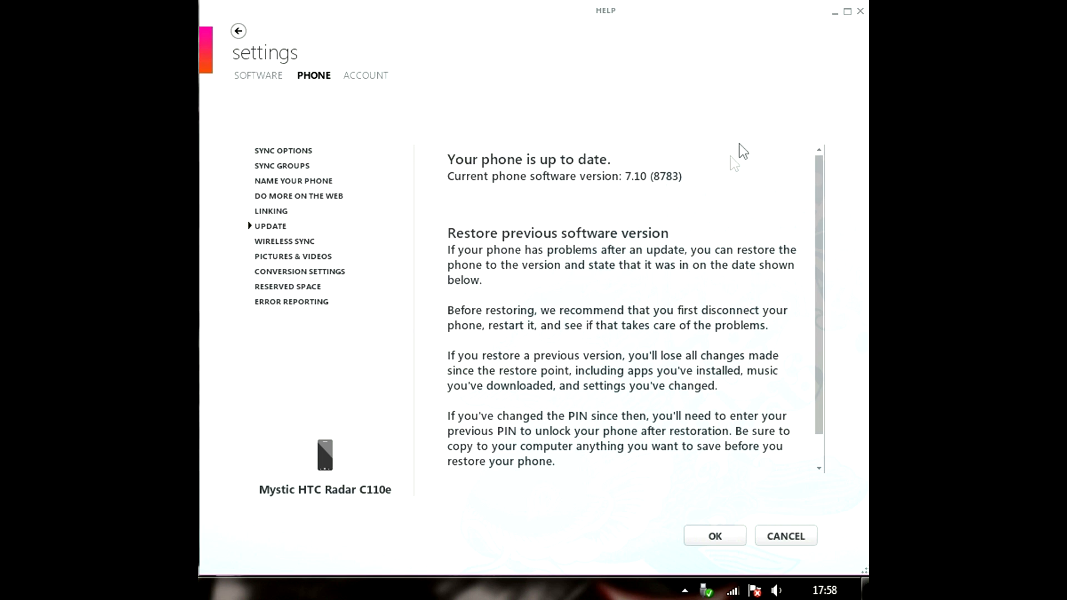
mouse_move(715, 431)
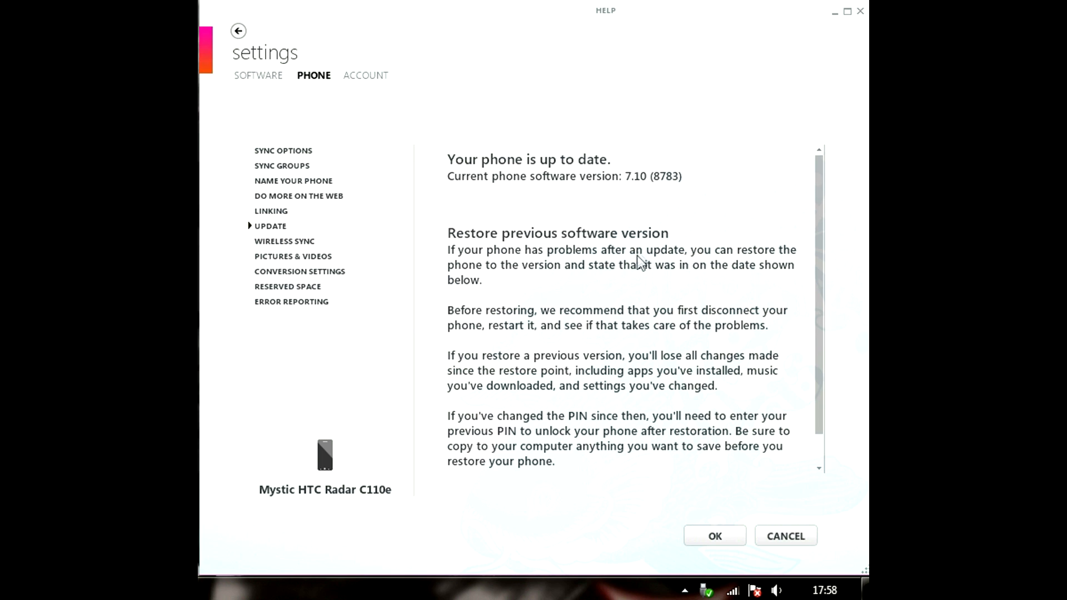
mouse_move(649, 191)
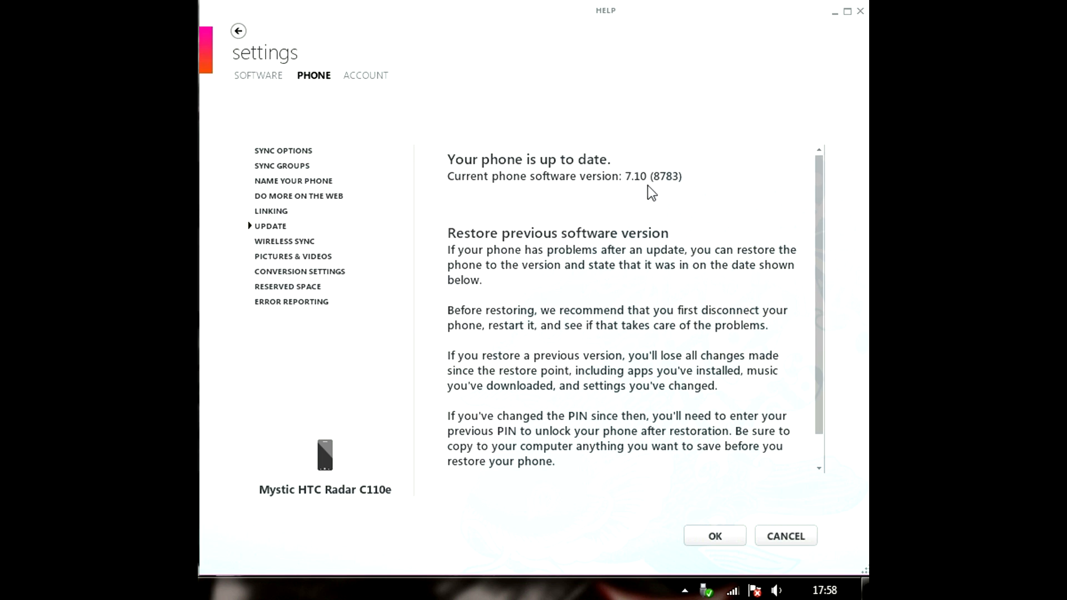
mouse_move(695, 202)
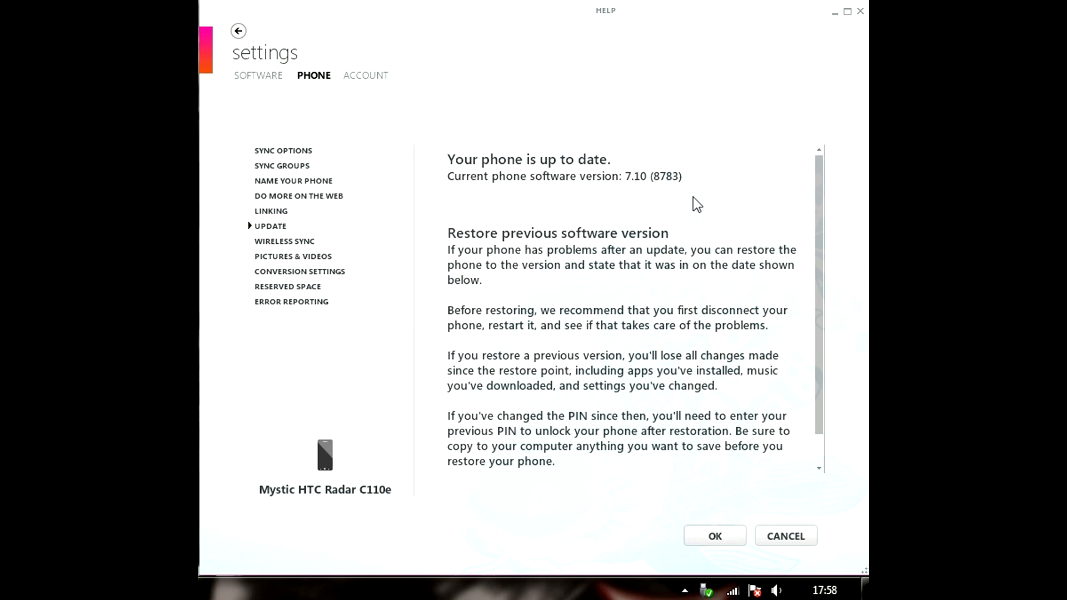
mouse_move(522, 225)
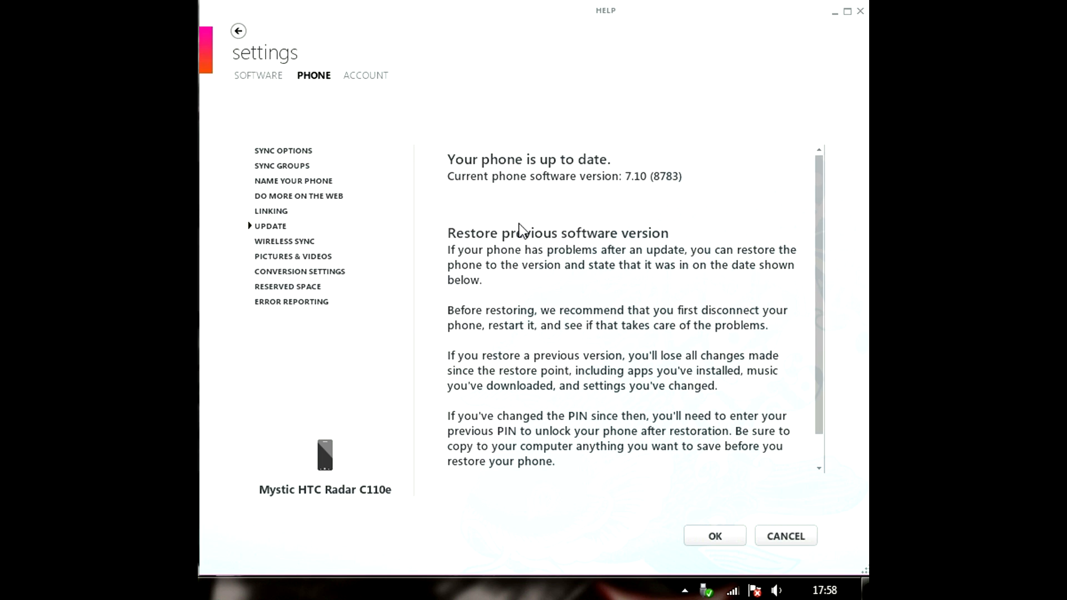
mouse_move(708, 222)
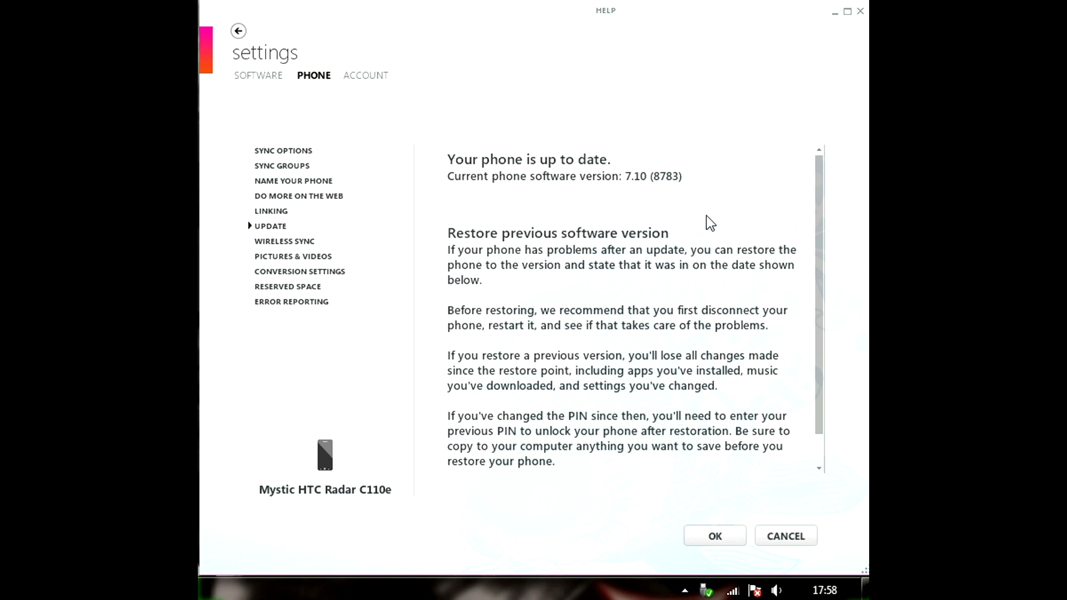
mouse_move(626, 205)
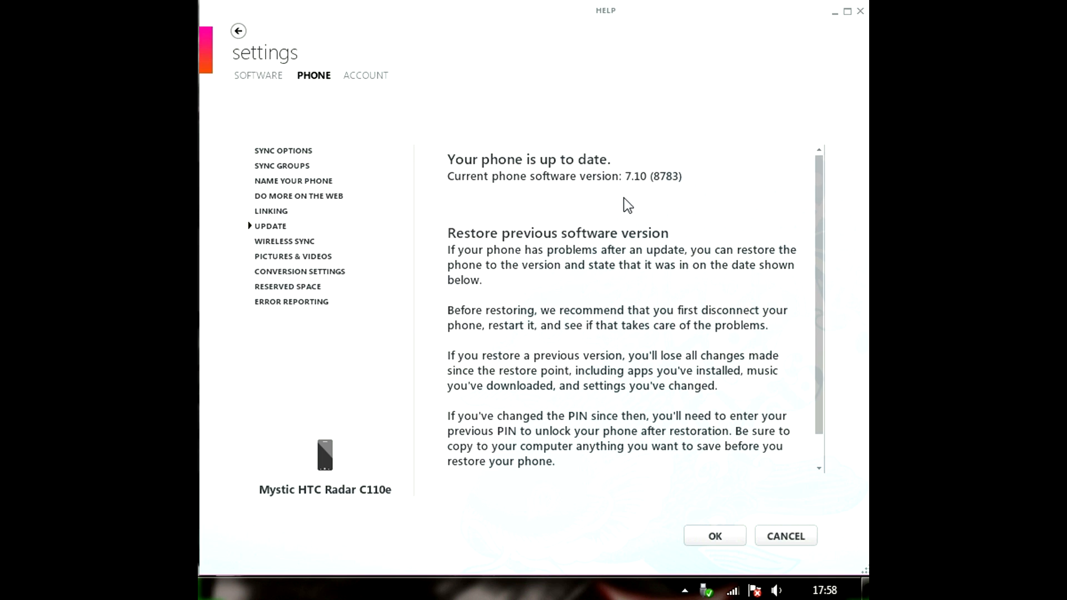
mouse_move(531, 254)
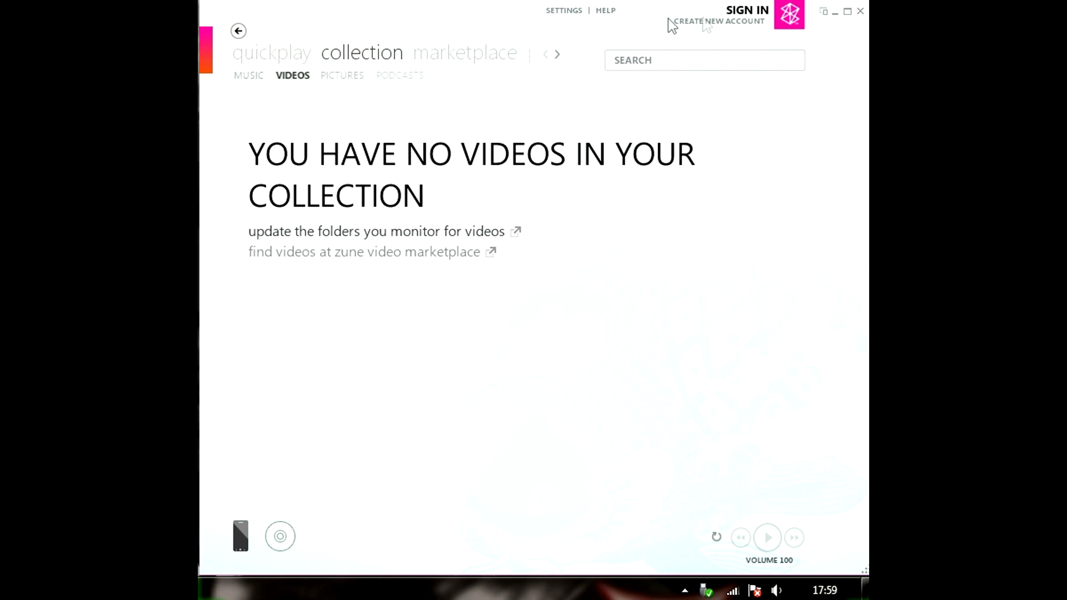
Return to Settings > Phone > Update to re-check for updates and glance at the taskbar network icon
left_click(567, 10)
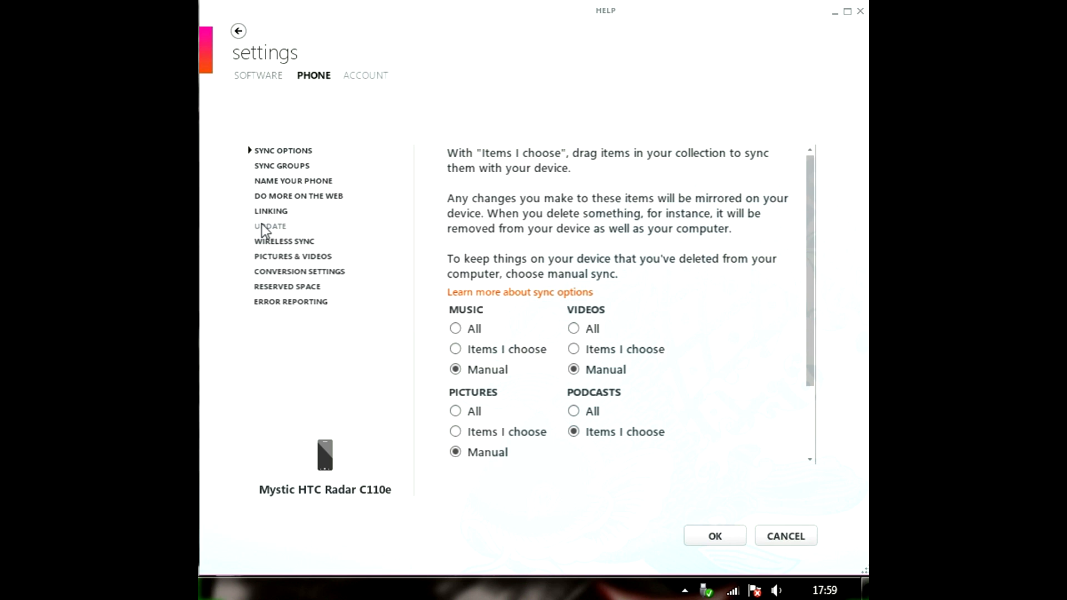
left_click(270, 226)
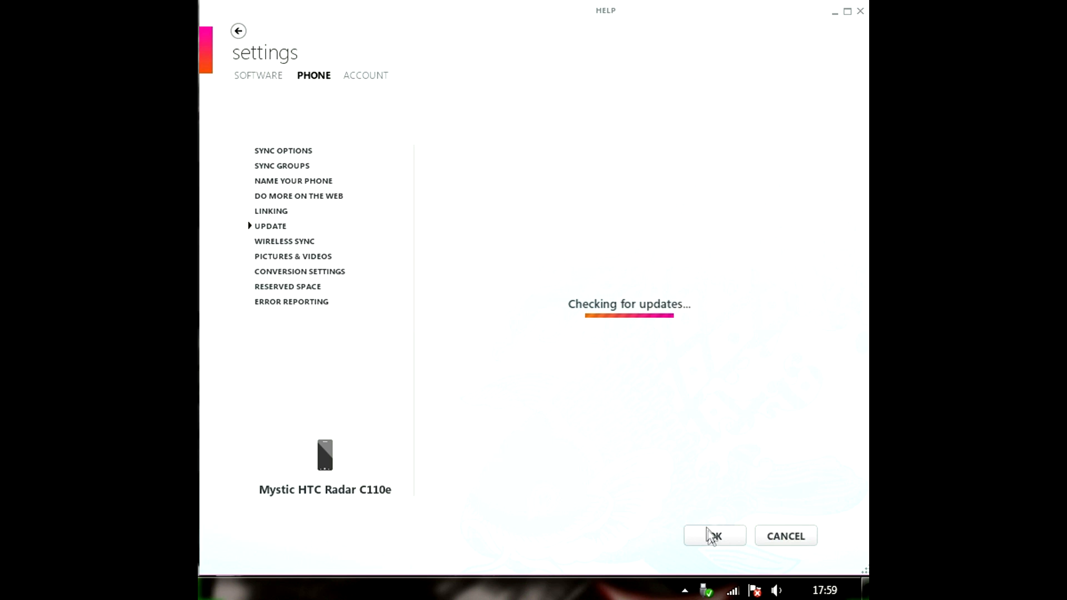
left_click(736, 589)
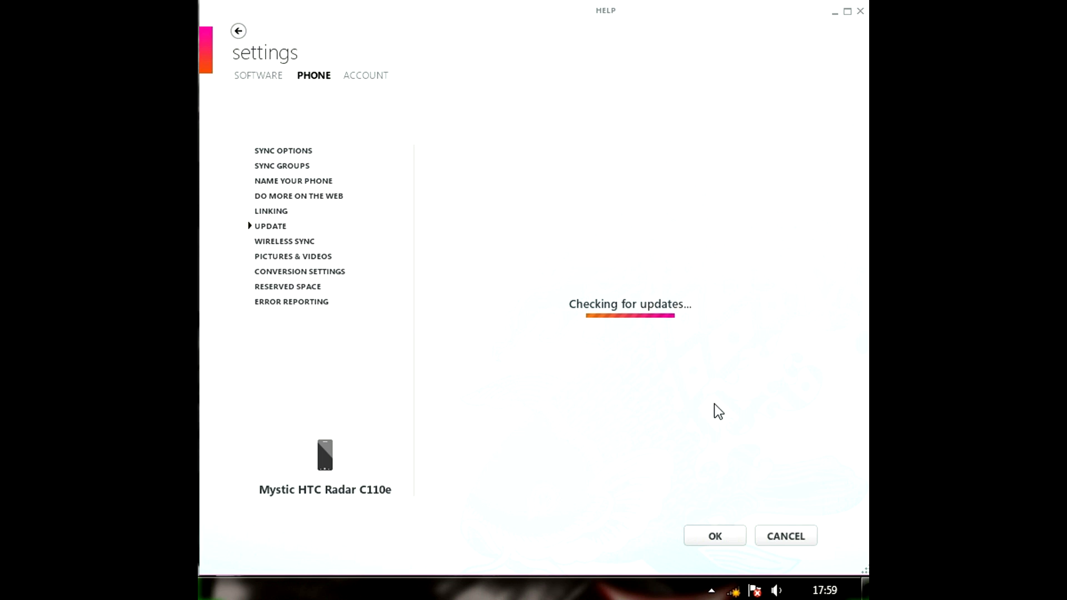
mouse_move(710, 405)
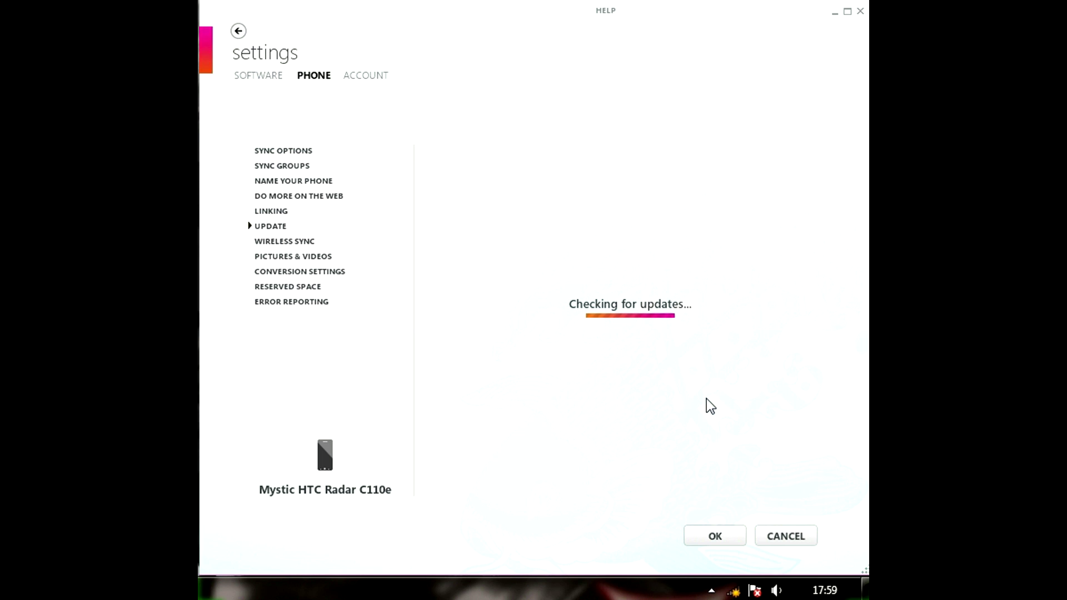
mouse_move(524, 211)
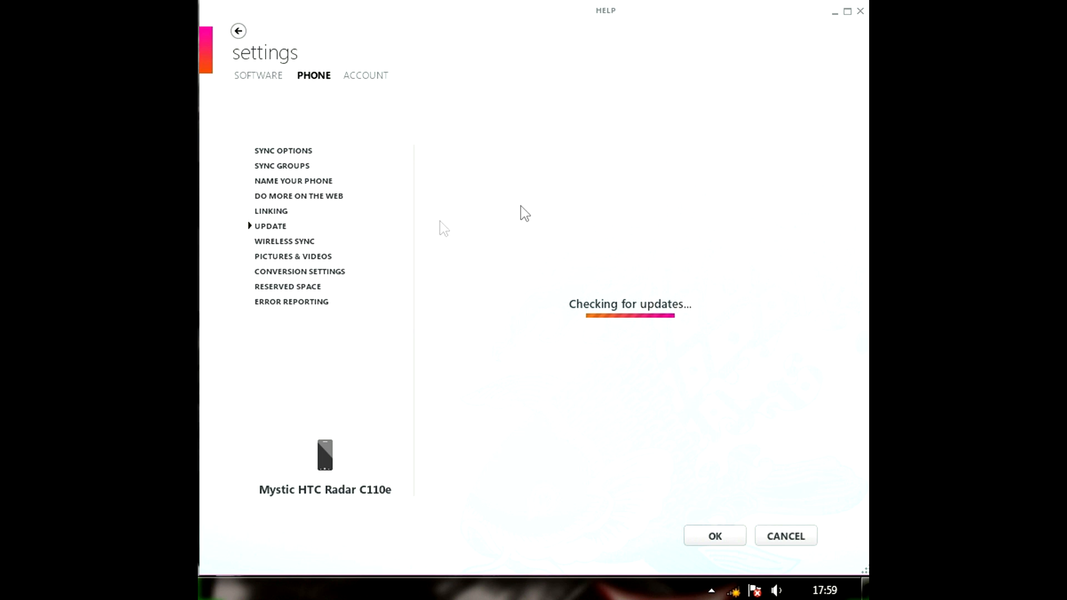
mouse_move(600, 282)
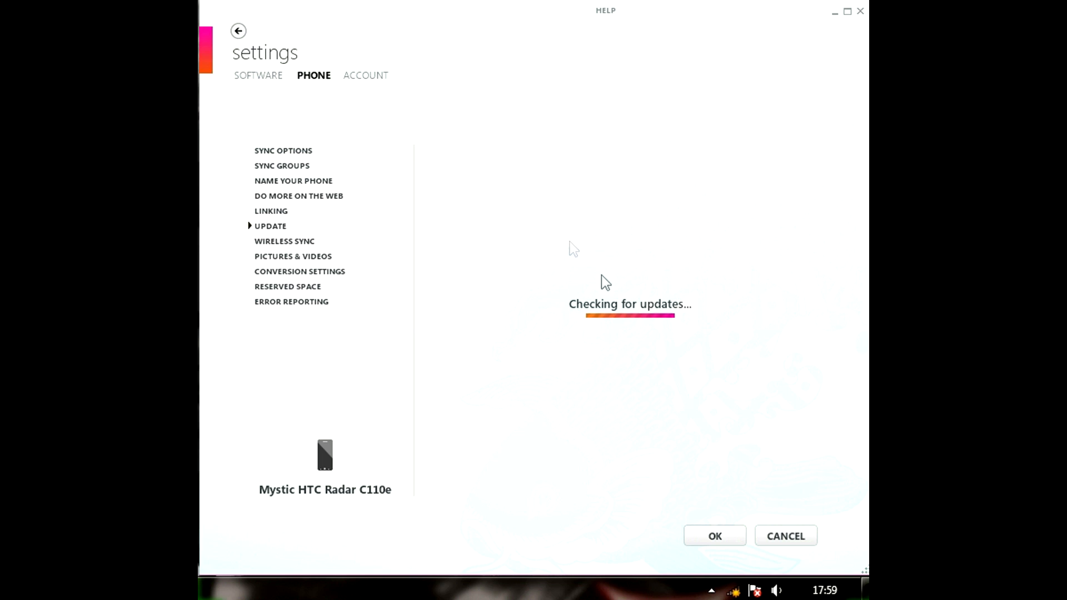
mouse_move(598, 302)
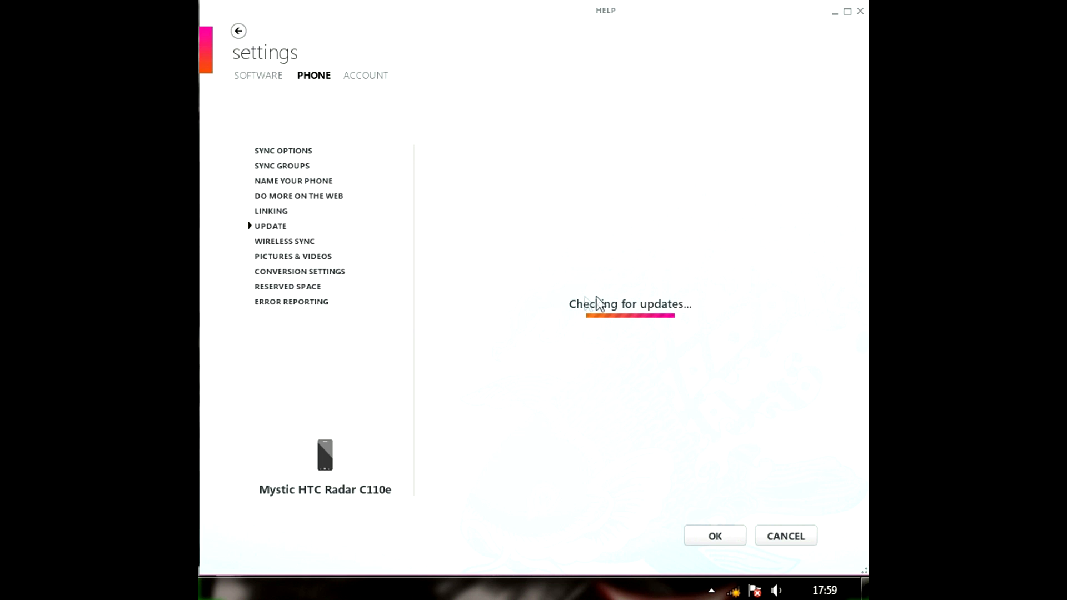
mouse_move(588, 274)
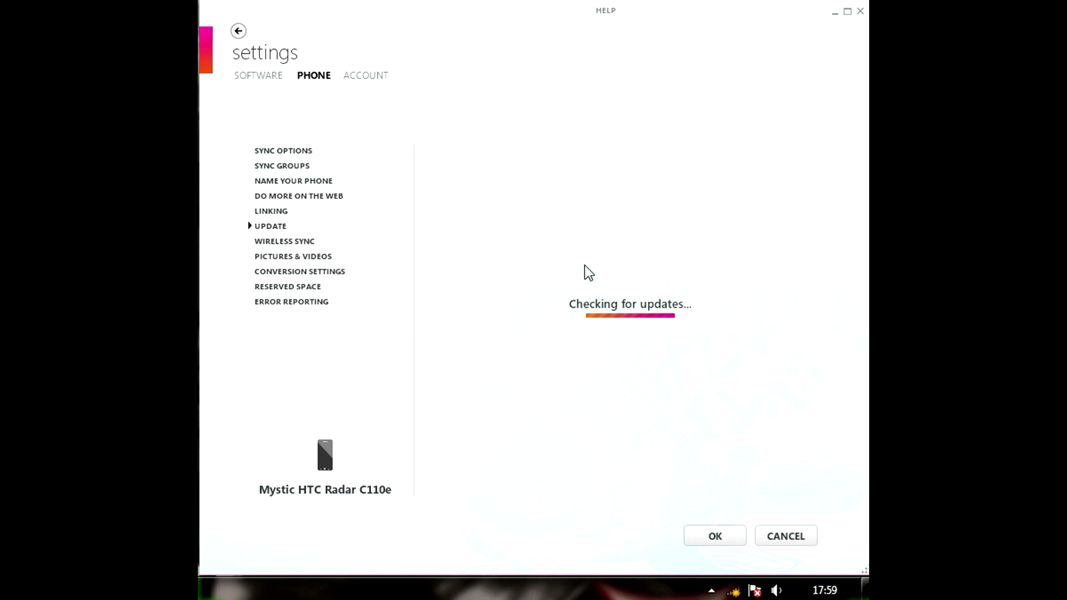
mouse_move(661, 400)
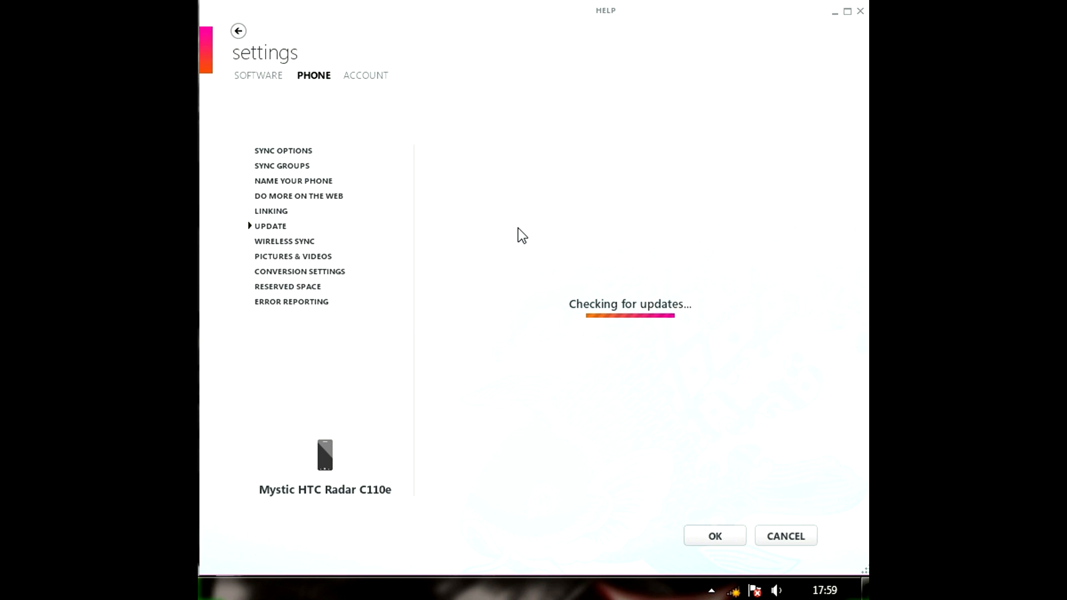
mouse_move(527, 261)
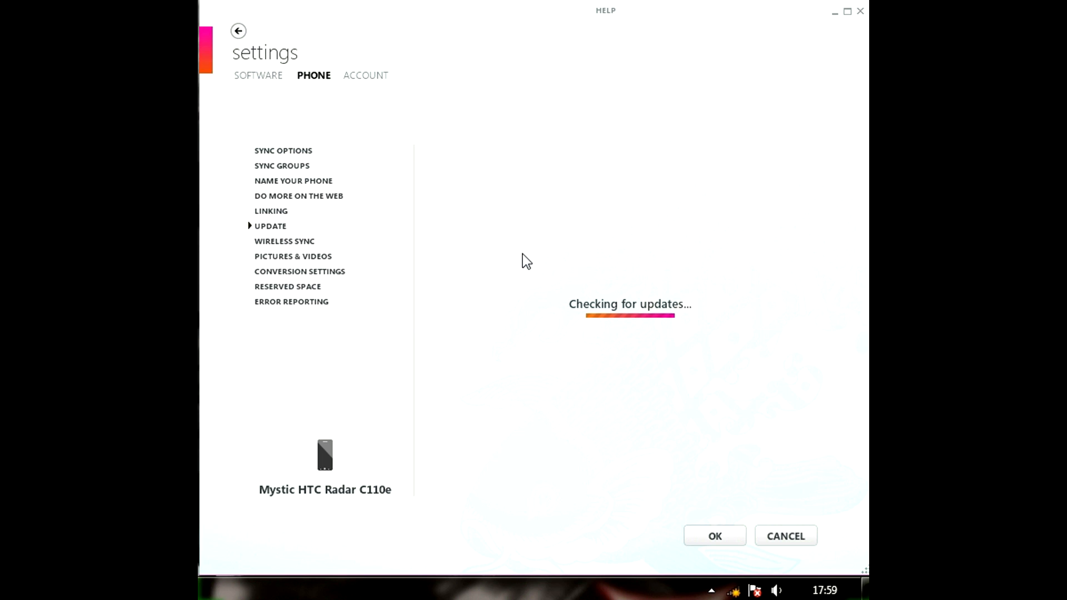
mouse_move(519, 299)
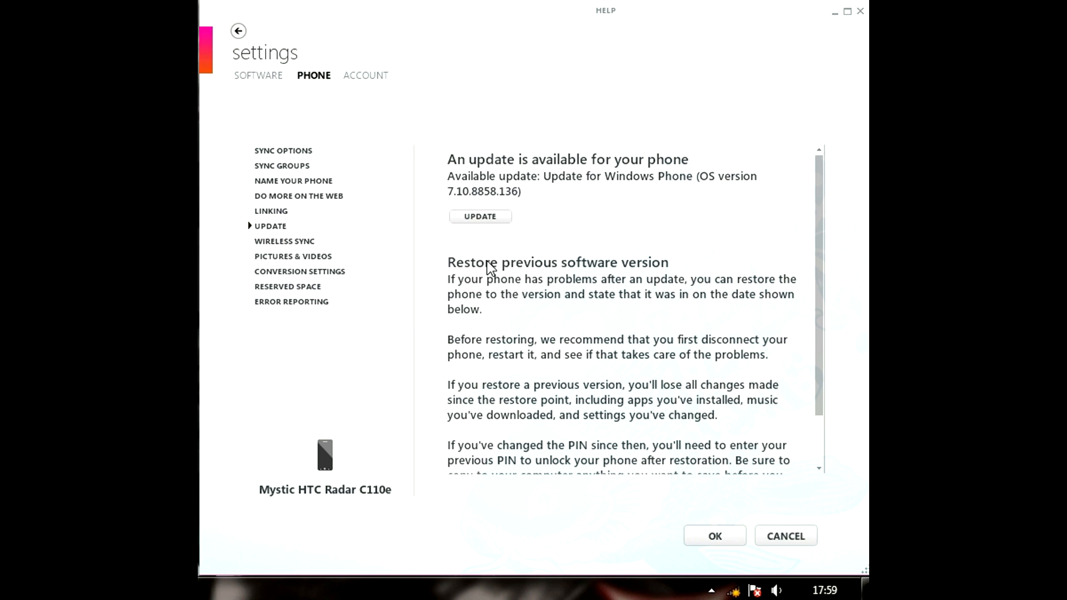
mouse_move(486, 240)
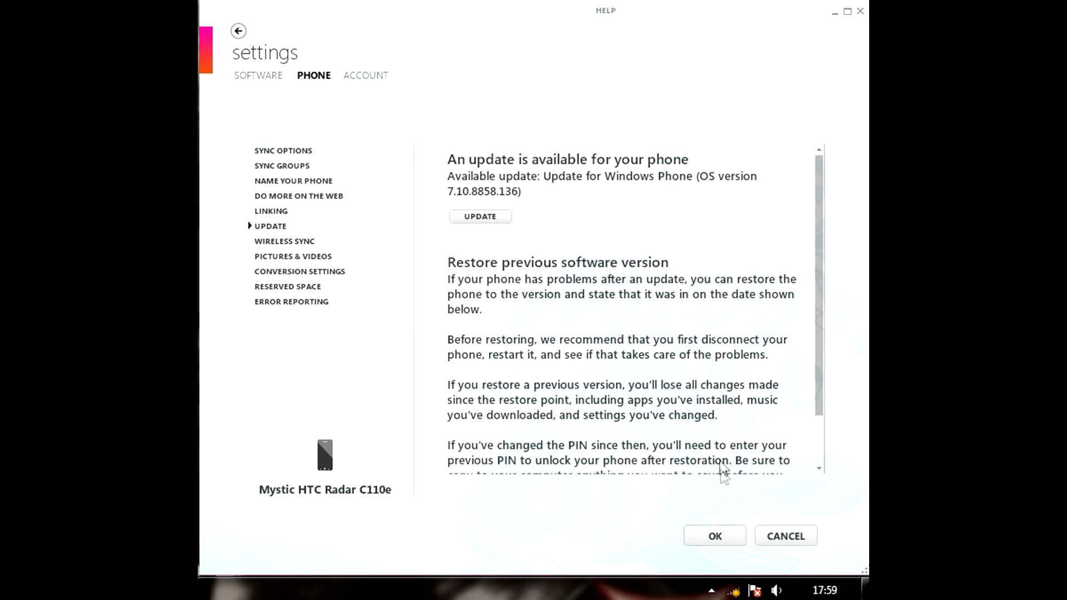
Confirm the wireless connection, then begin the Windows Phone 7.10.8858.136 update
left_click(756, 589)
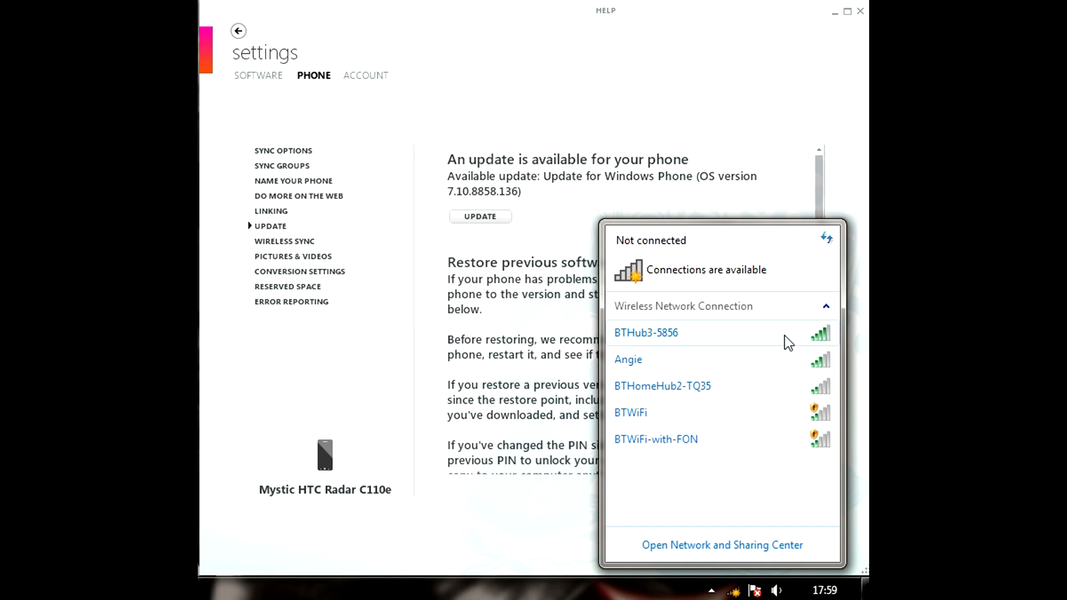
left_click(646, 334)
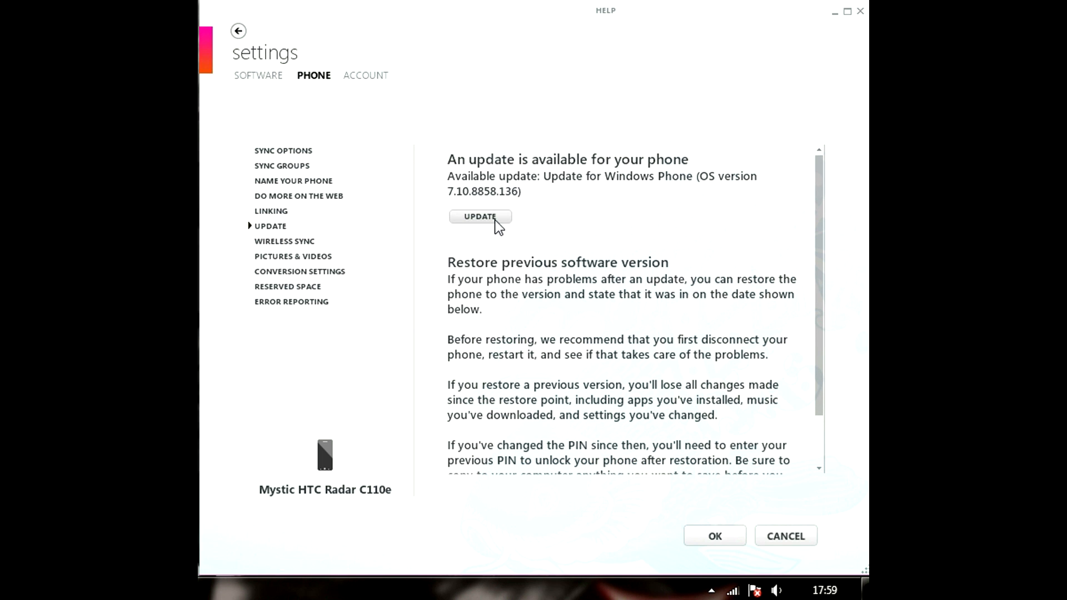
left_click(480, 217)
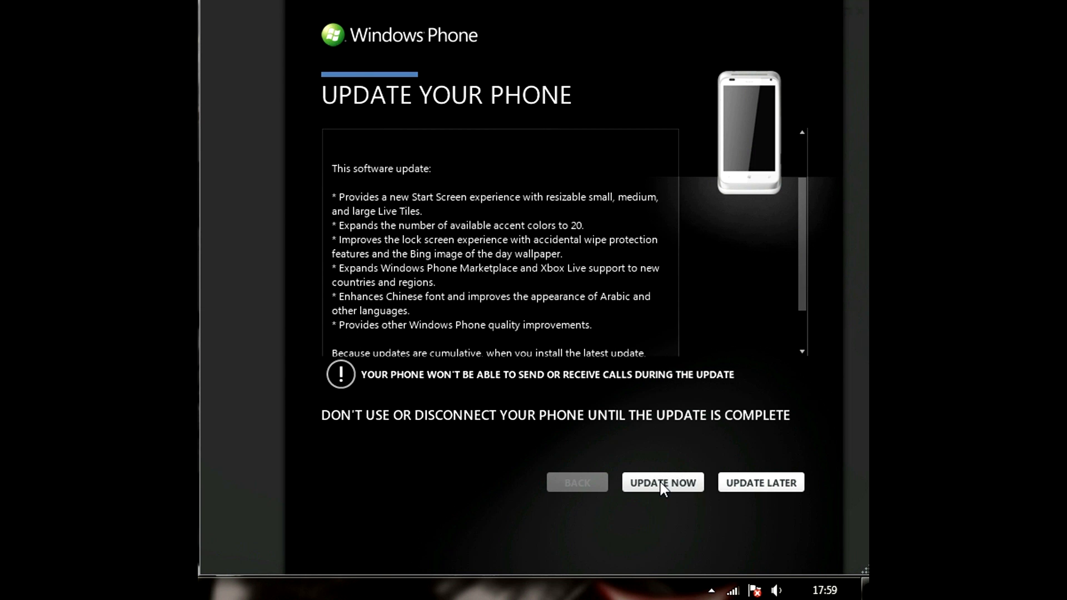
Choose Update Now so the update starts downloading to the phone
left_click(663, 482)
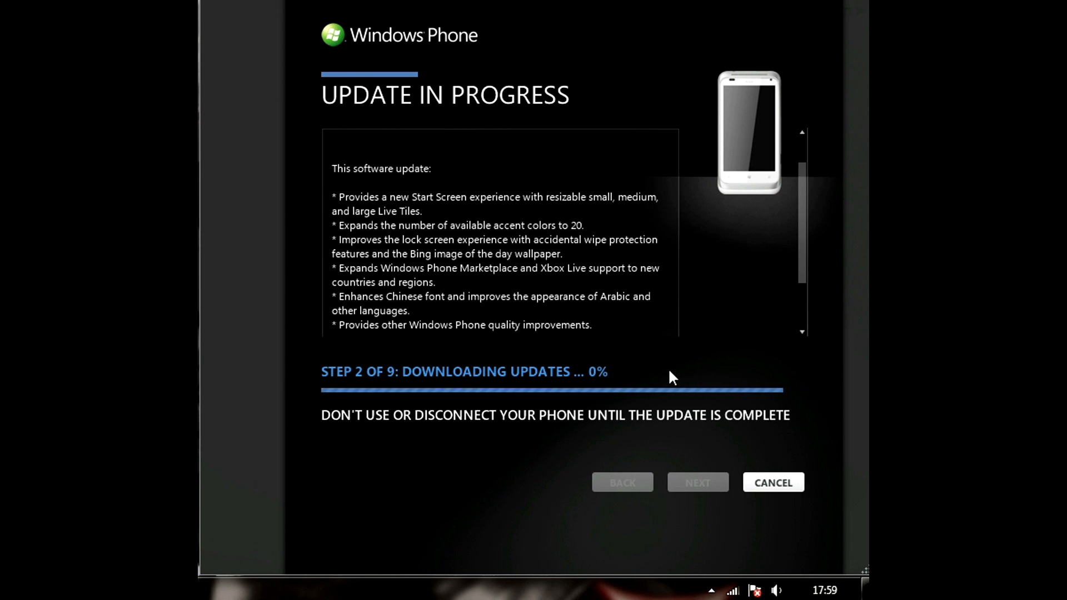
mouse_move(549, 344)
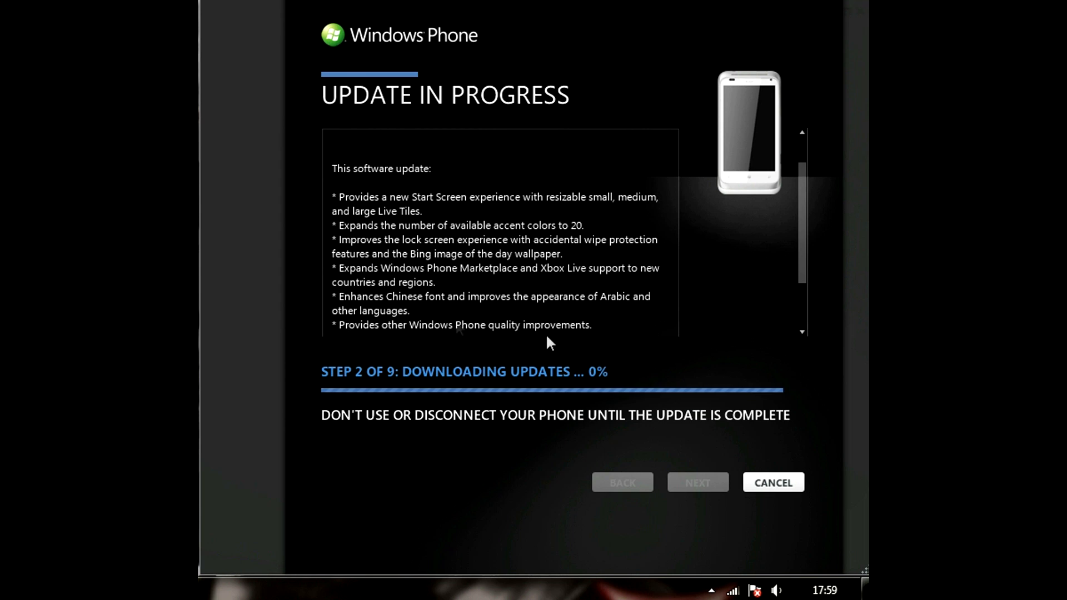
mouse_move(370, 425)
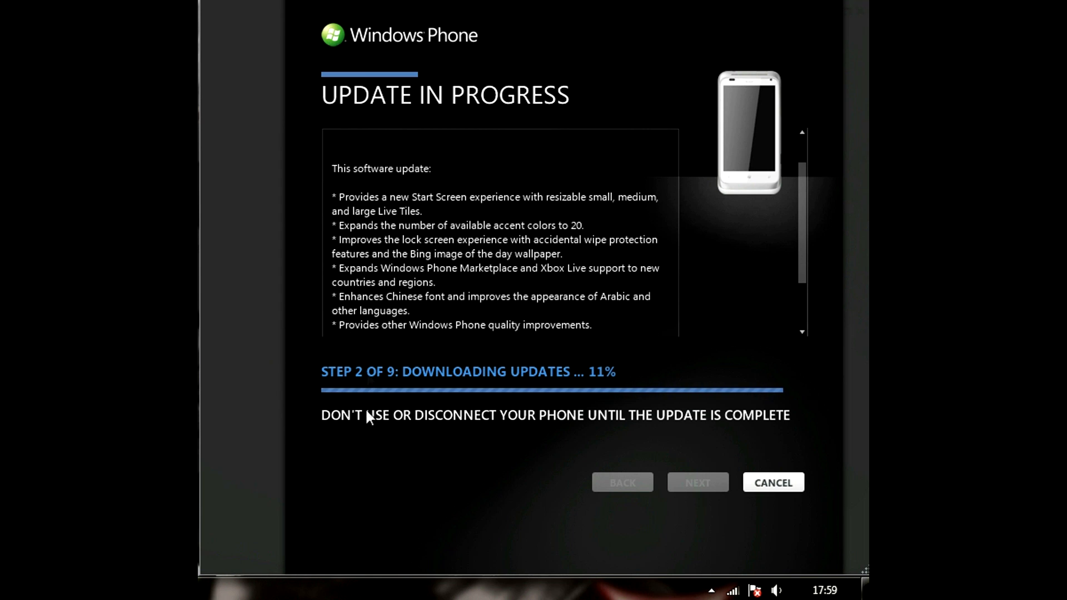
mouse_move(545, 545)
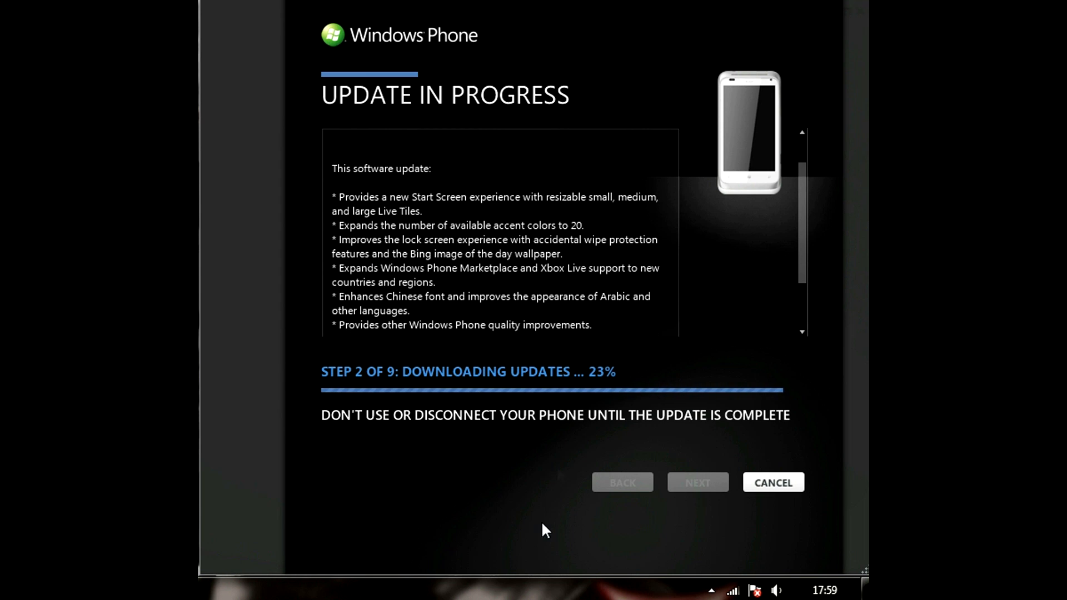
mouse_move(360, 501)
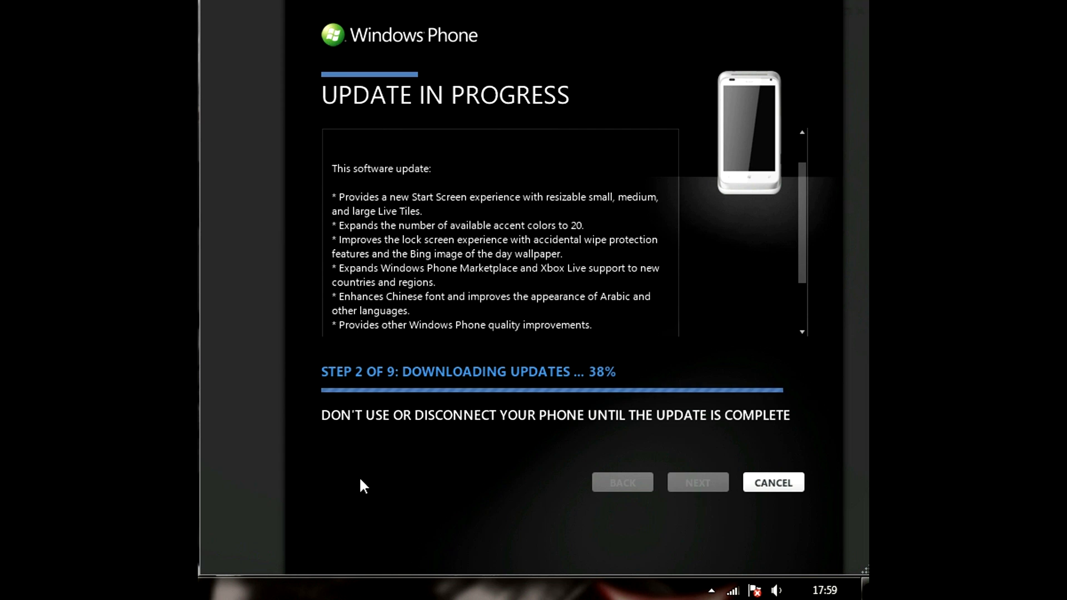
mouse_move(457, 495)
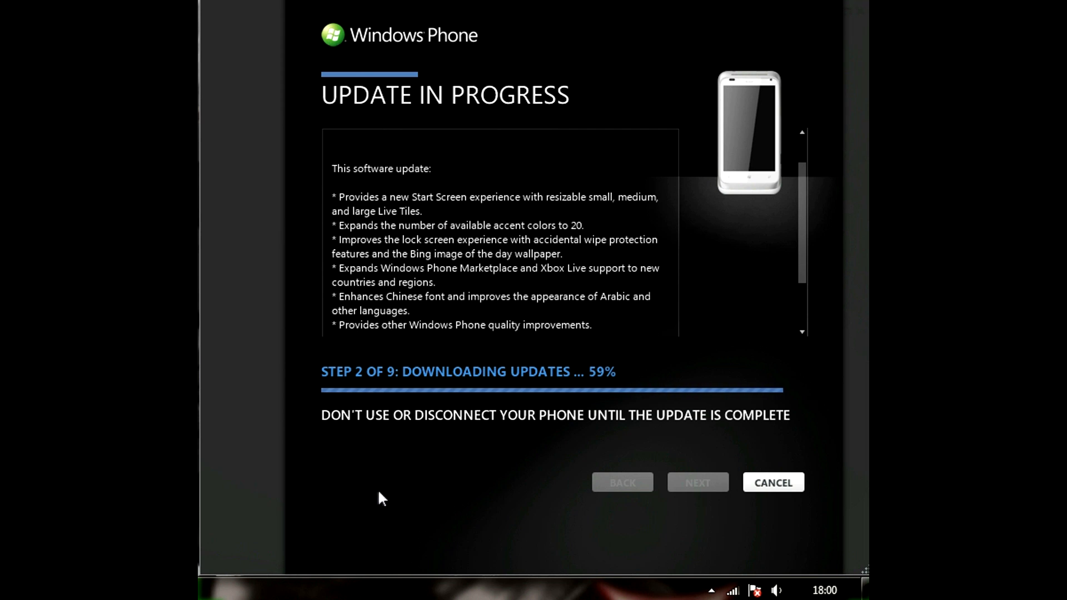
mouse_move(506, 500)
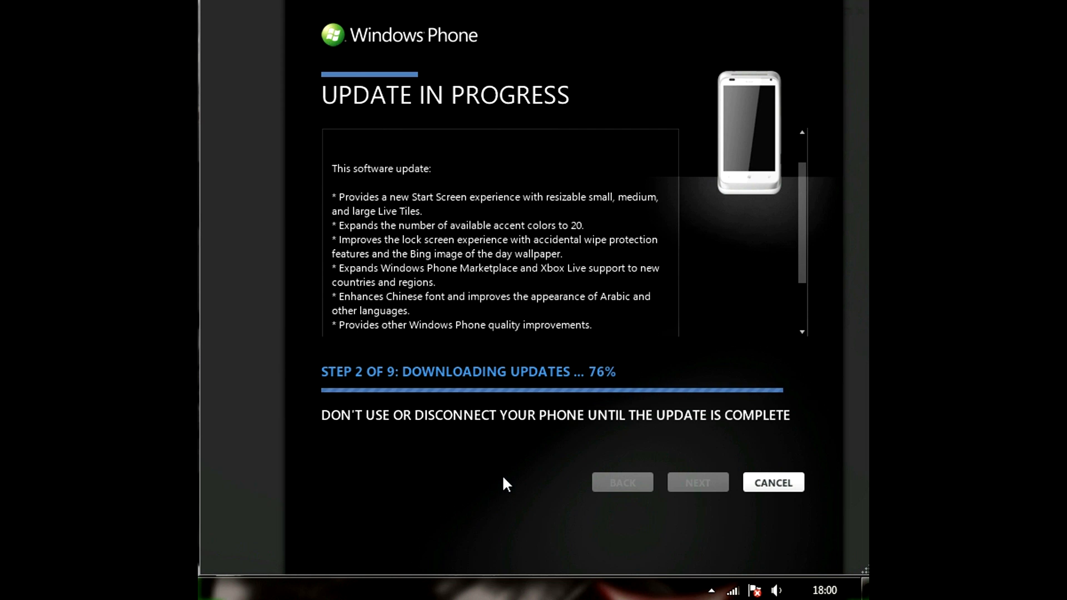
mouse_move(565, 496)
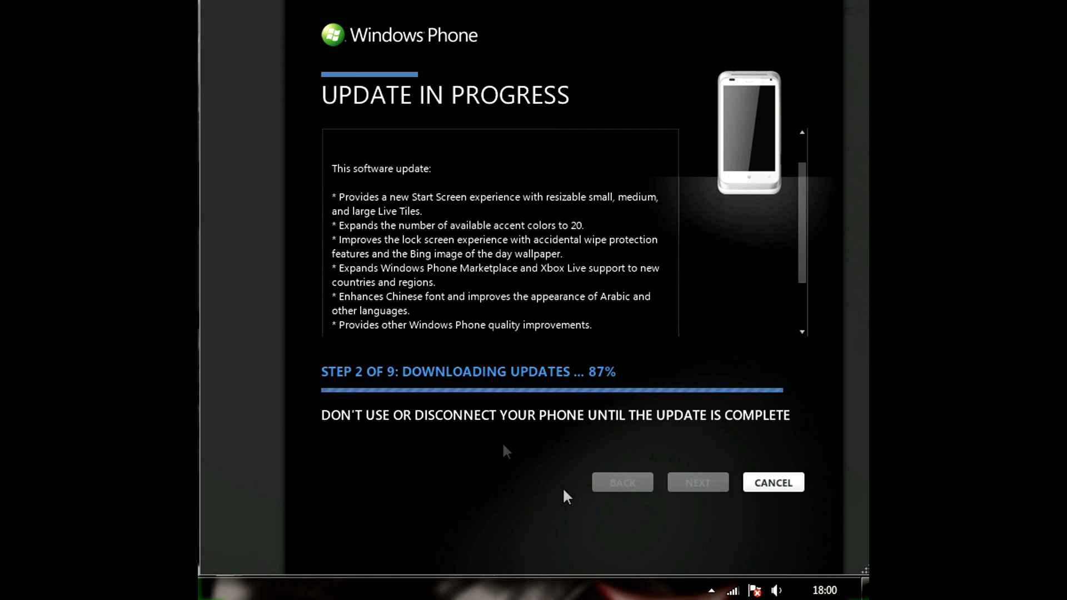
mouse_move(492, 439)
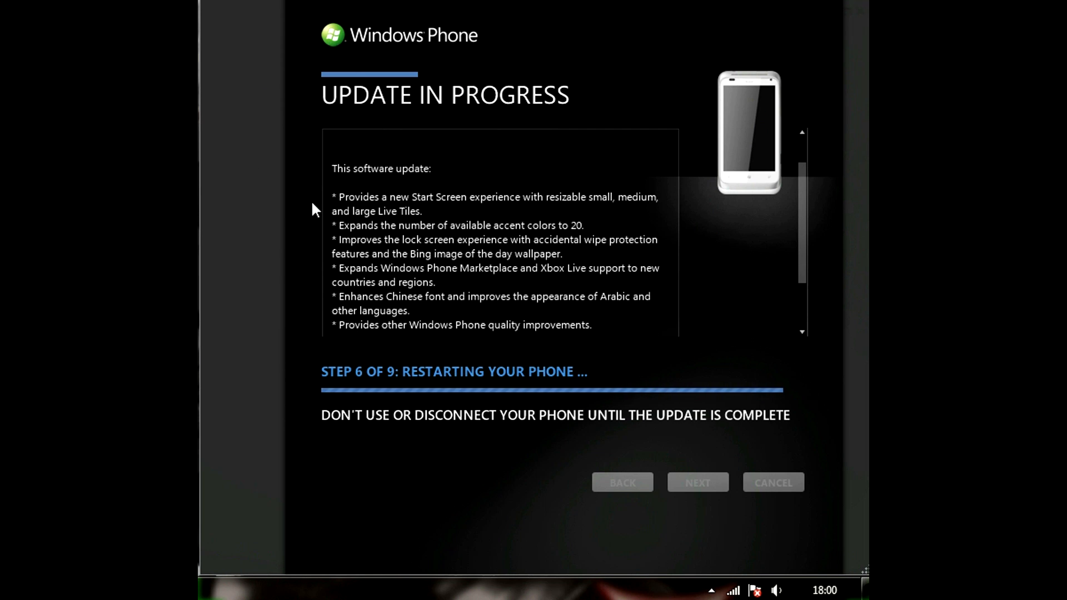
mouse_move(628, 226)
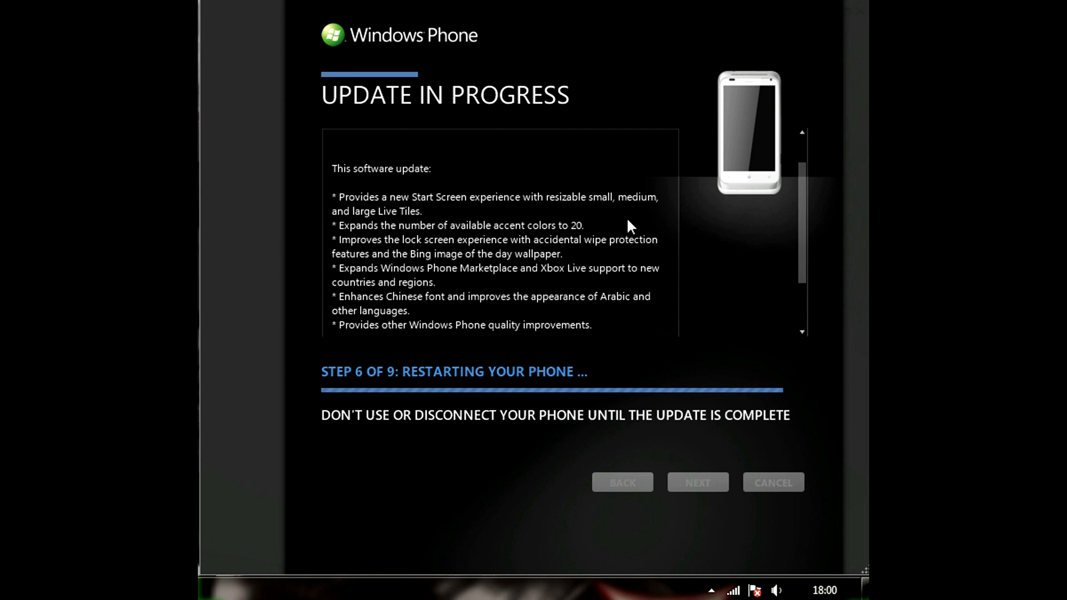
mouse_move(712, 246)
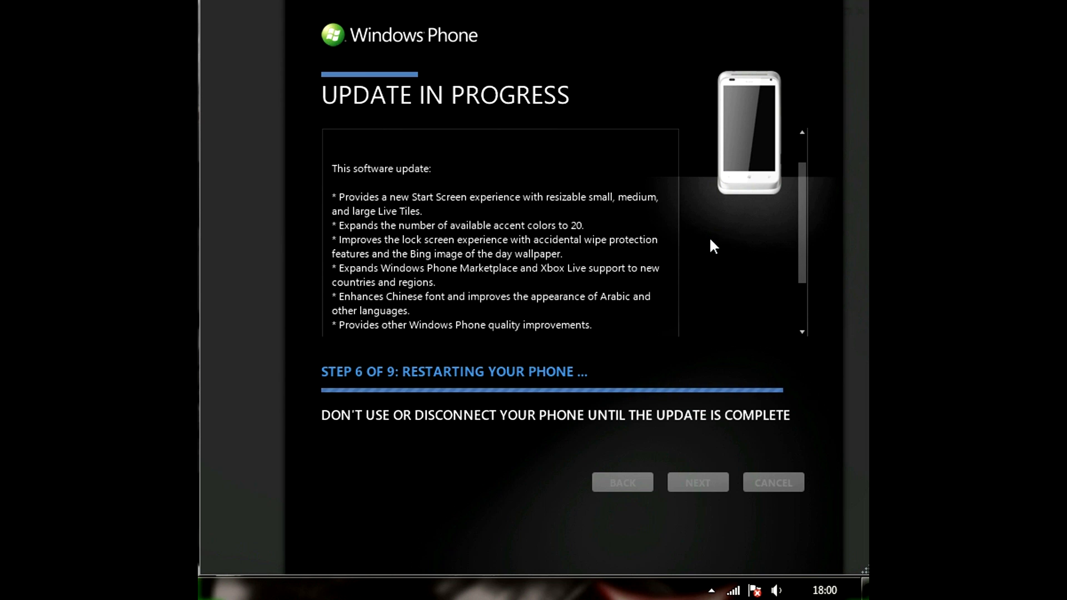
mouse_move(731, 251)
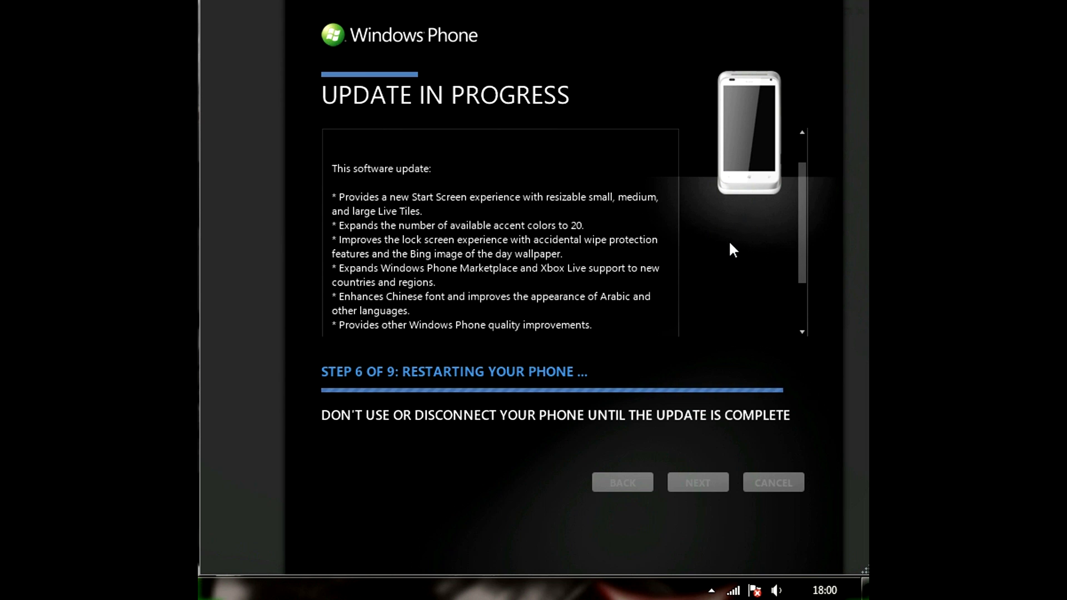
mouse_move(625, 340)
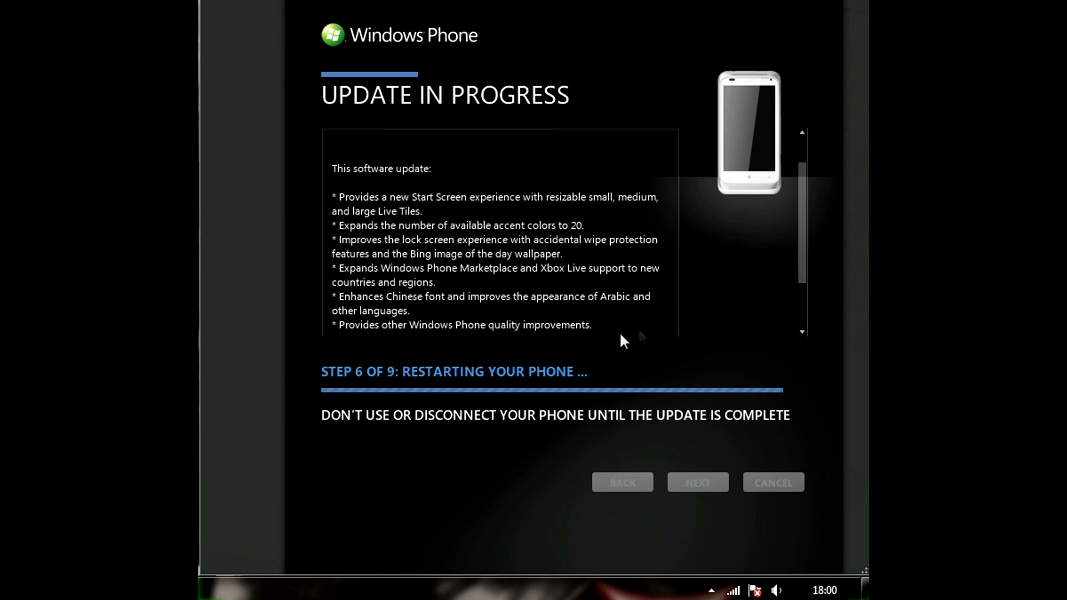
mouse_move(609, 327)
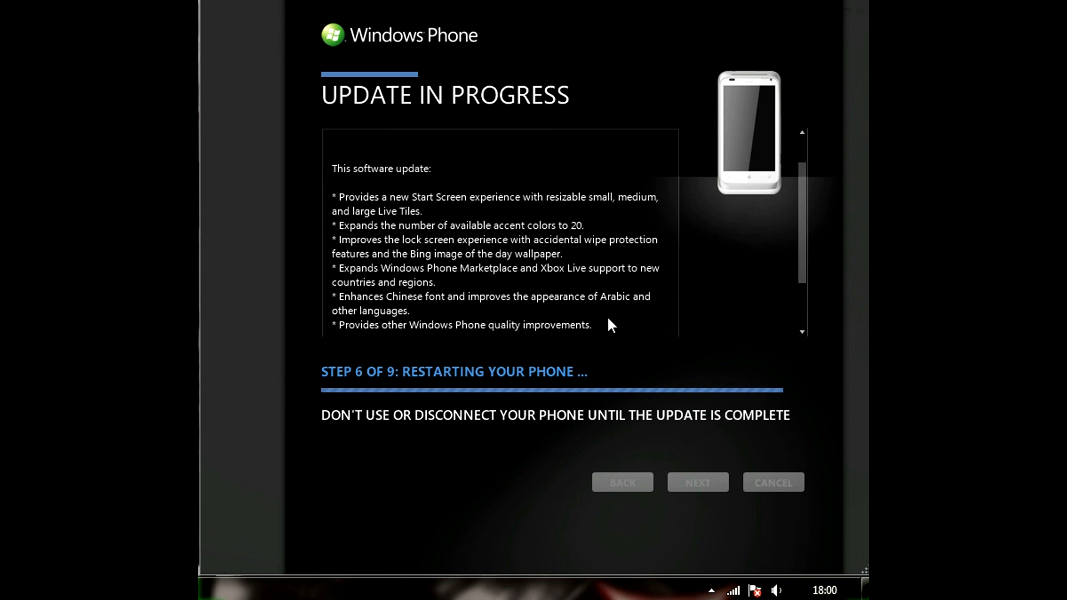
mouse_move(611, 437)
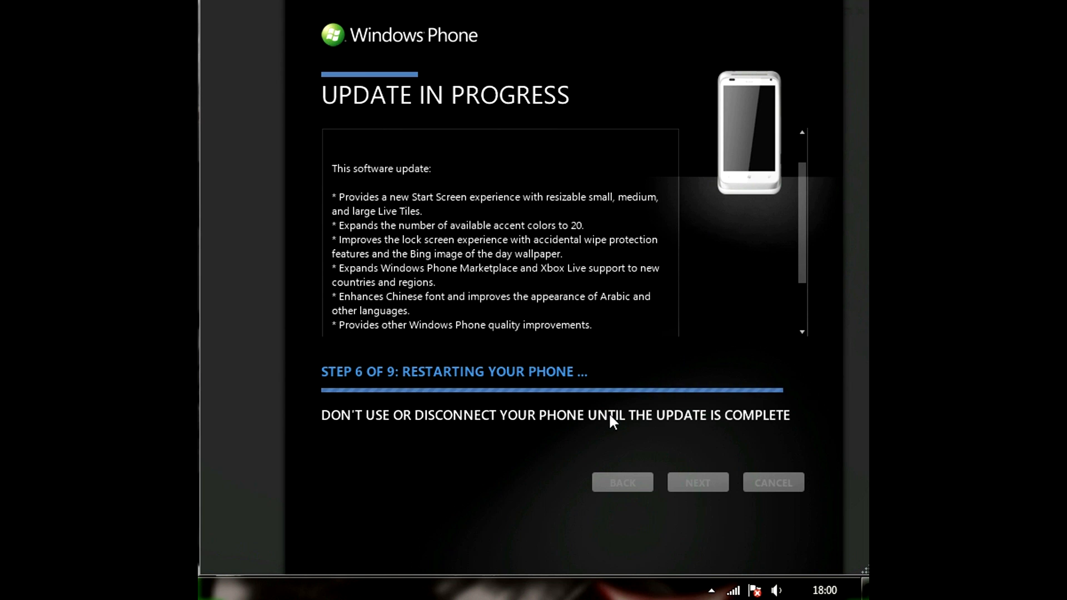
mouse_move(291, 186)
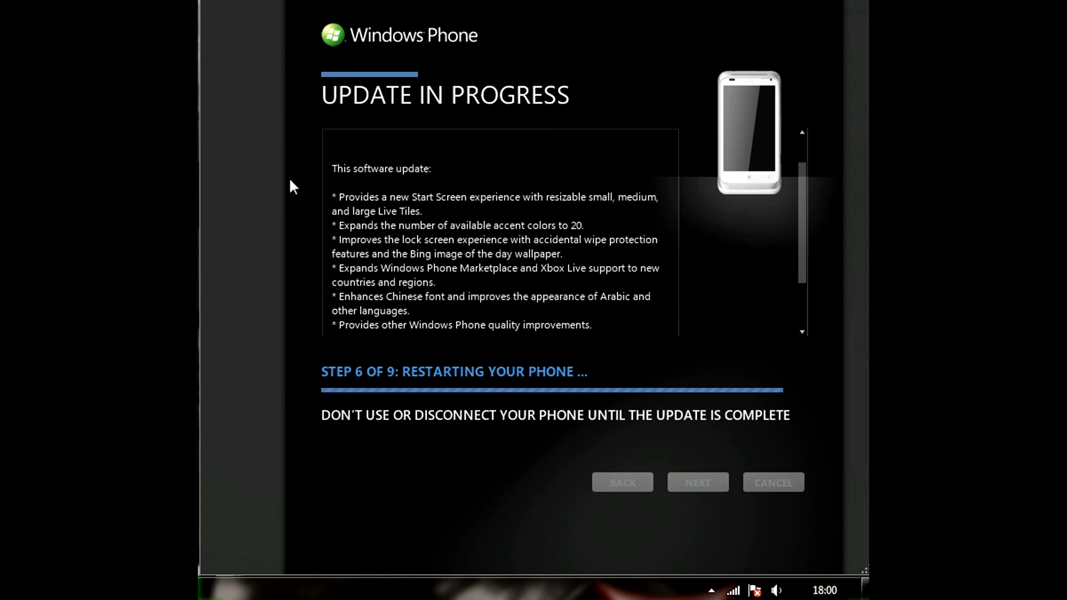
mouse_move(676, 409)
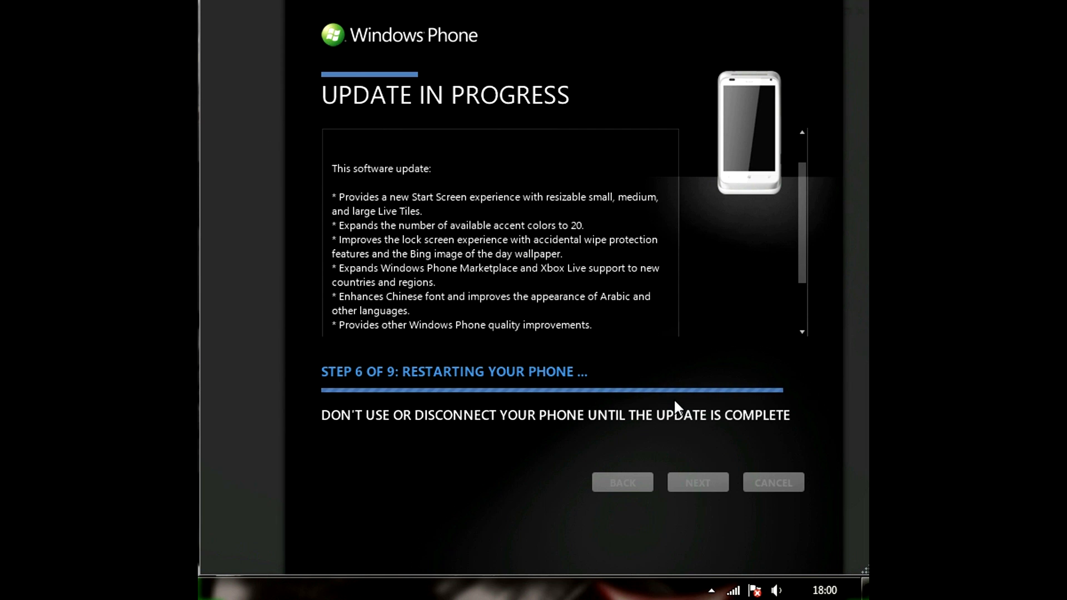
mouse_move(446, 451)
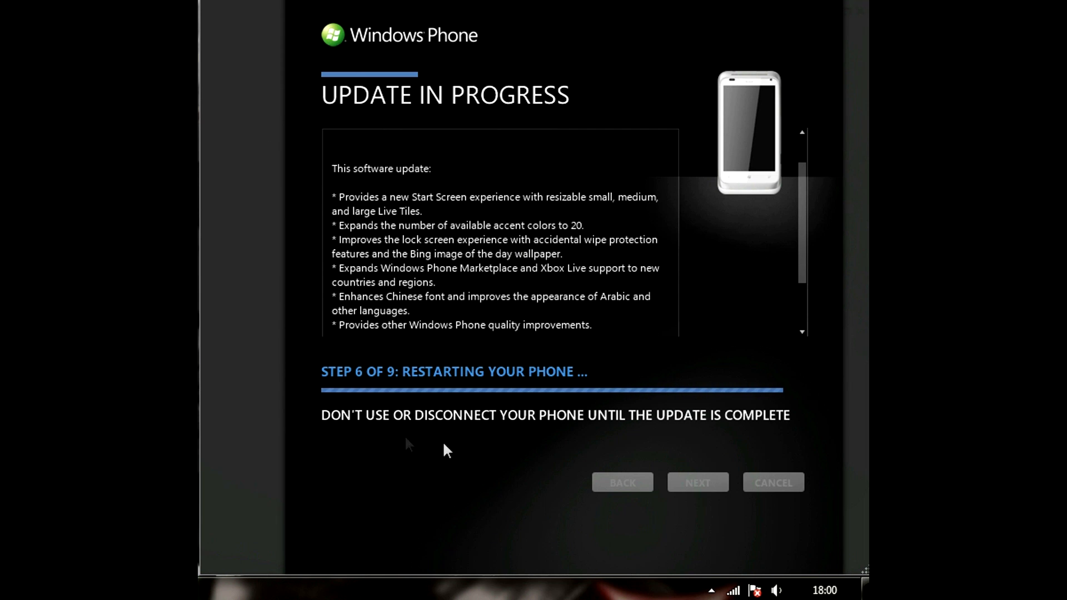
mouse_move(562, 367)
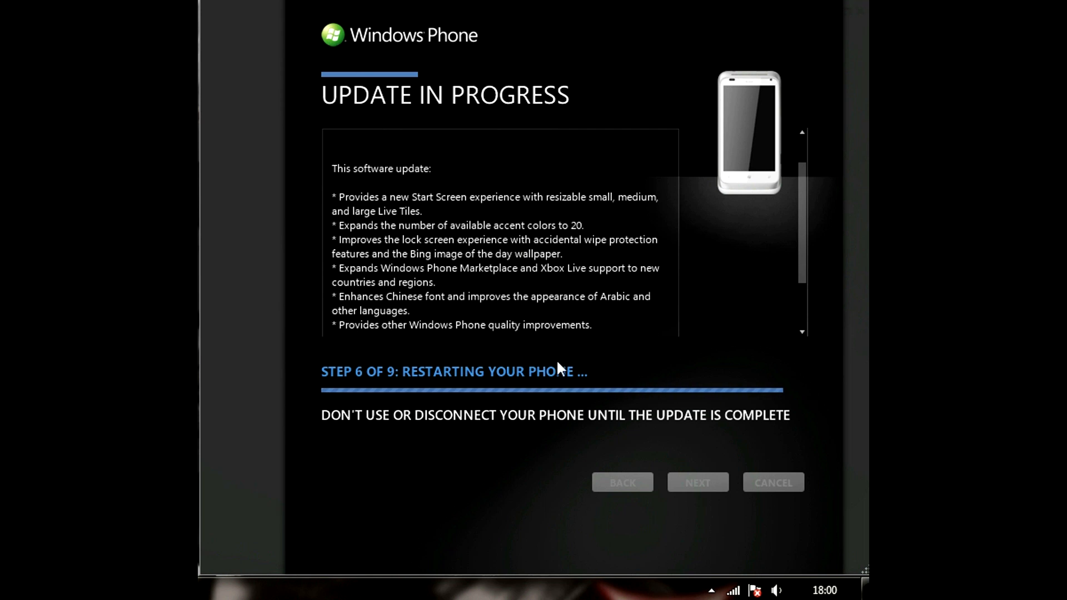
mouse_move(803, 234)
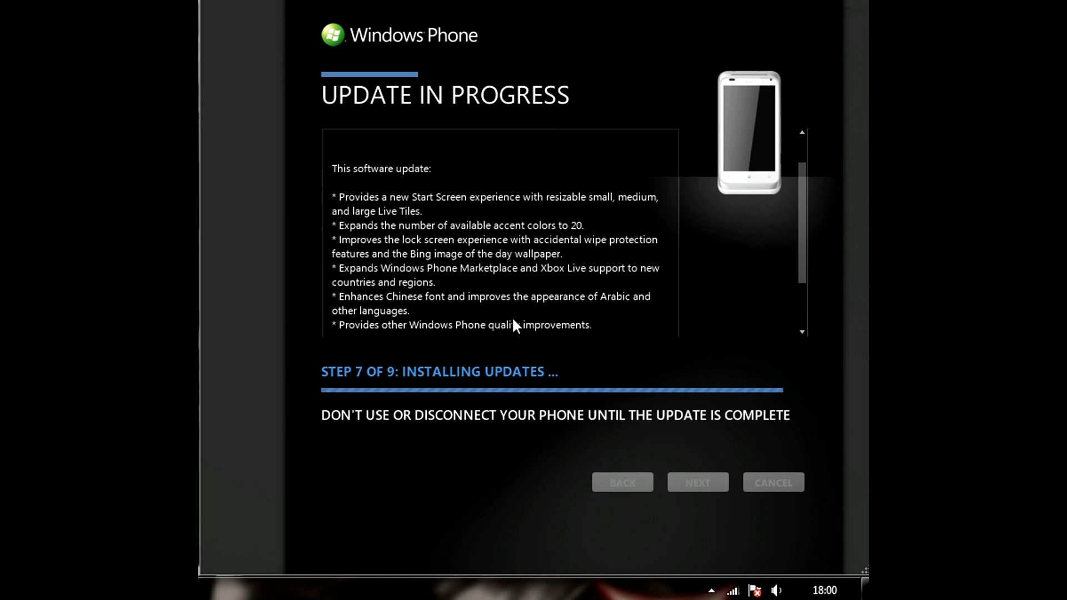
mouse_move(593, 378)
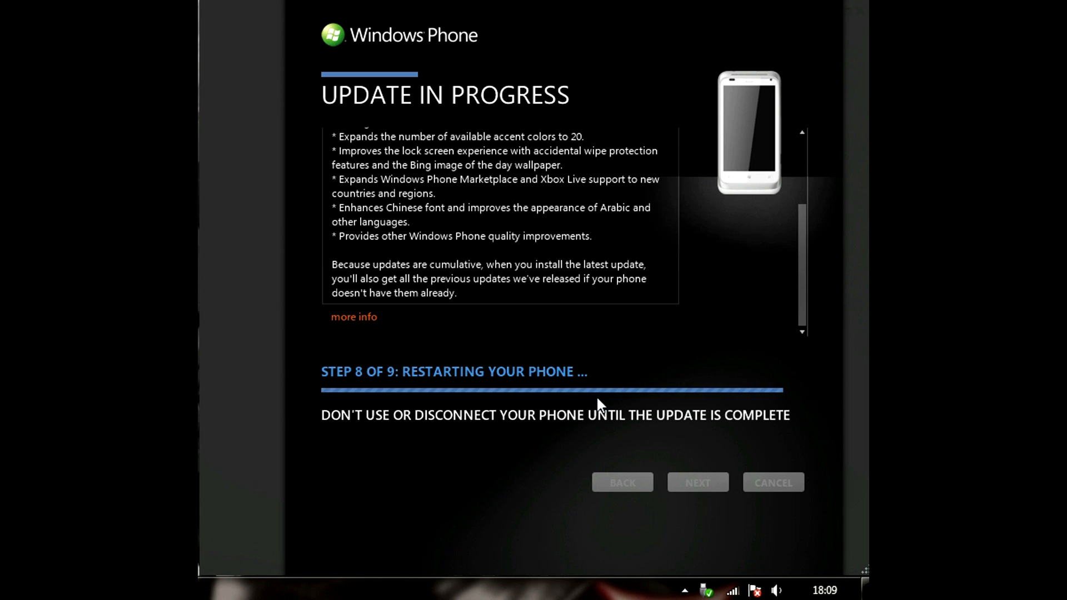
mouse_move(553, 382)
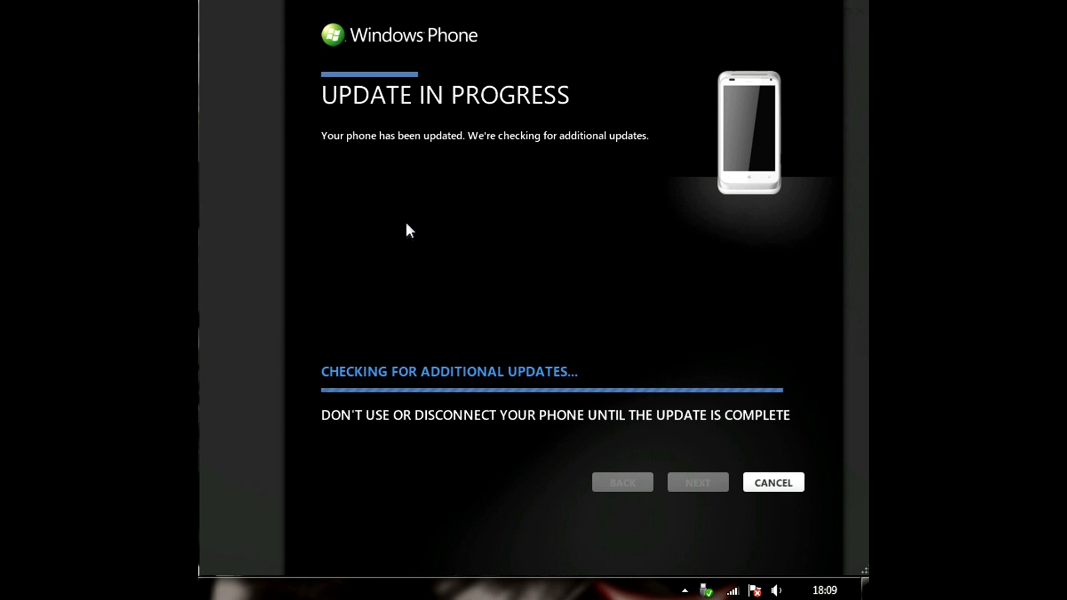
mouse_move(678, 428)
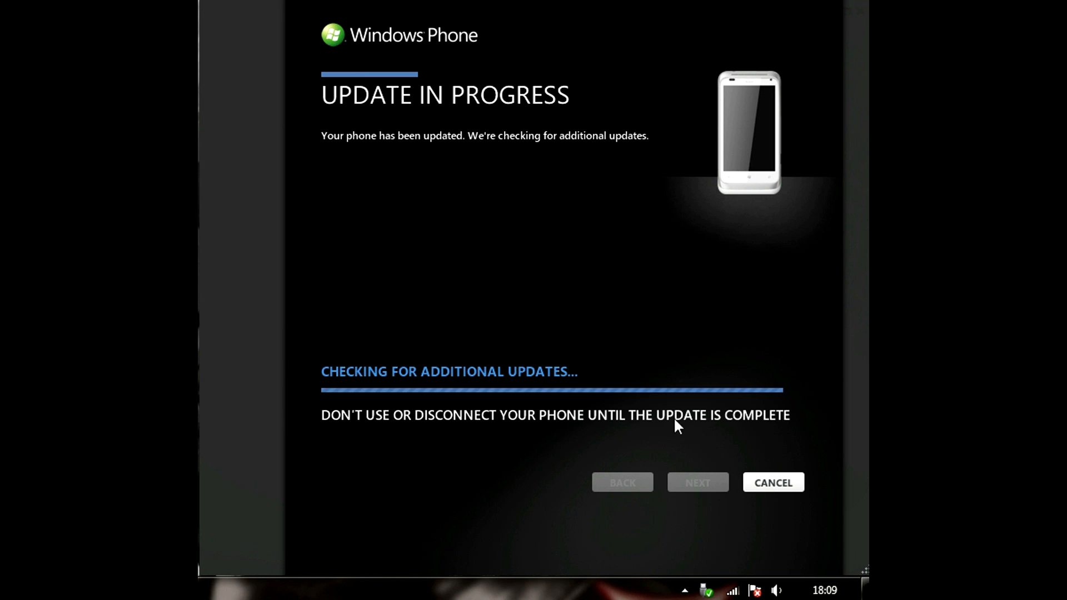
mouse_move(491, 519)
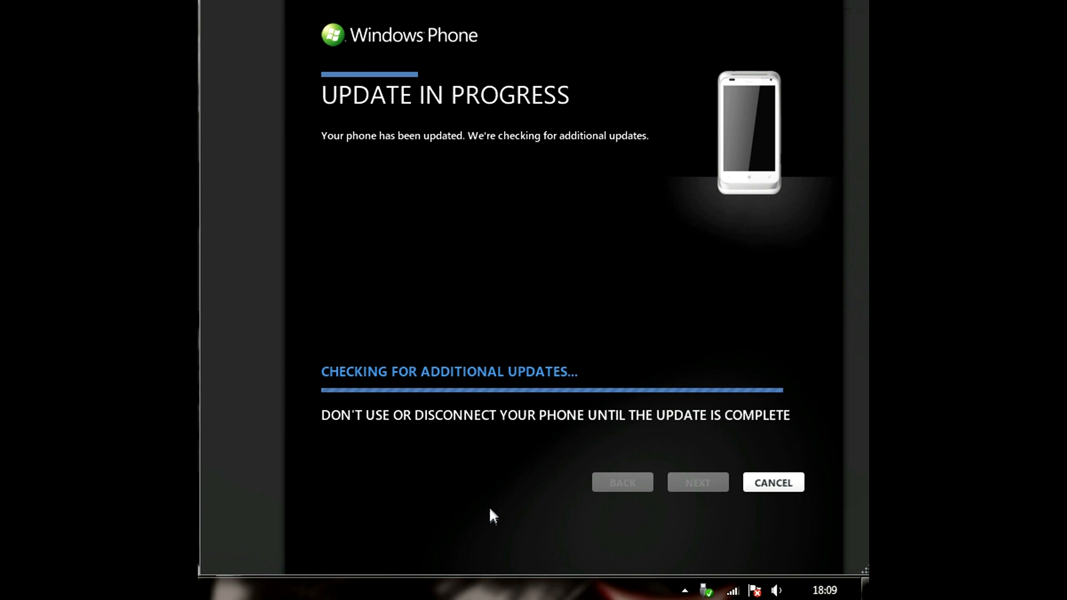
mouse_move(496, 500)
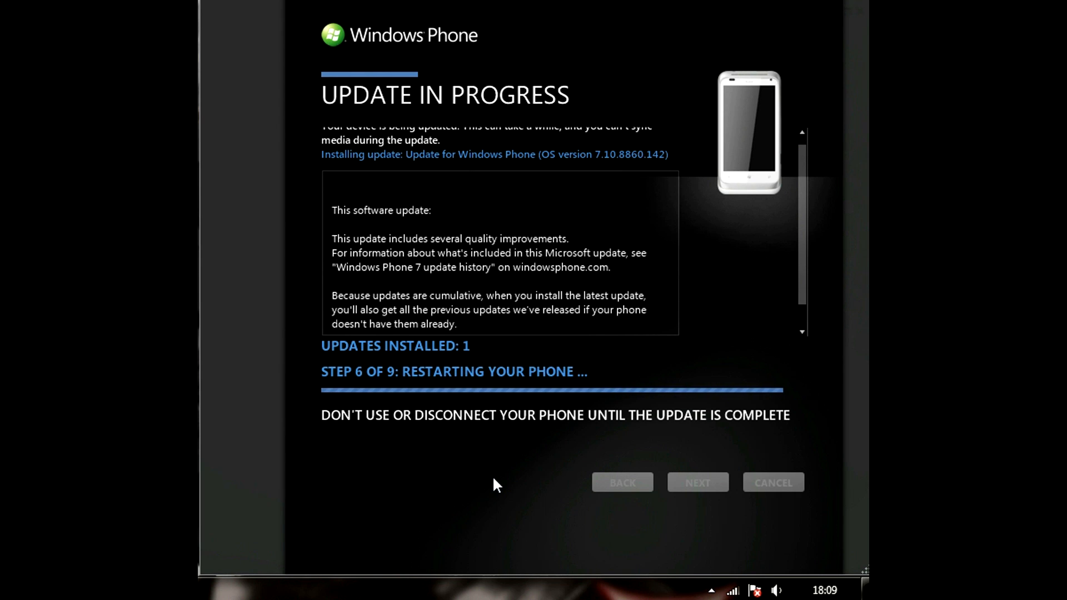
mouse_move(495, 442)
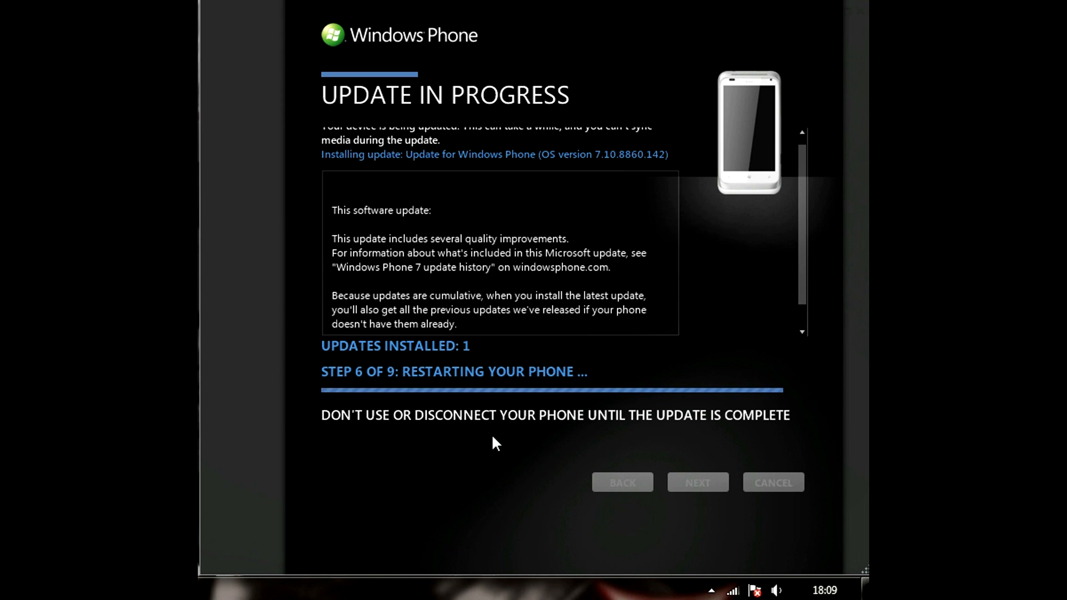
mouse_move(606, 438)
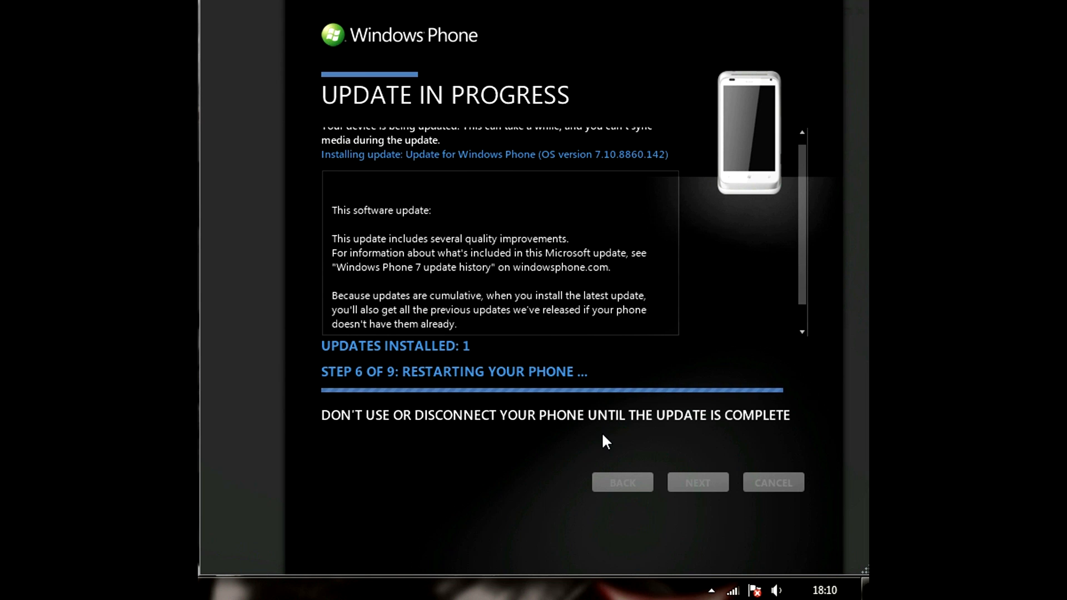
mouse_move(318, 325)
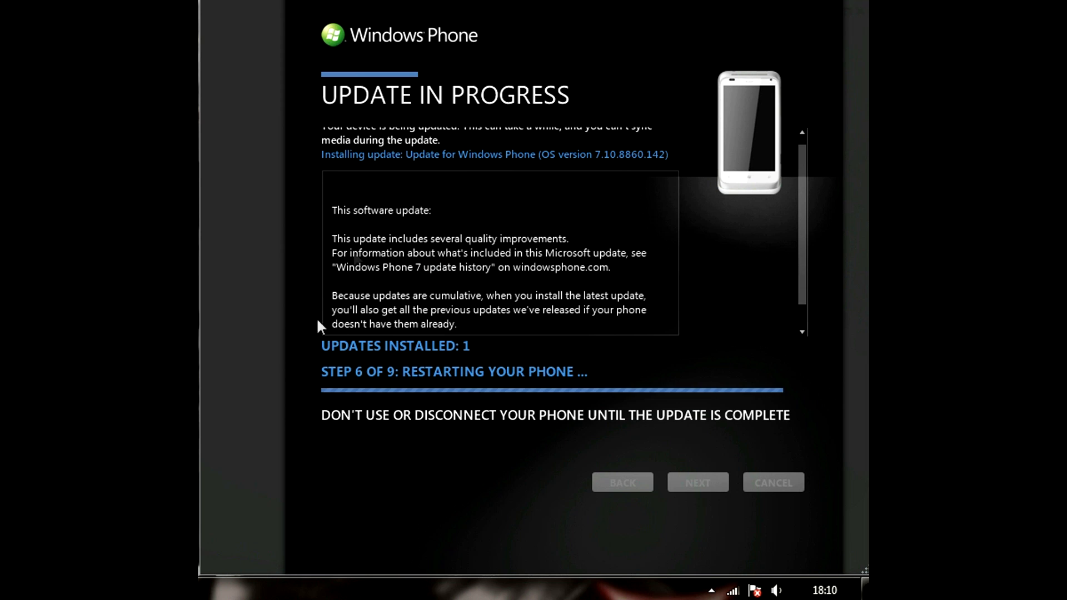
mouse_move(748, 311)
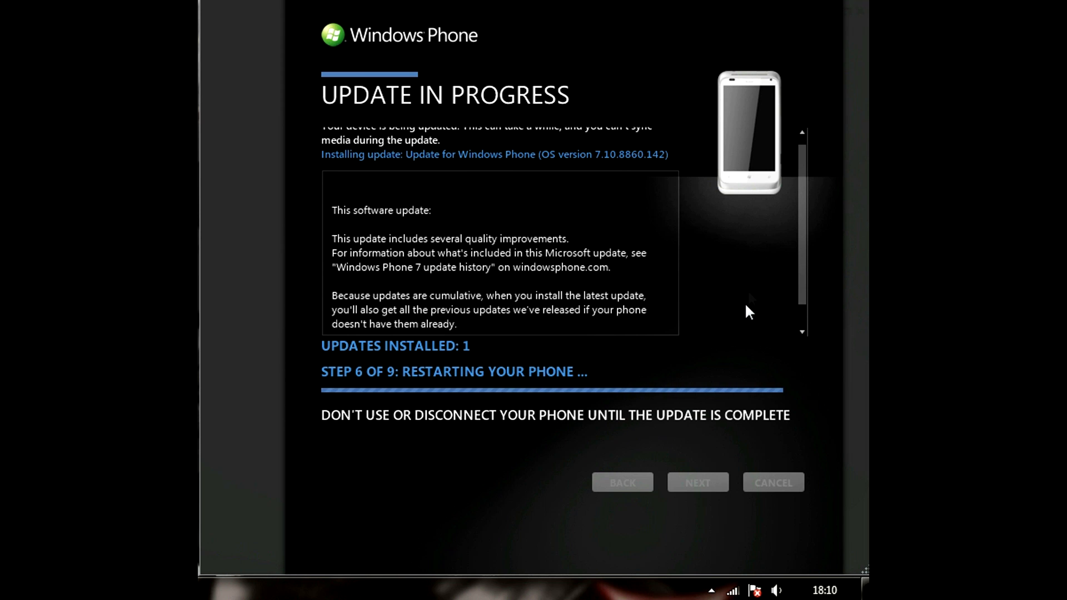
Scroll the update progress screen while the 7.10.8860.142 update installs
scroll("down", 3)
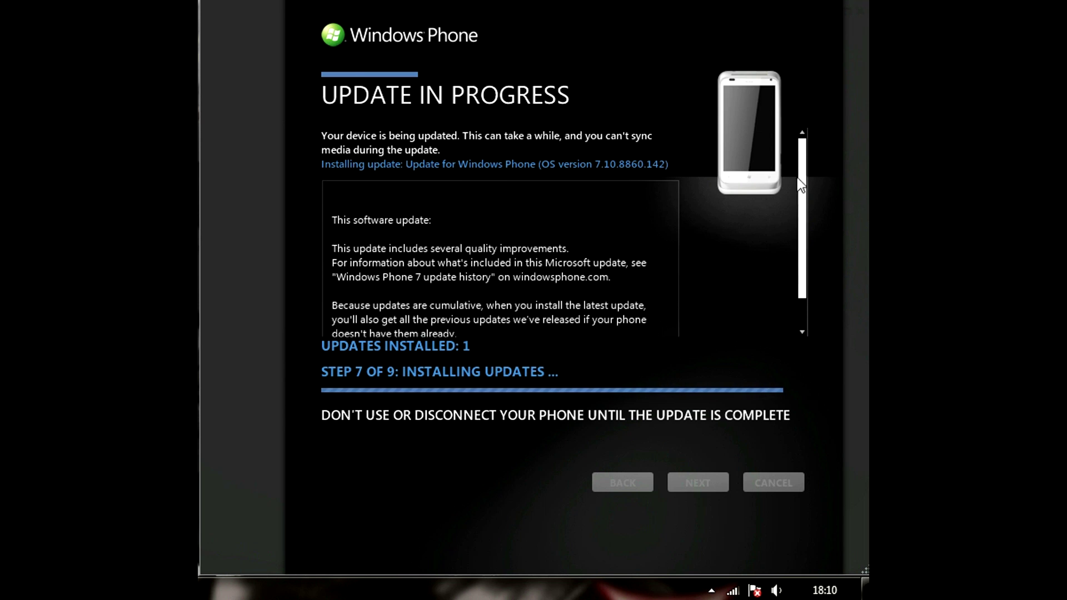
mouse_move(813, 202)
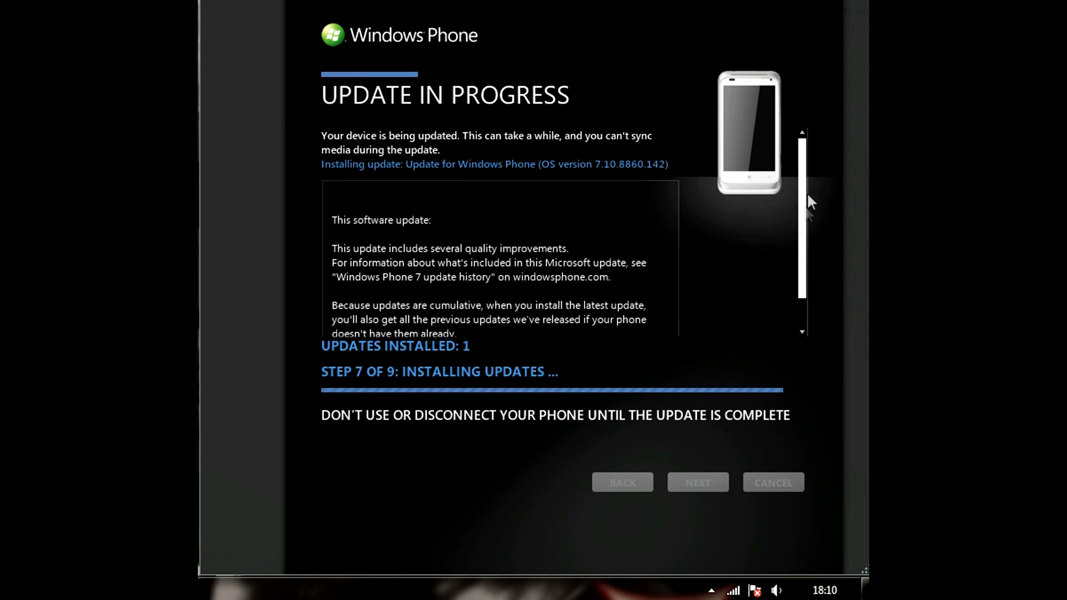
mouse_move(450, 476)
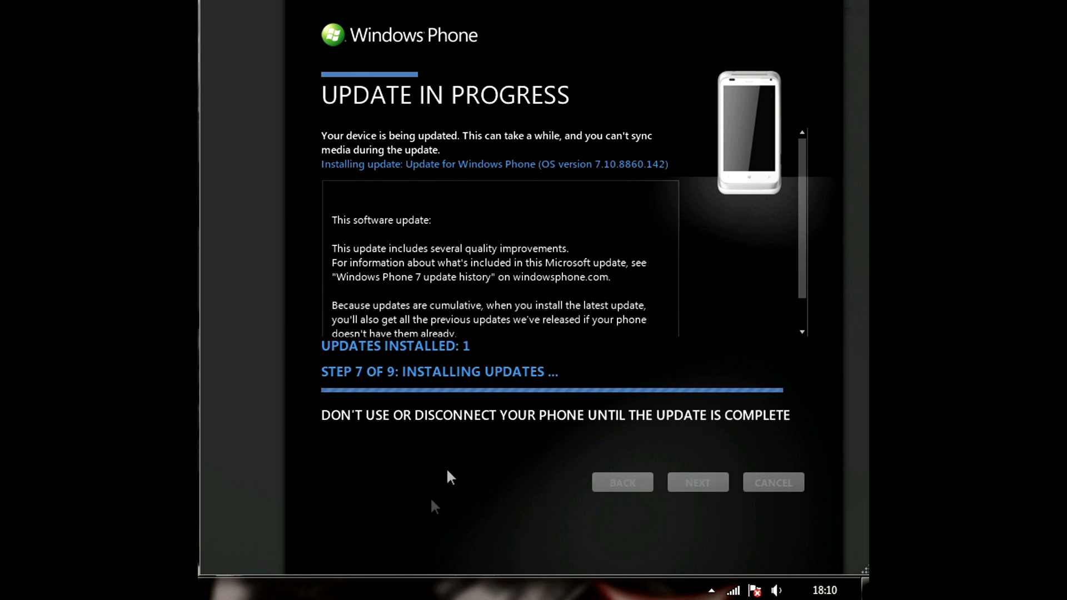
mouse_move(523, 442)
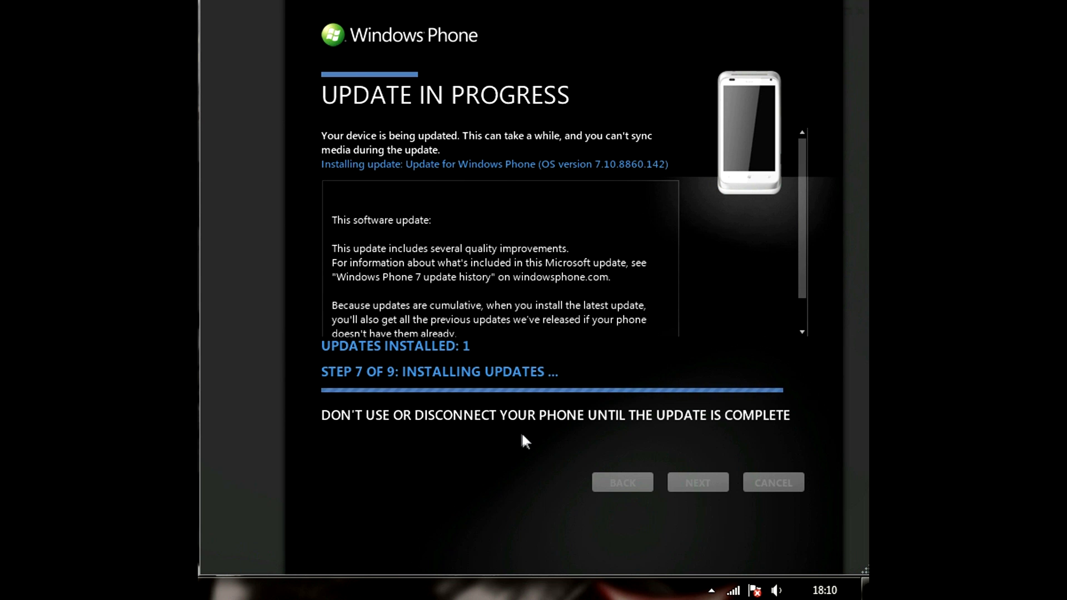
mouse_move(622, 385)
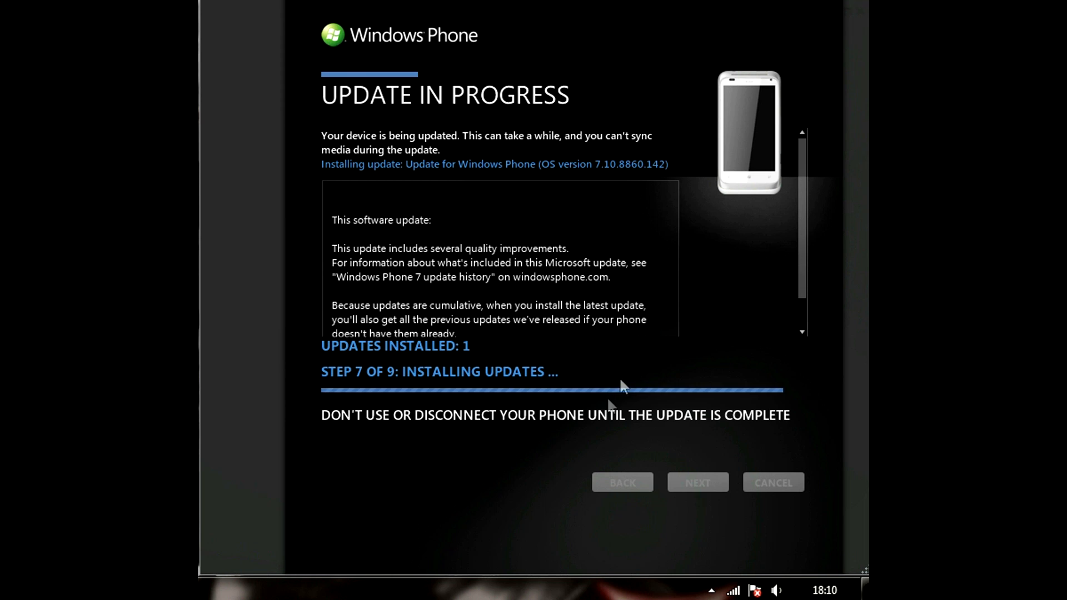
mouse_move(709, 403)
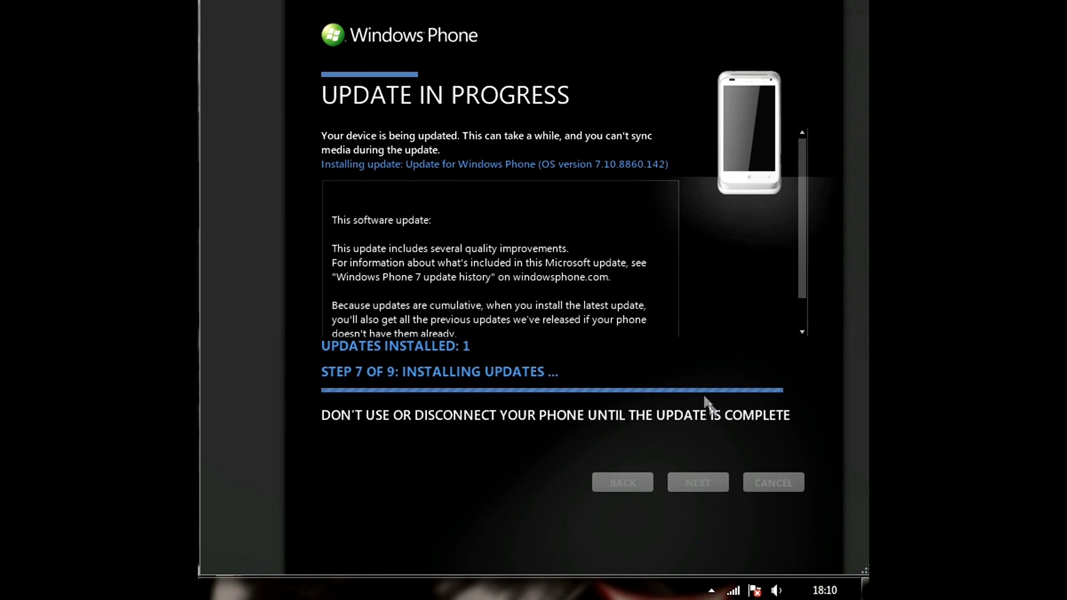
mouse_move(738, 587)
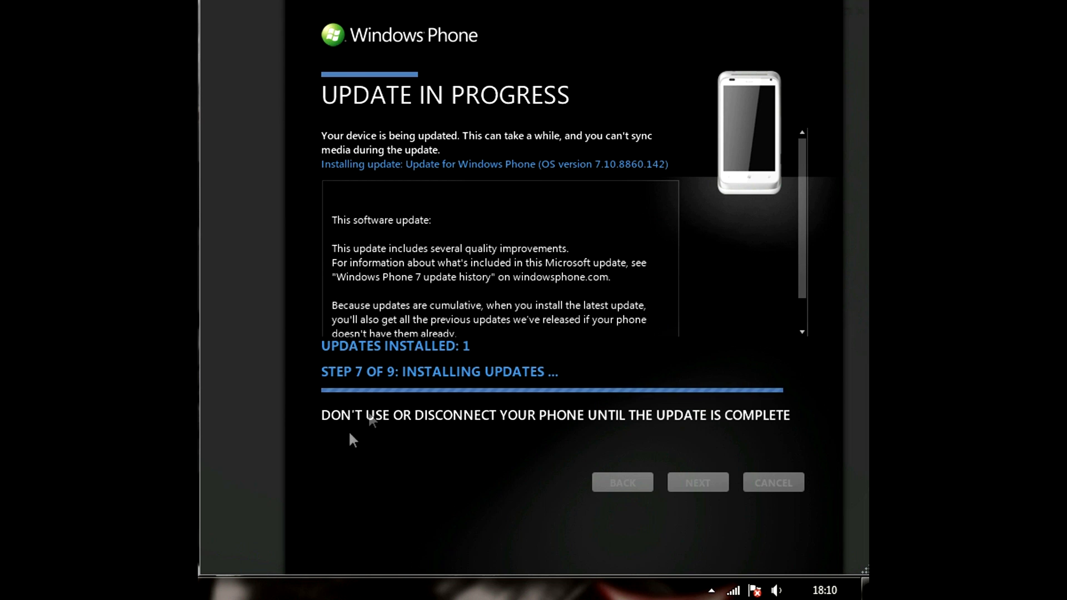
mouse_move(644, 431)
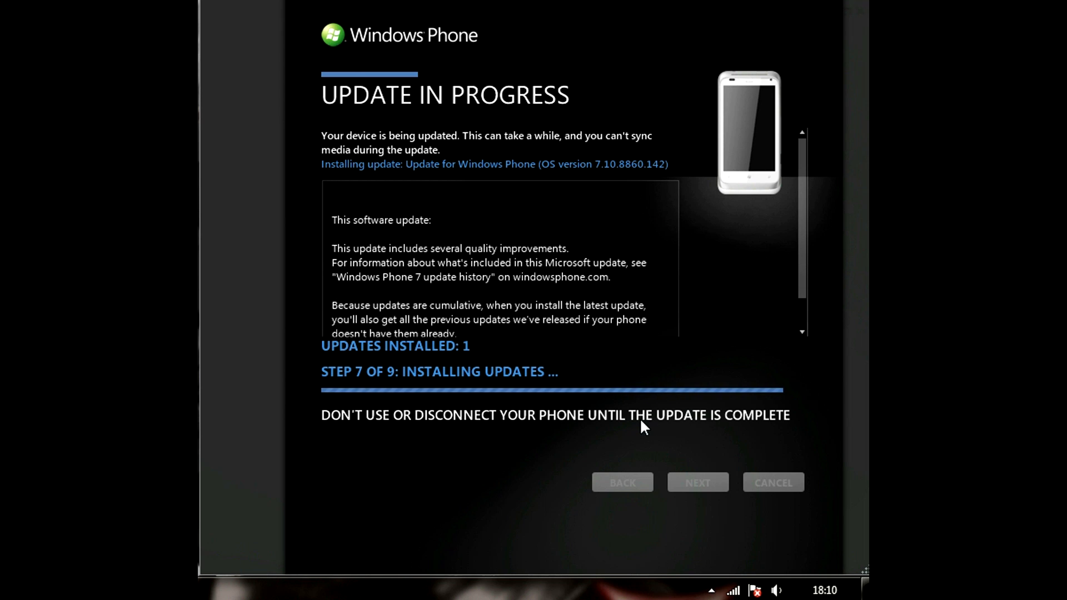
mouse_move(763, 405)
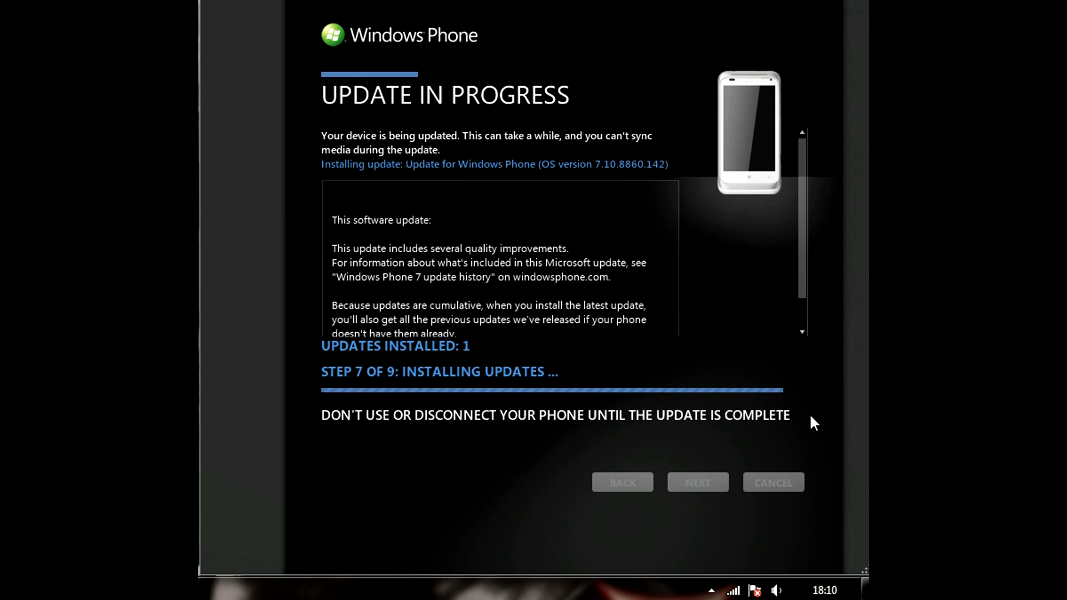
mouse_move(801, 405)
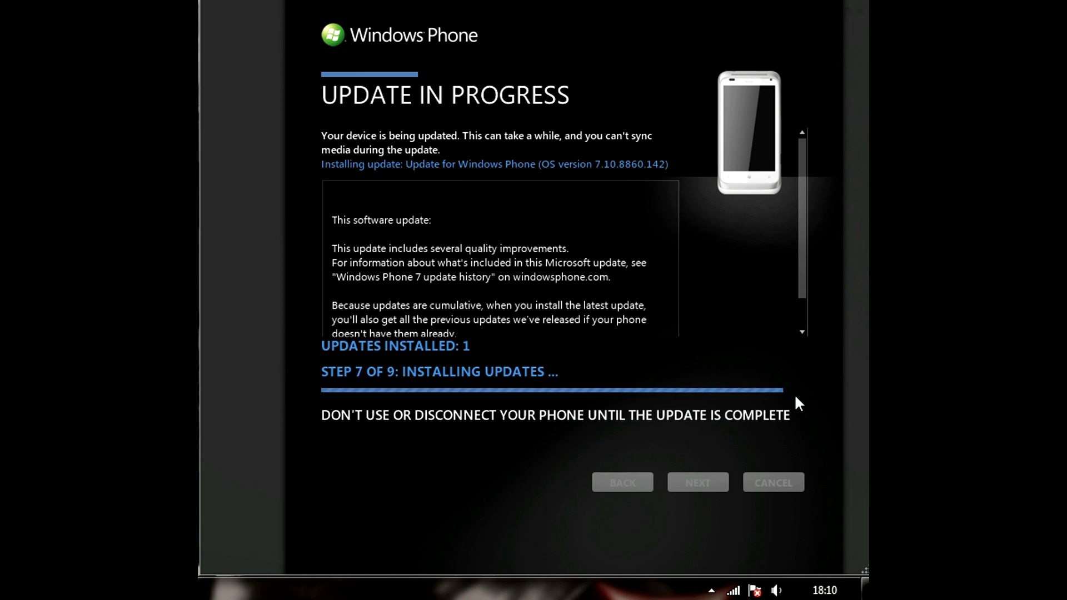
mouse_move(797, 418)
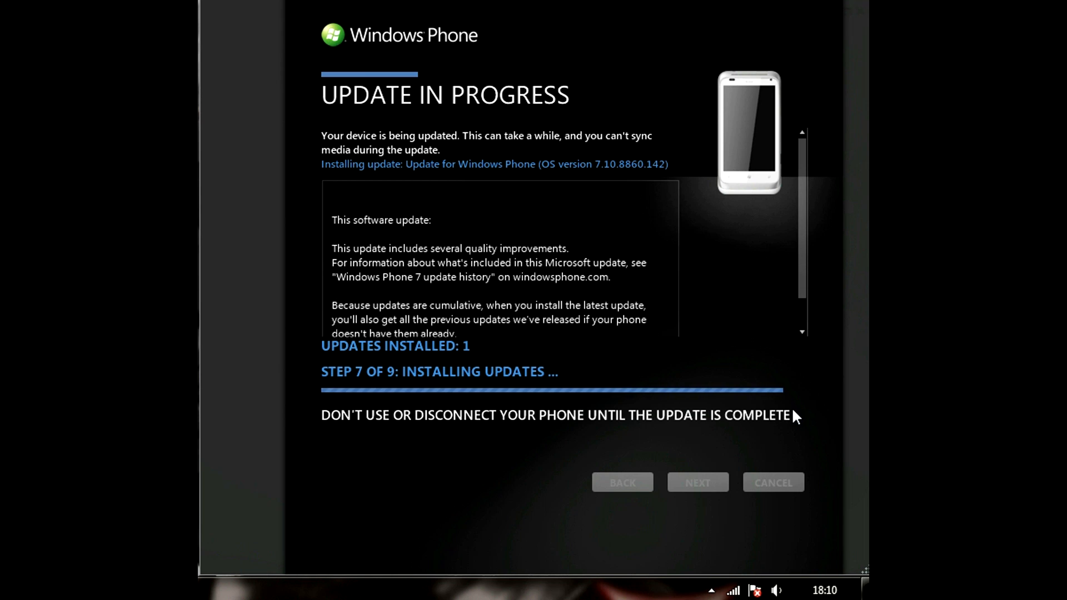
mouse_move(769, 436)
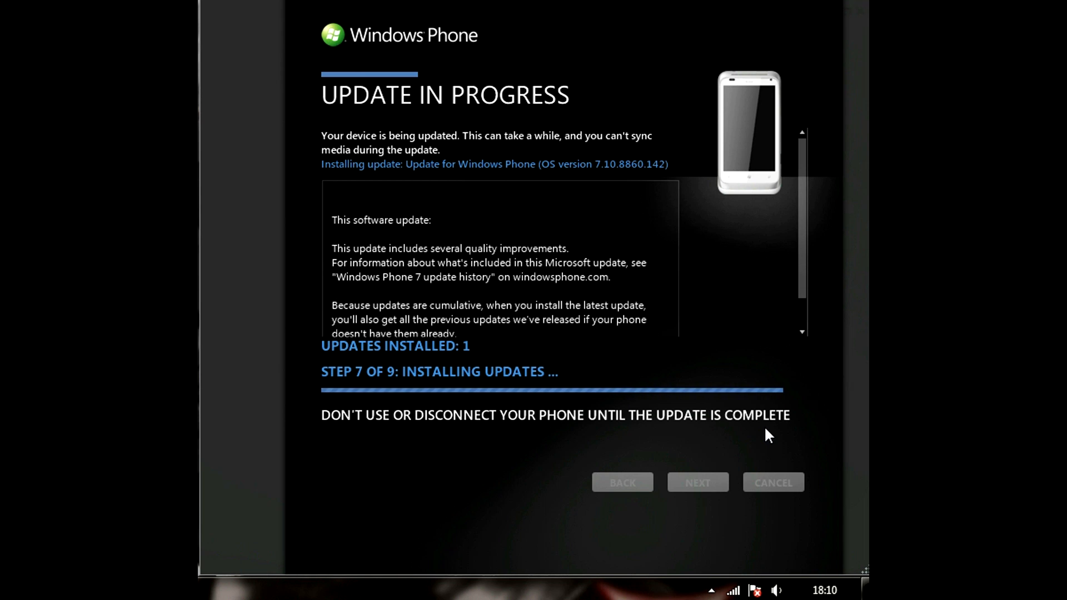
mouse_move(746, 359)
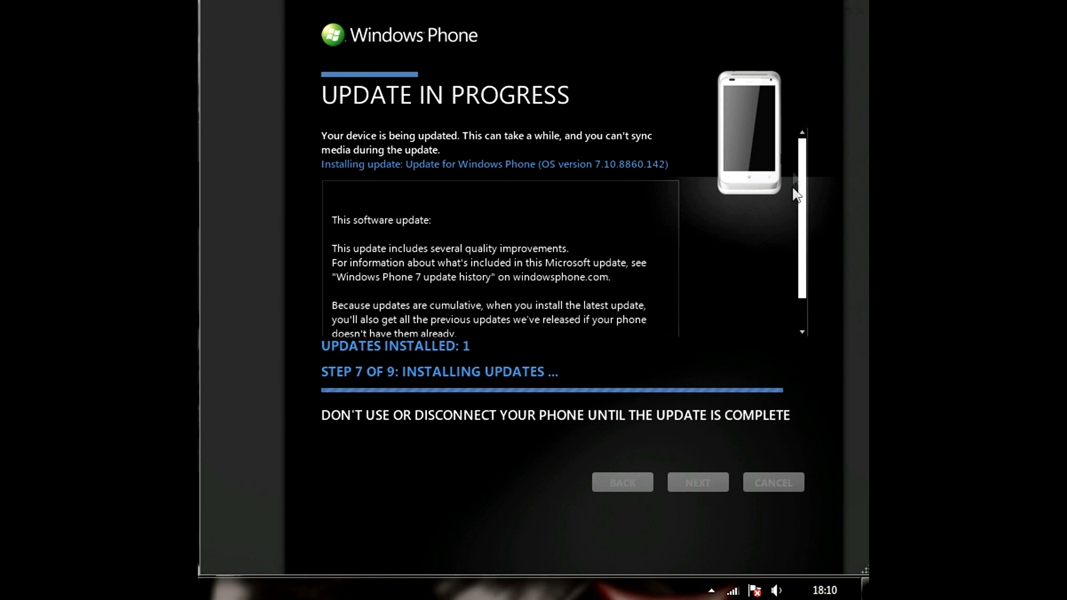
mouse_move(643, 355)
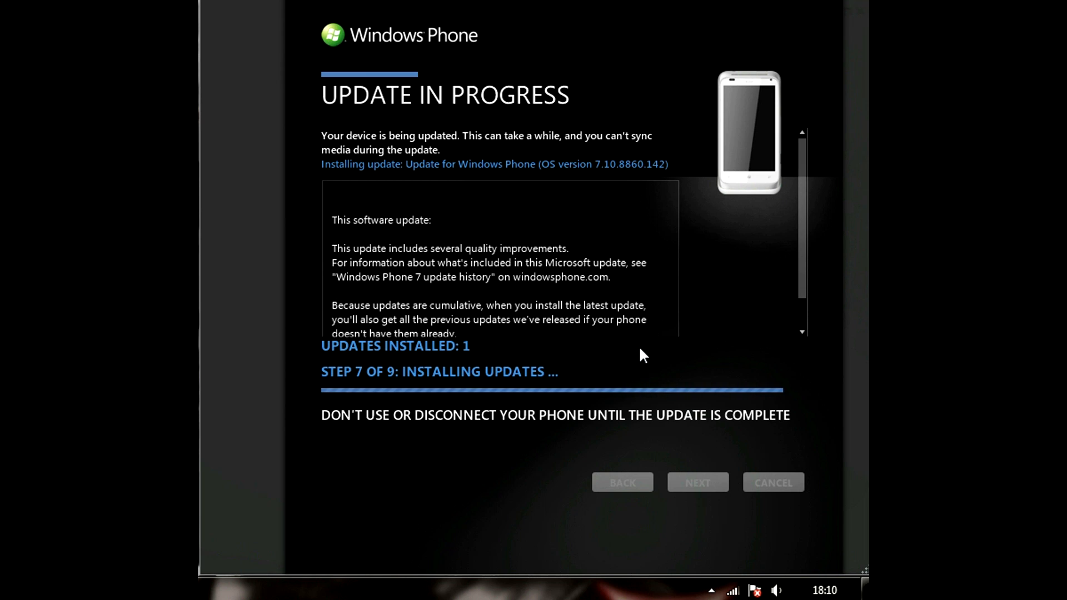
mouse_move(631, 411)
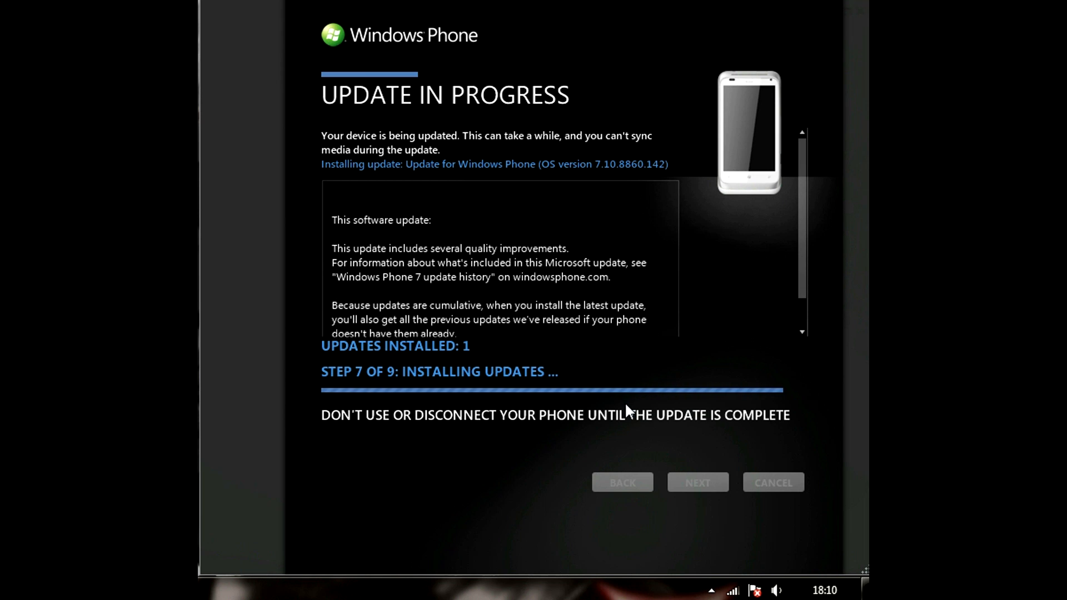
mouse_move(633, 409)
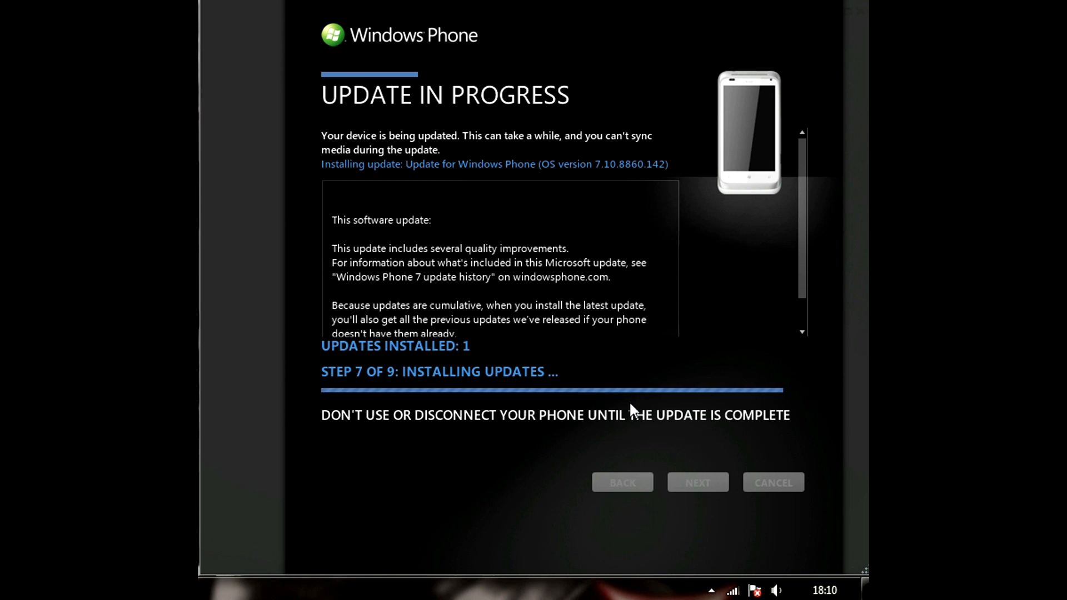
mouse_move(639, 401)
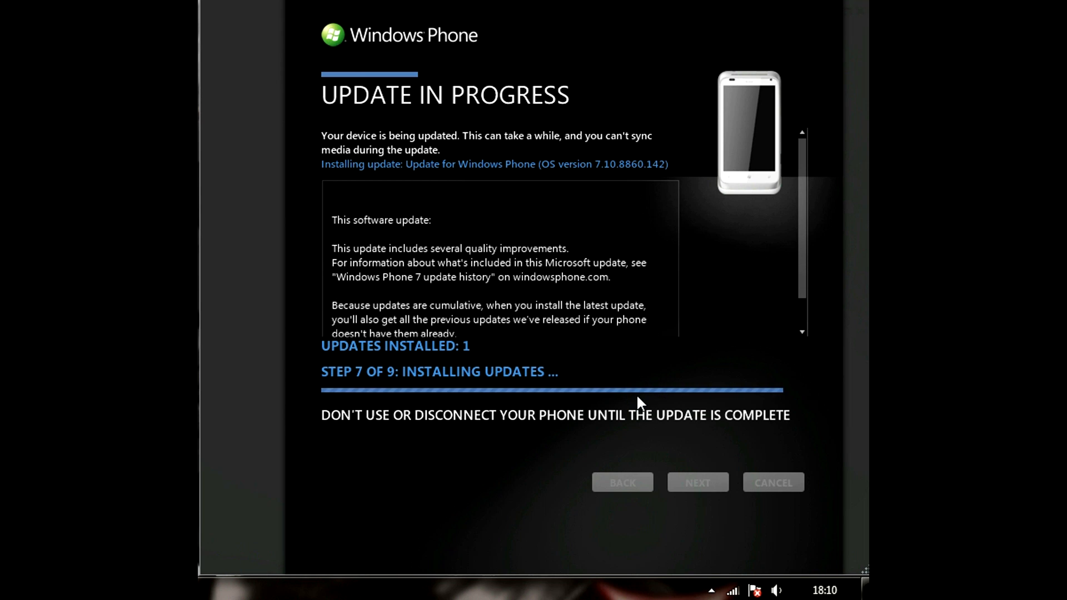
mouse_move(647, 406)
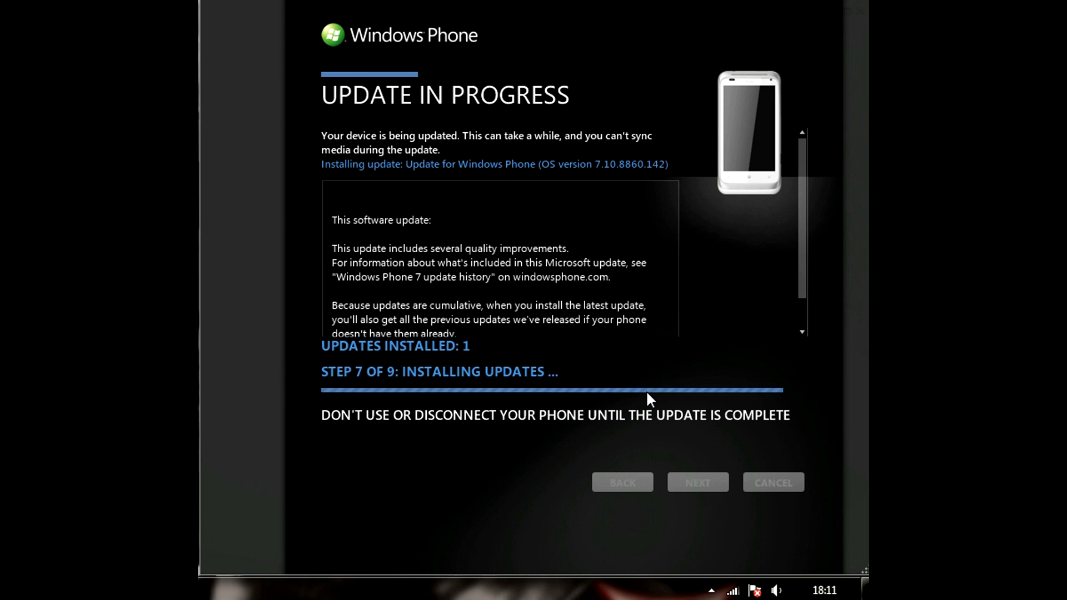
mouse_move(651, 406)
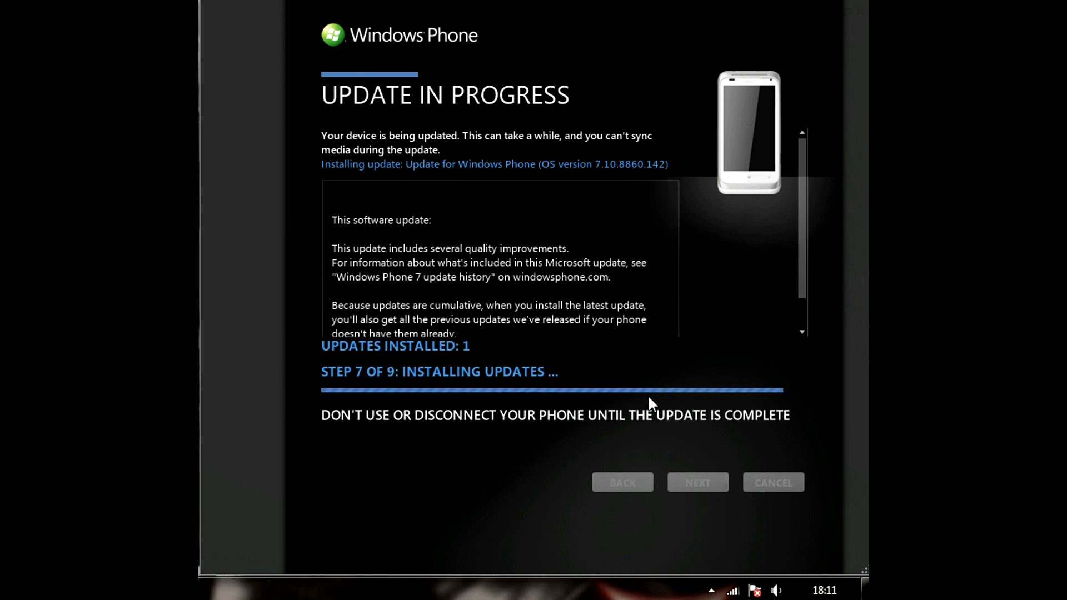
mouse_move(692, 447)
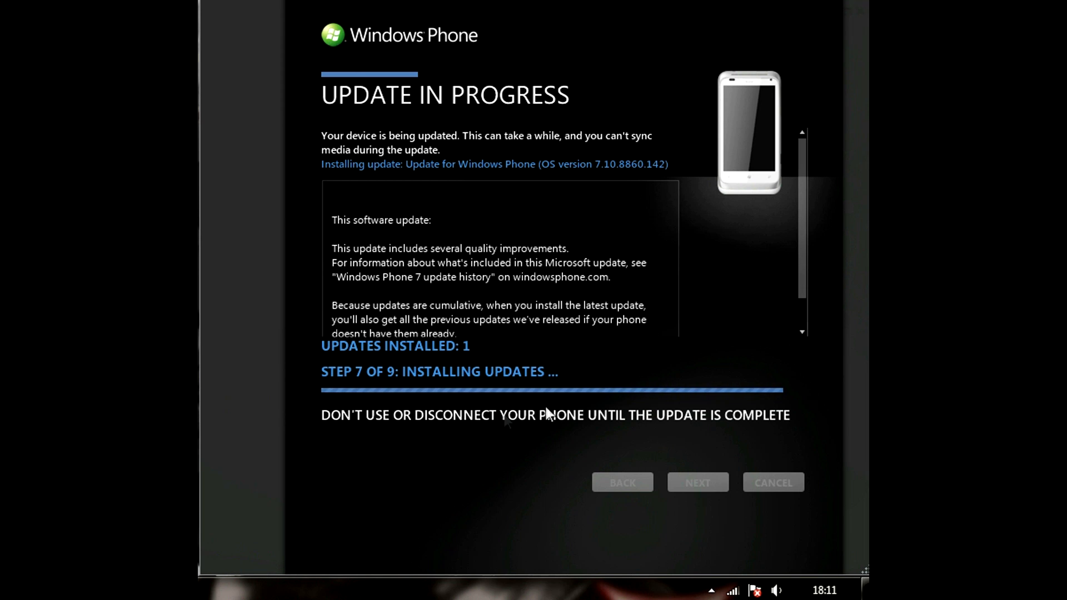
mouse_move(321, 522)
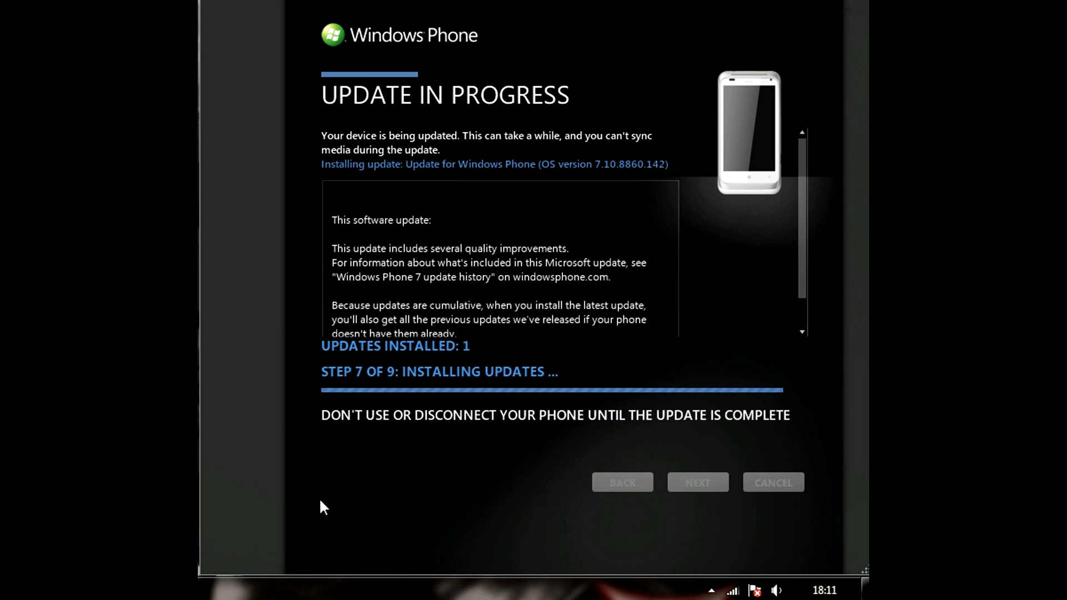
mouse_move(719, 469)
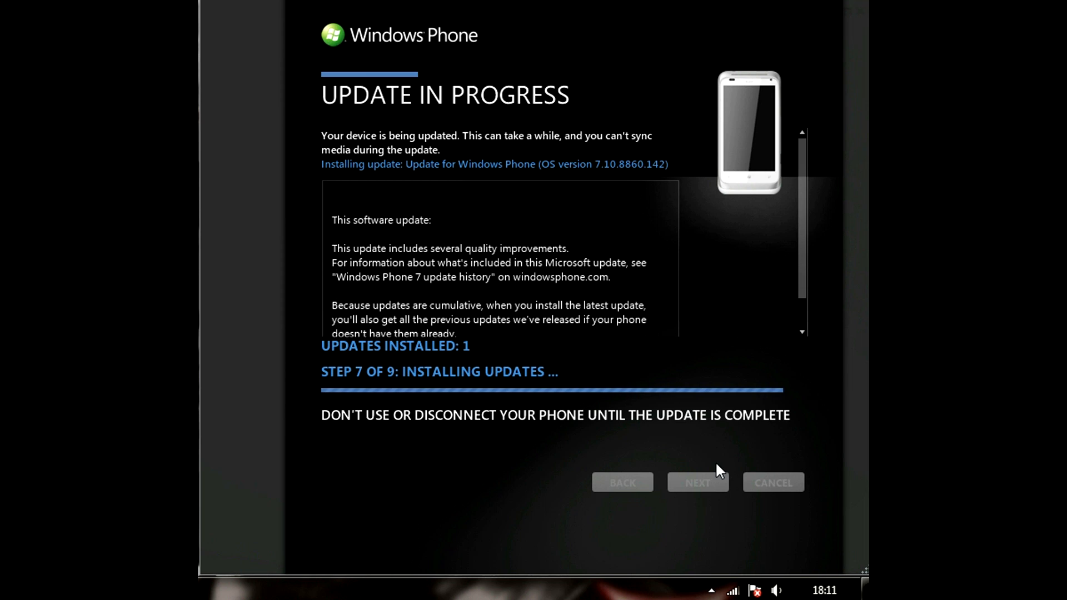
mouse_move(559, 462)
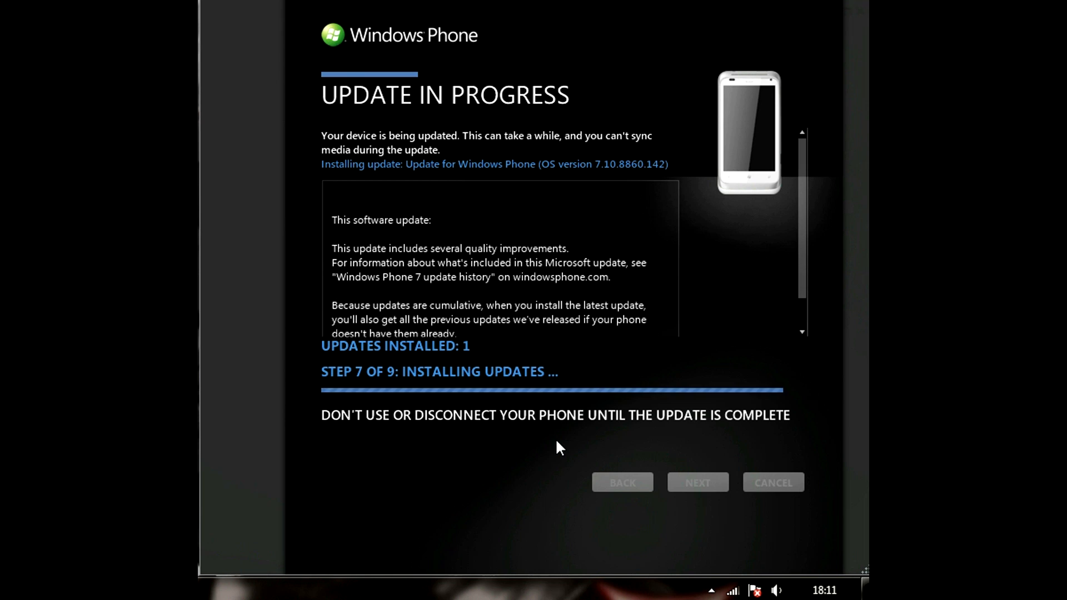
mouse_move(604, 449)
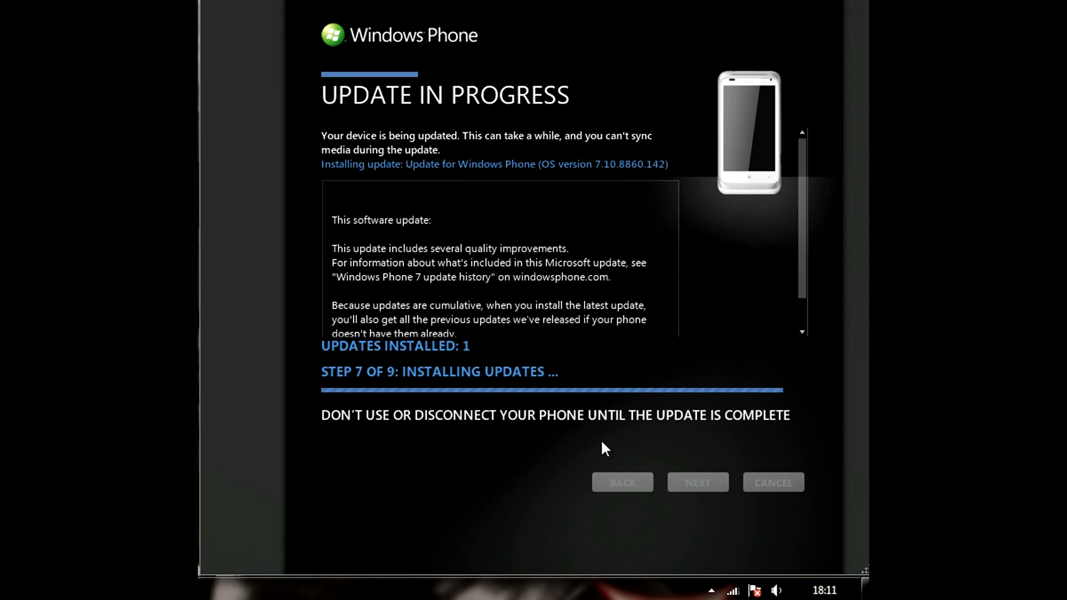
mouse_move(532, 343)
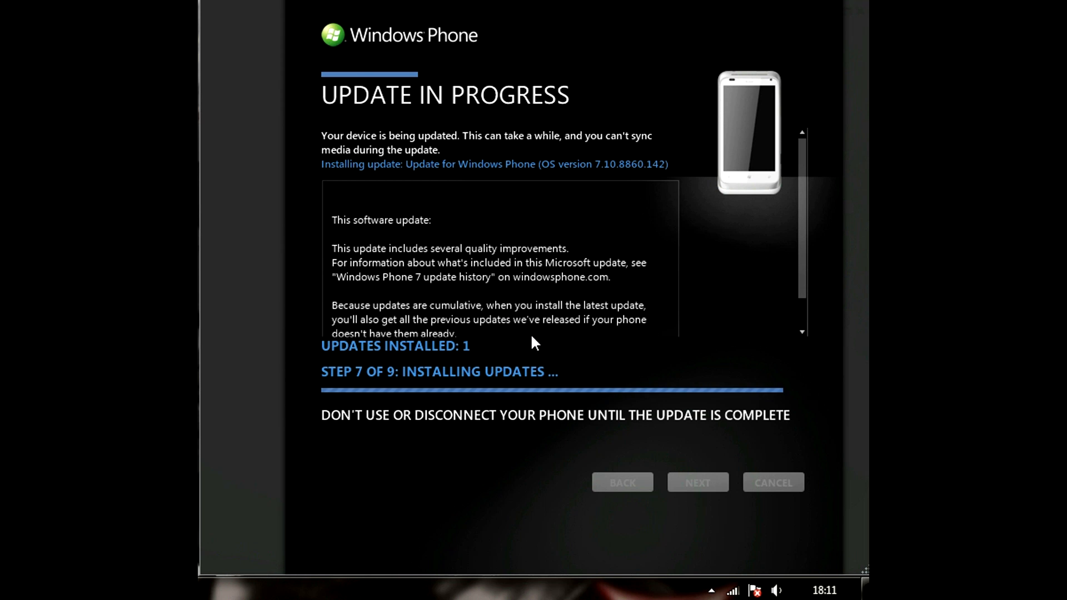
mouse_move(647, 513)
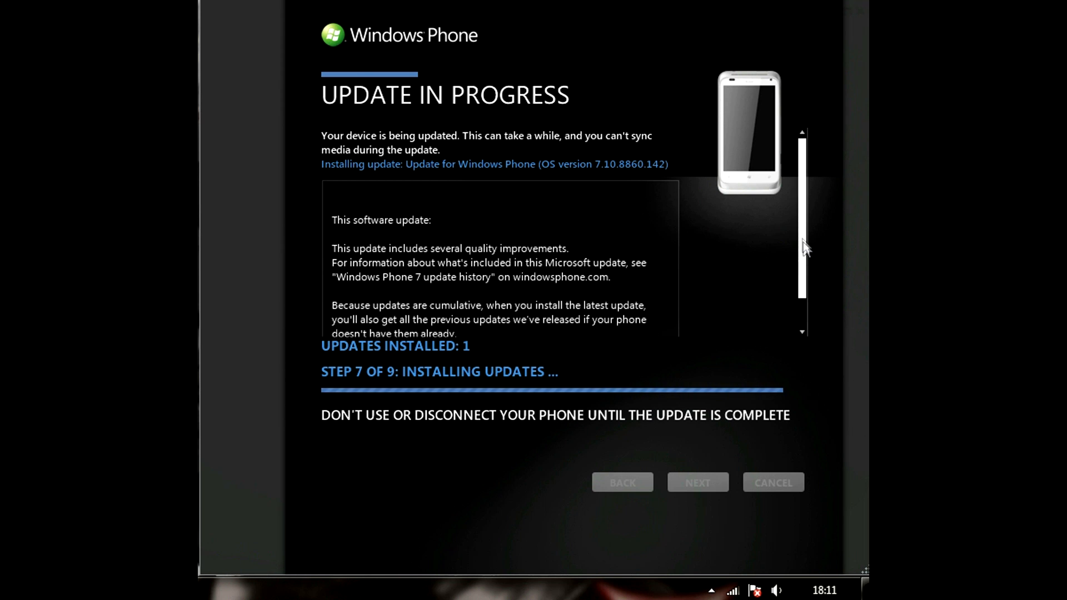
scroll("down", 3)
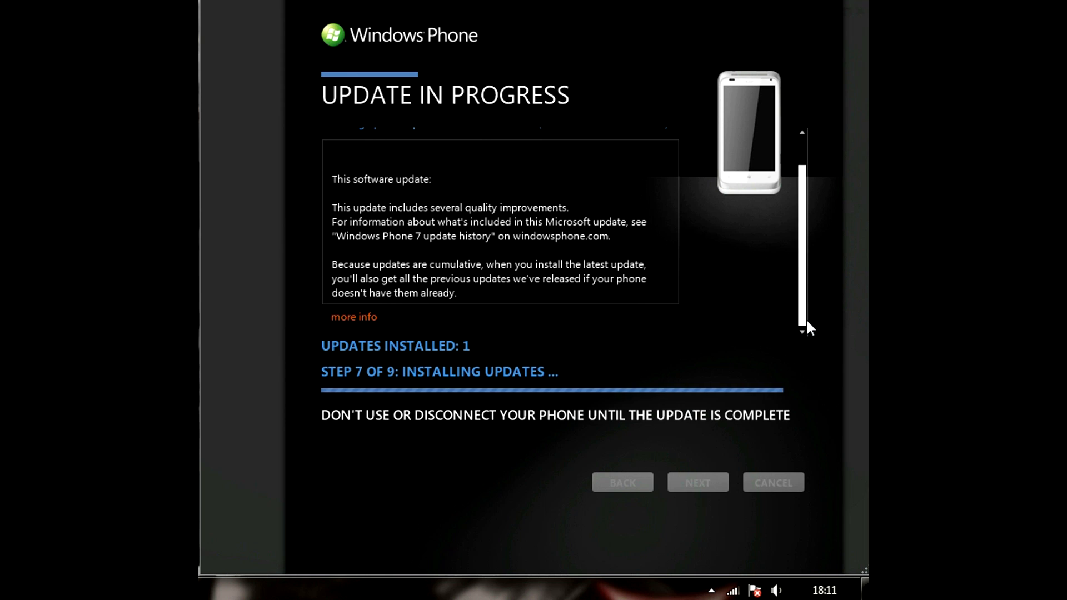
mouse_move(816, 306)
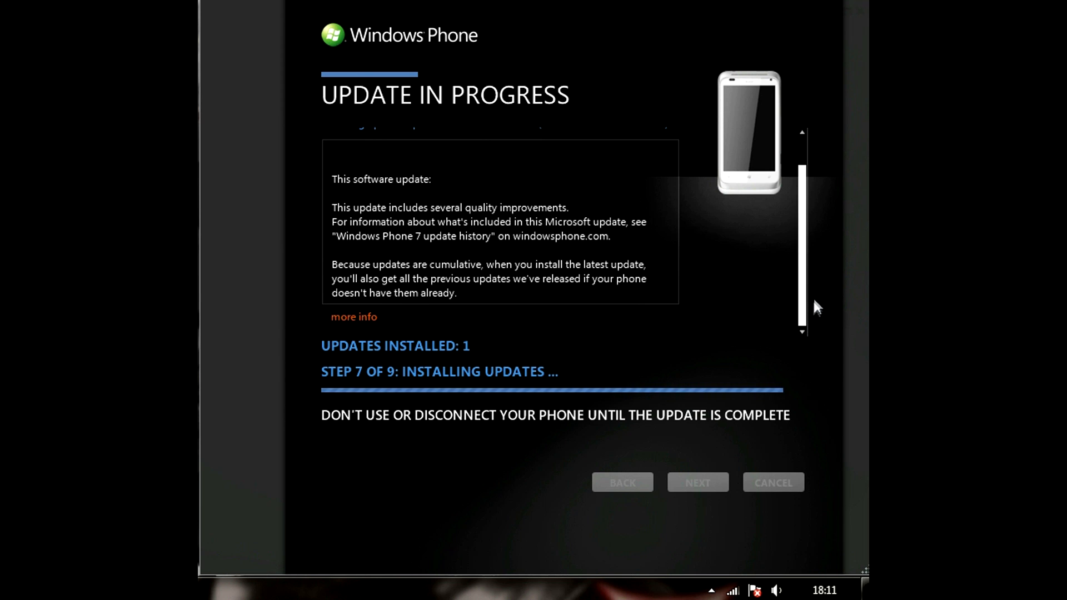
mouse_move(834, 293)
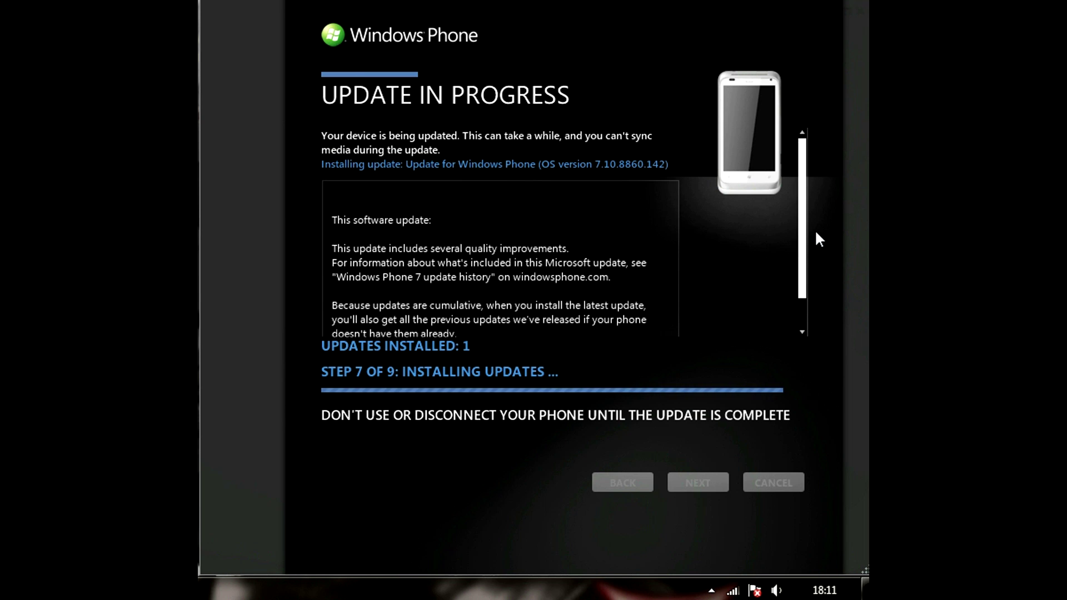
mouse_move(809, 249)
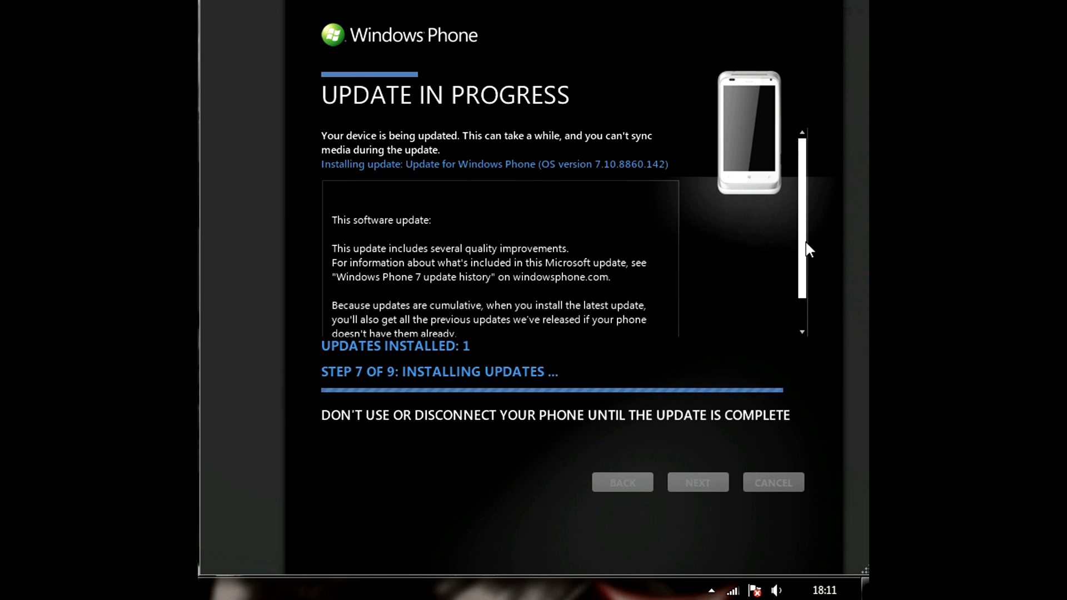
mouse_move(802, 249)
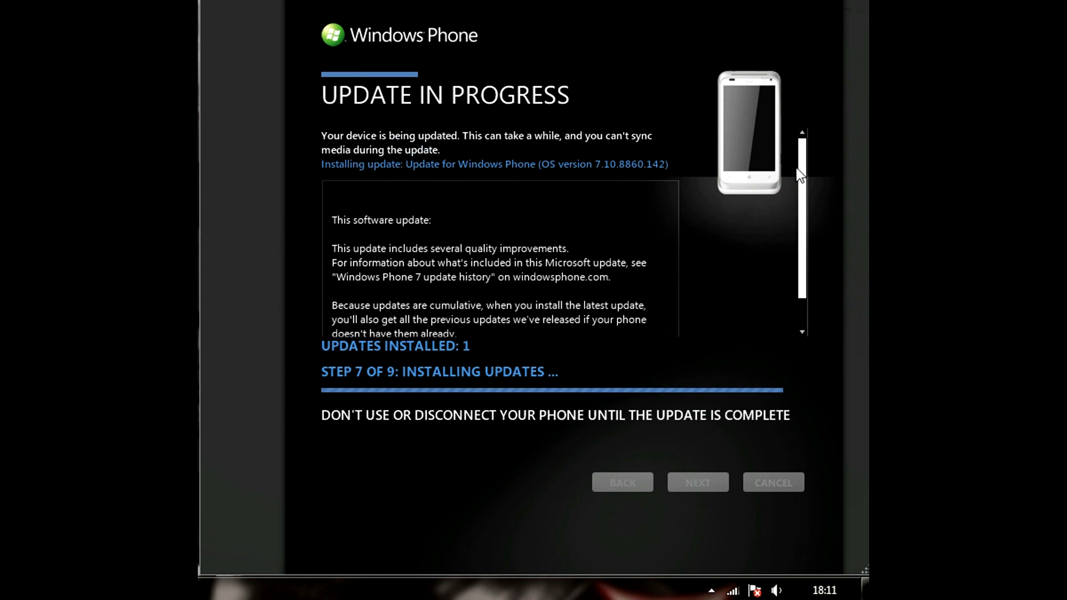
mouse_move(823, 278)
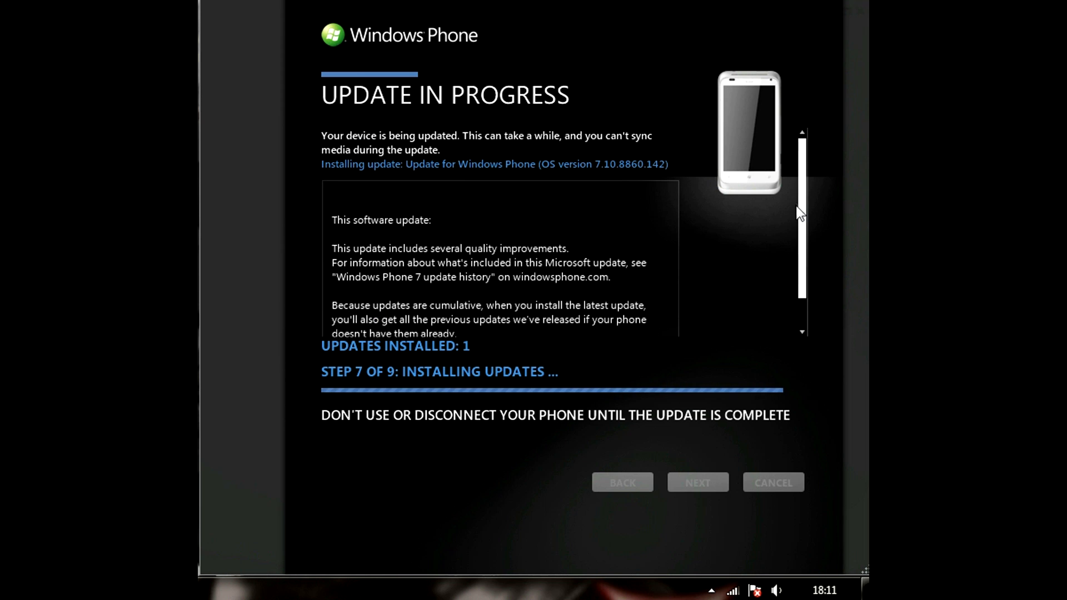
mouse_move(634, 217)
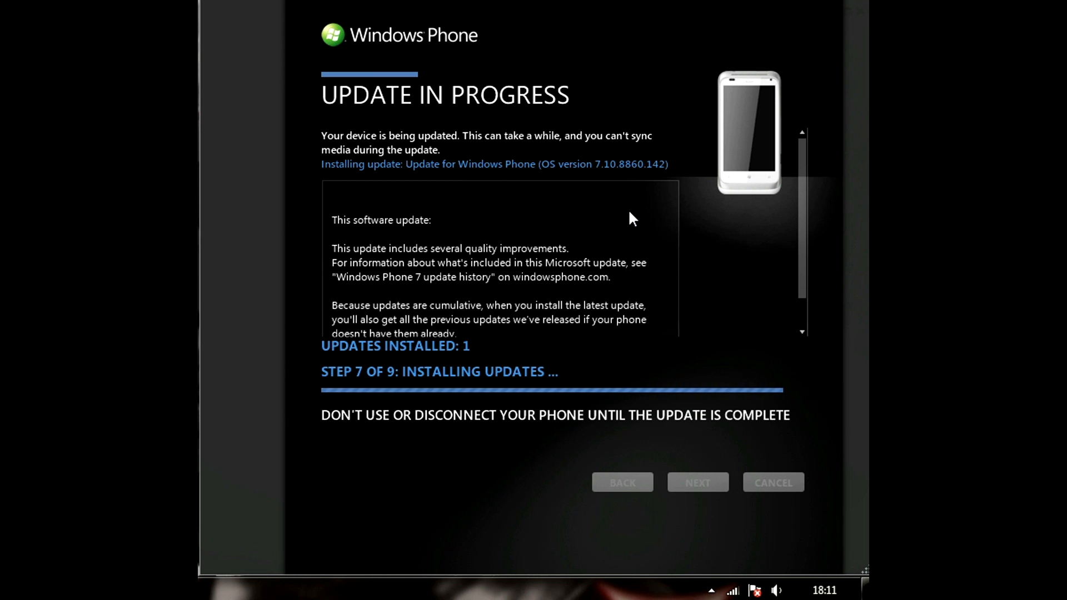
mouse_move(634, 225)
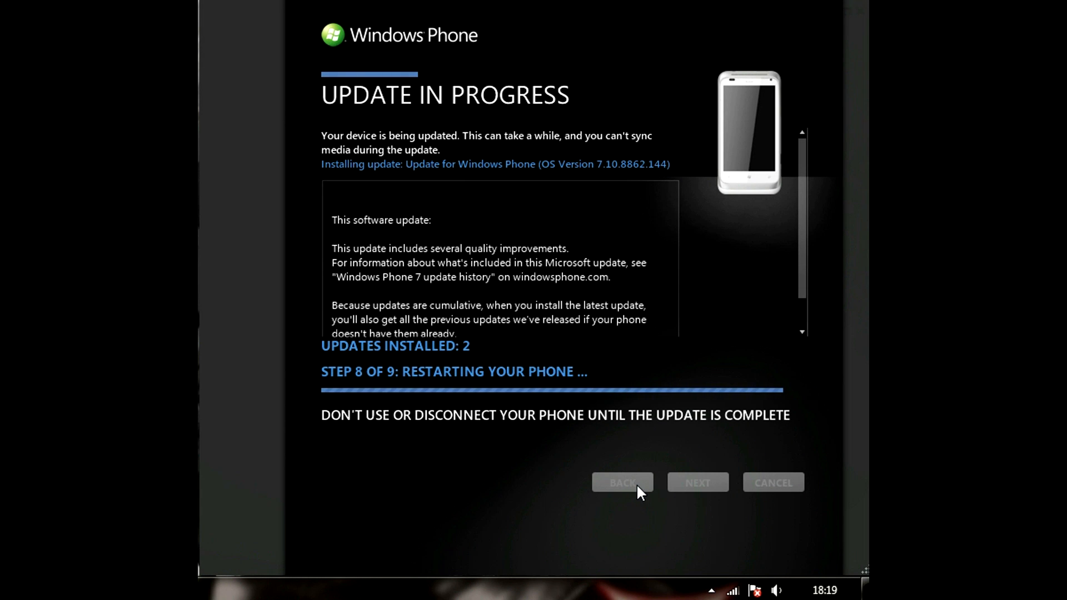
mouse_move(599, 515)
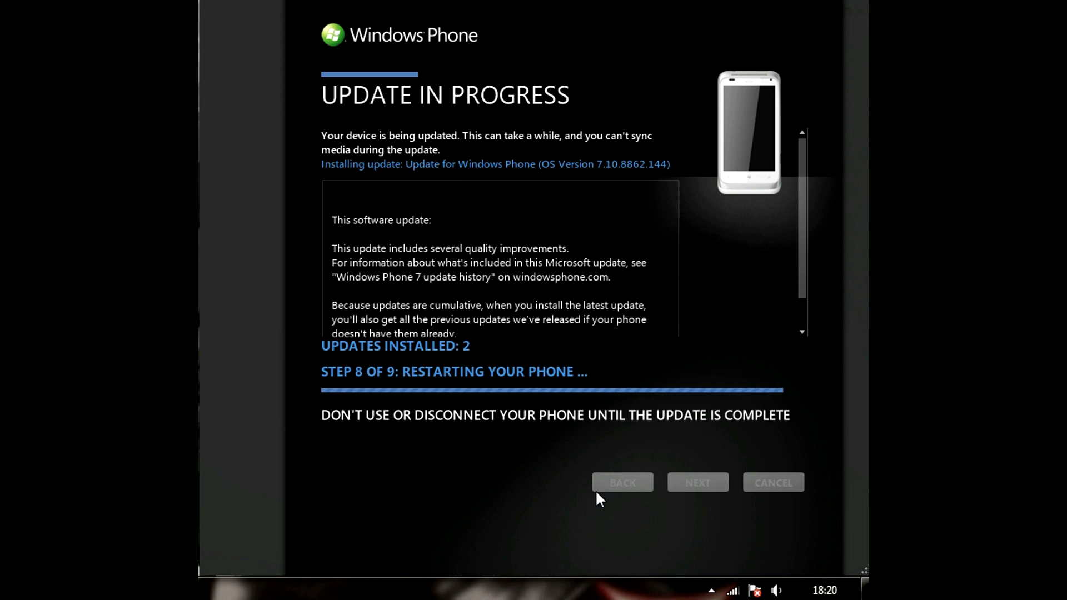
mouse_move(619, 420)
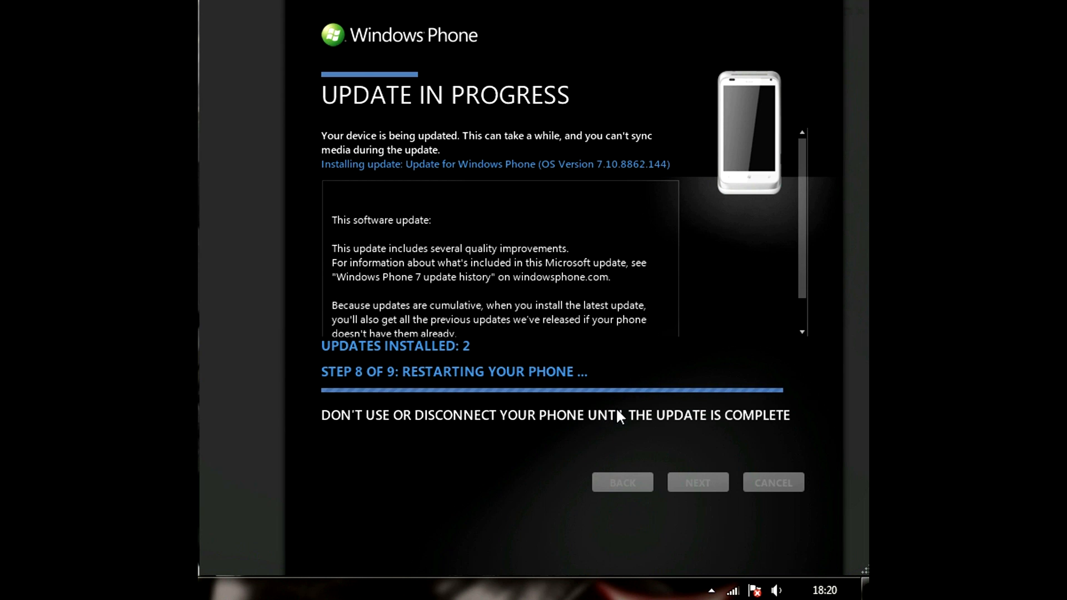
mouse_move(779, 557)
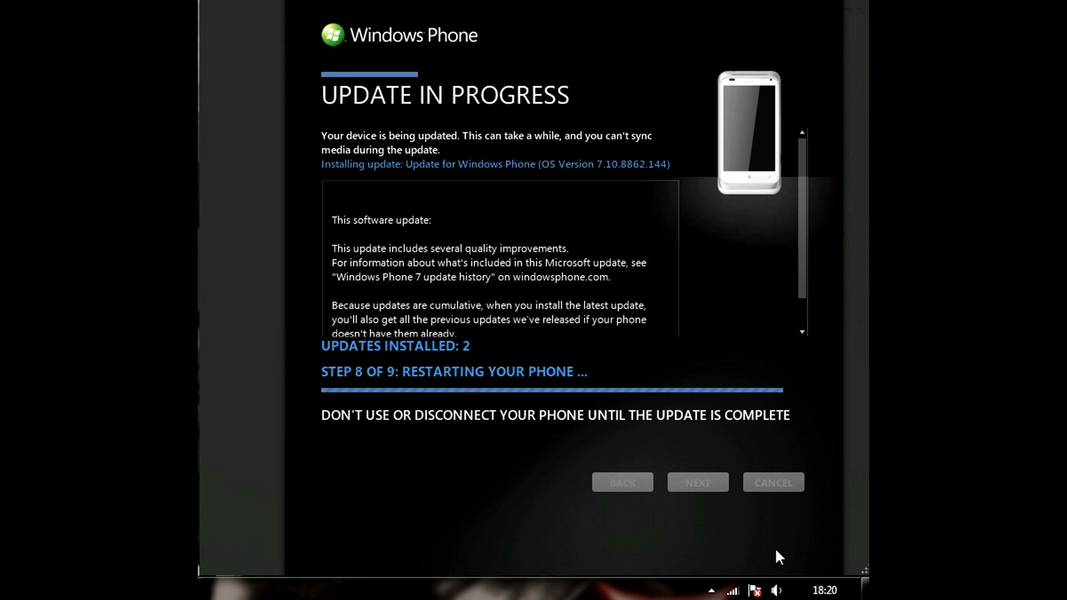
mouse_move(829, 589)
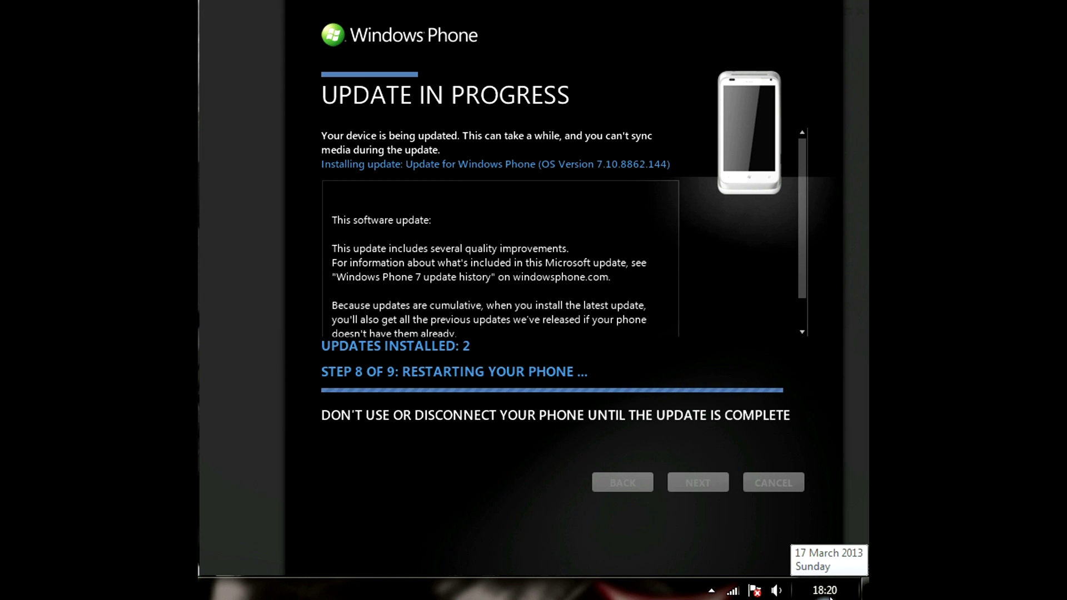
mouse_move(512, 376)
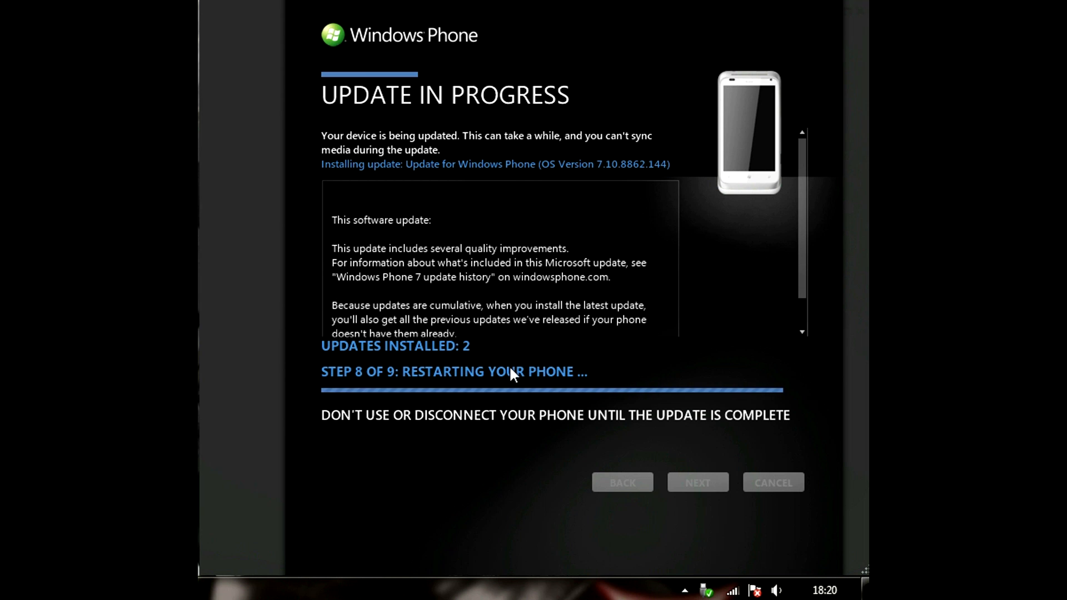
mouse_move(515, 382)
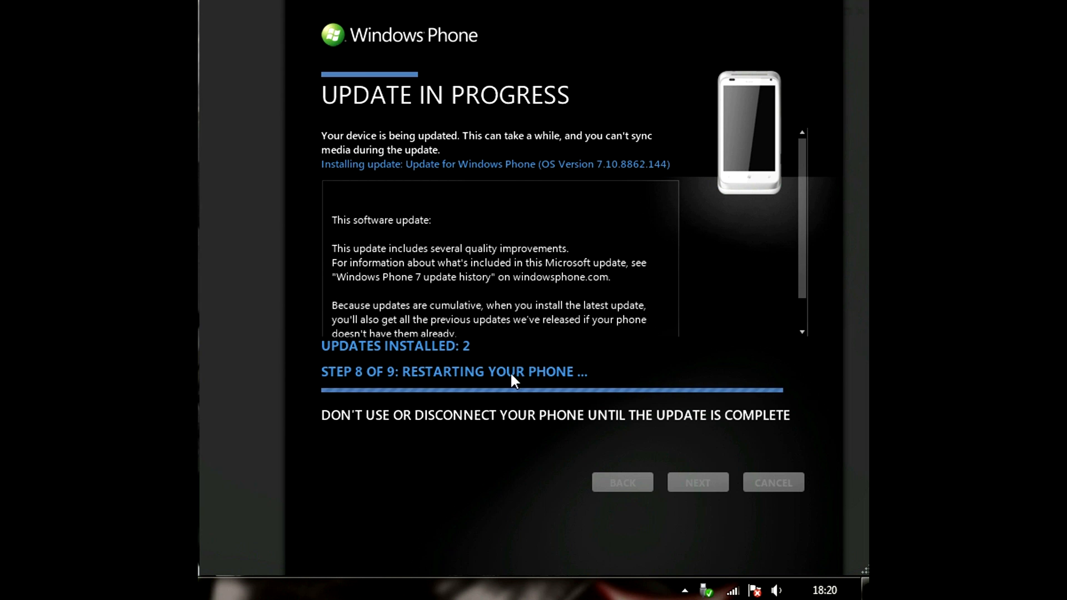
mouse_move(520, 391)
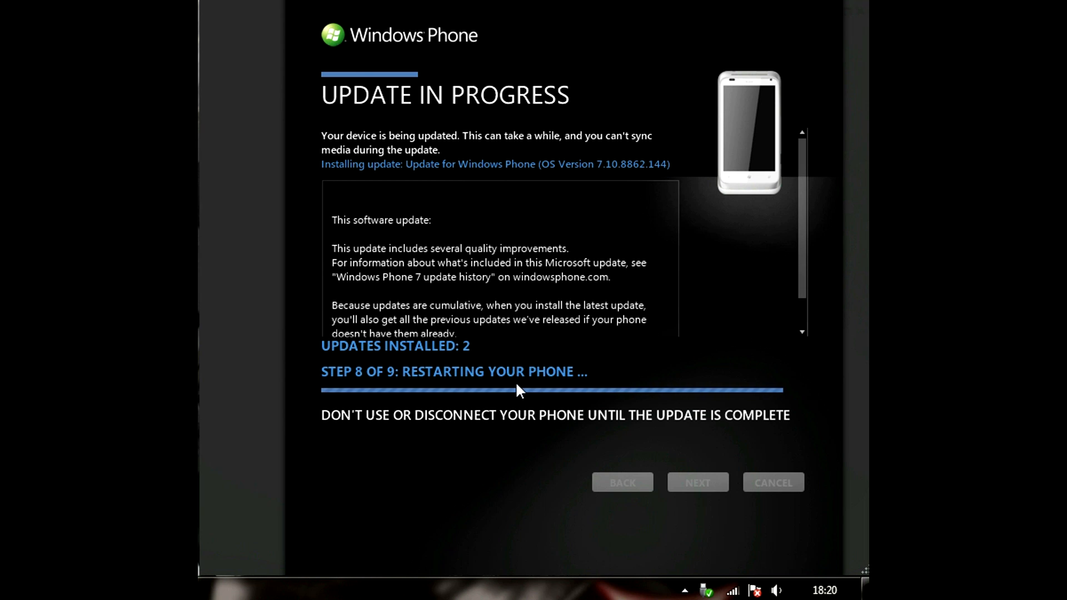
mouse_move(513, 386)
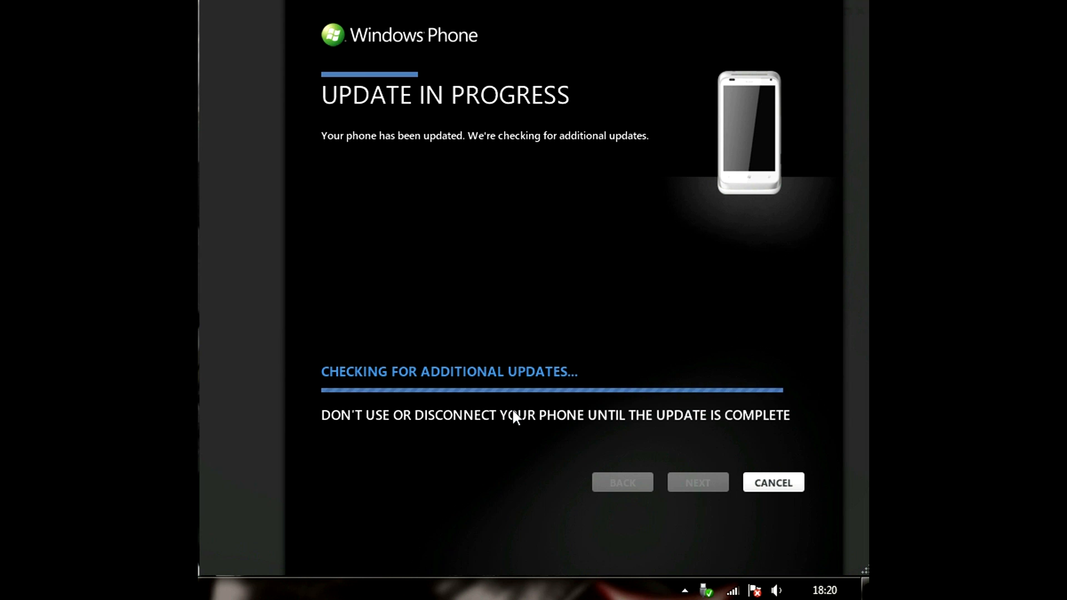
mouse_move(523, 420)
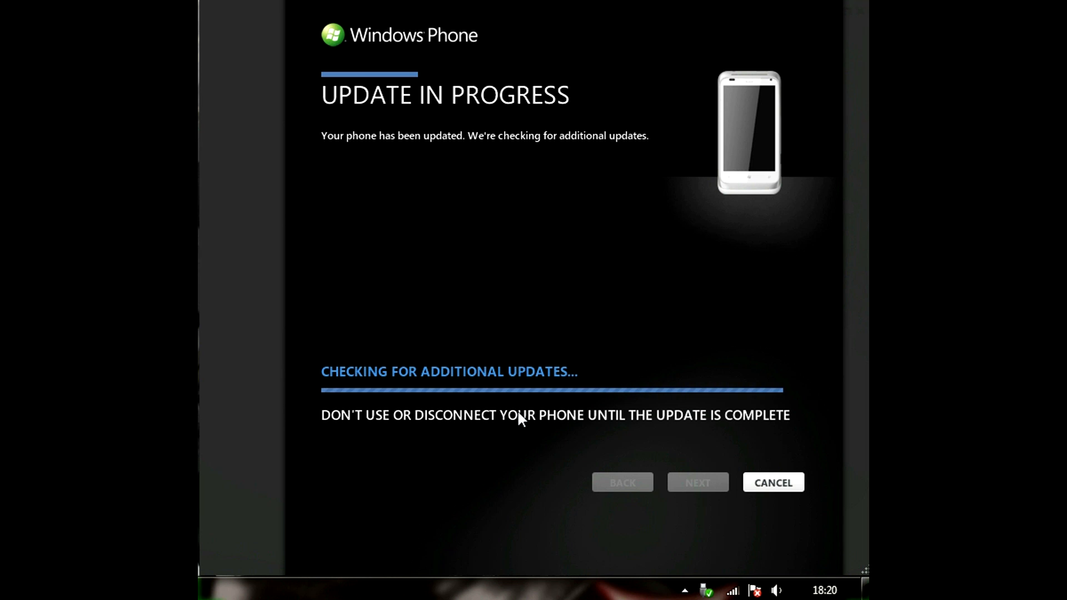
mouse_move(522, 425)
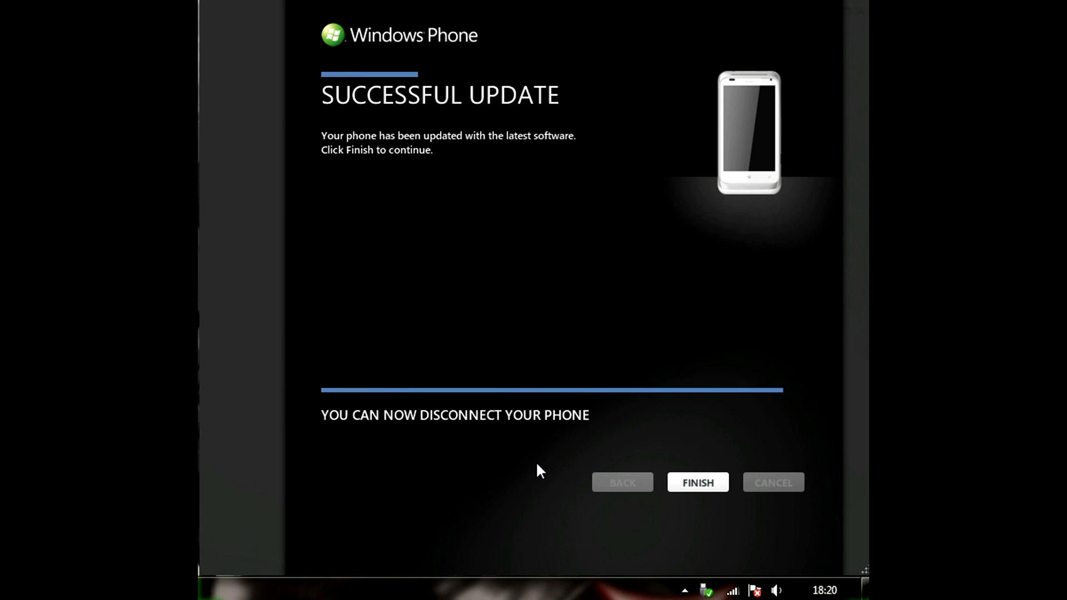
mouse_move(343, 168)
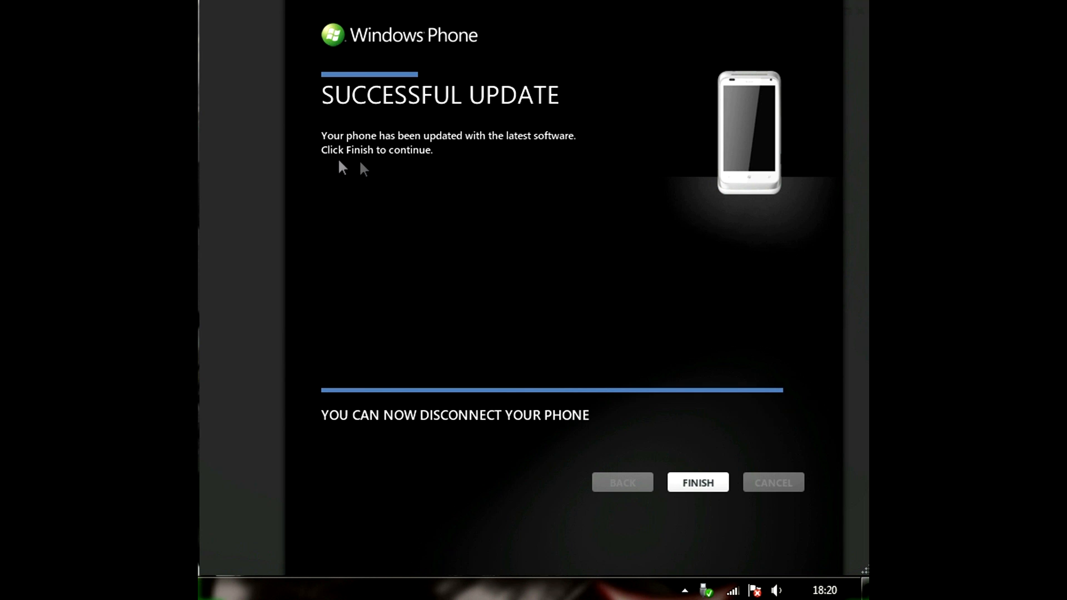
mouse_move(582, 447)
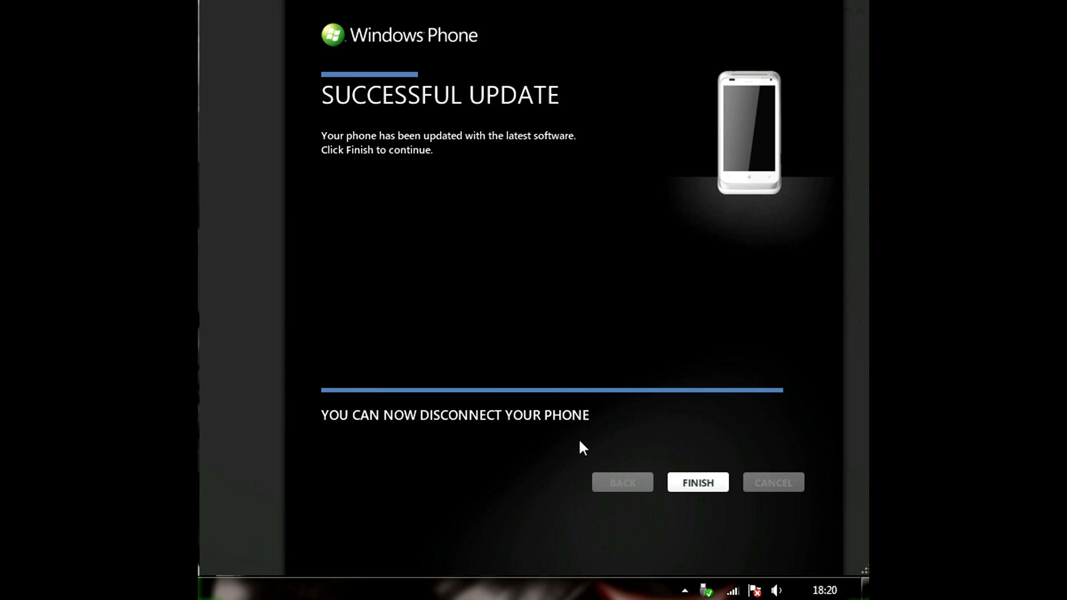
Finish the Successful Update wizard and return to the video collection
left_click(698, 483)
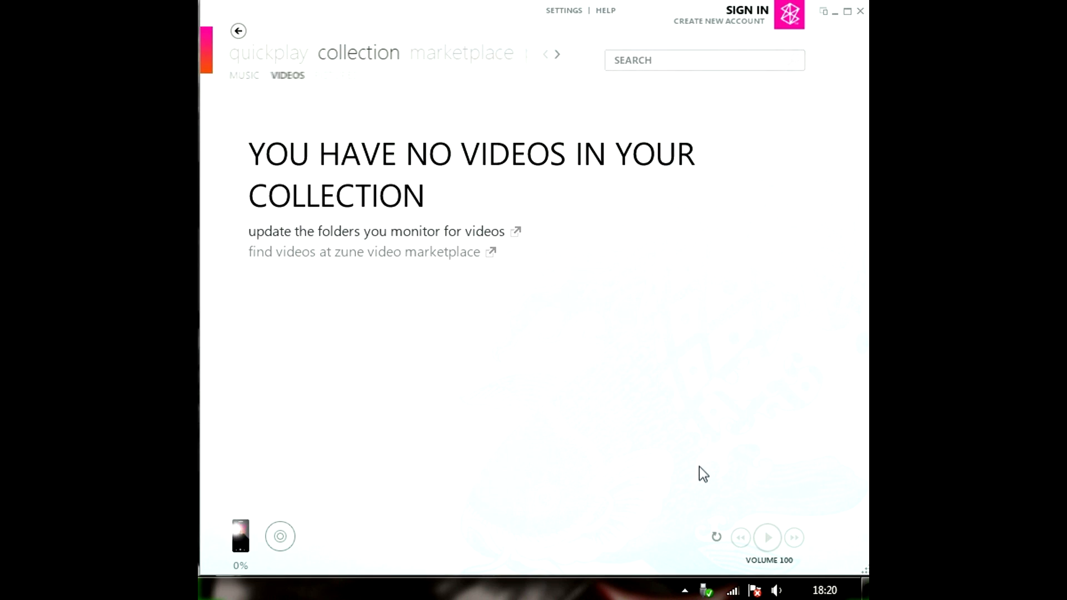
View Settings > Phone > Update, showing the phone up to date at 7.10 (8862)
left_click(562, 10)
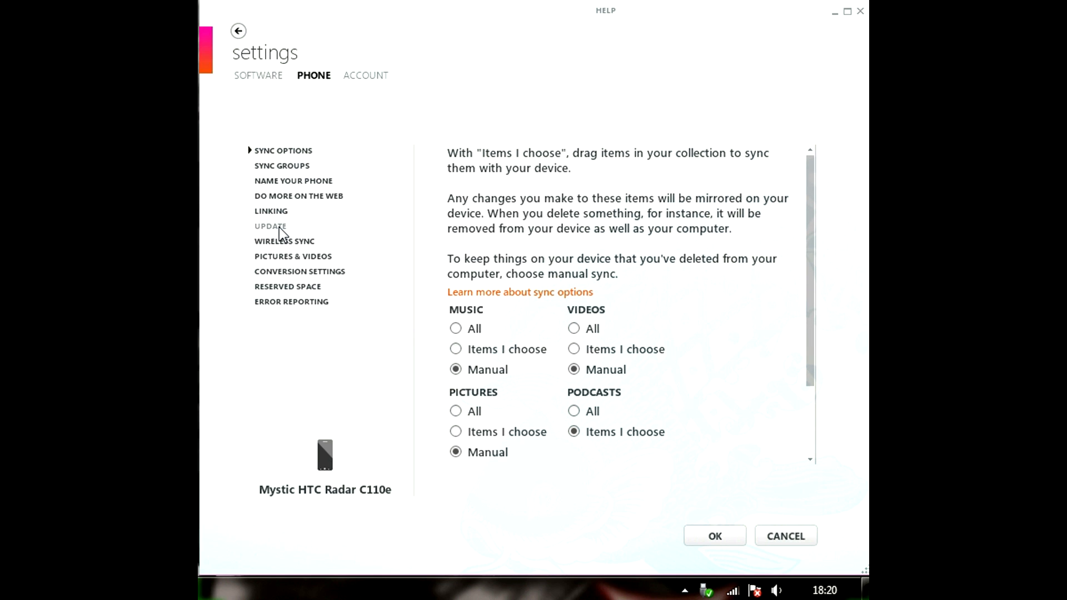
left_click(267, 227)
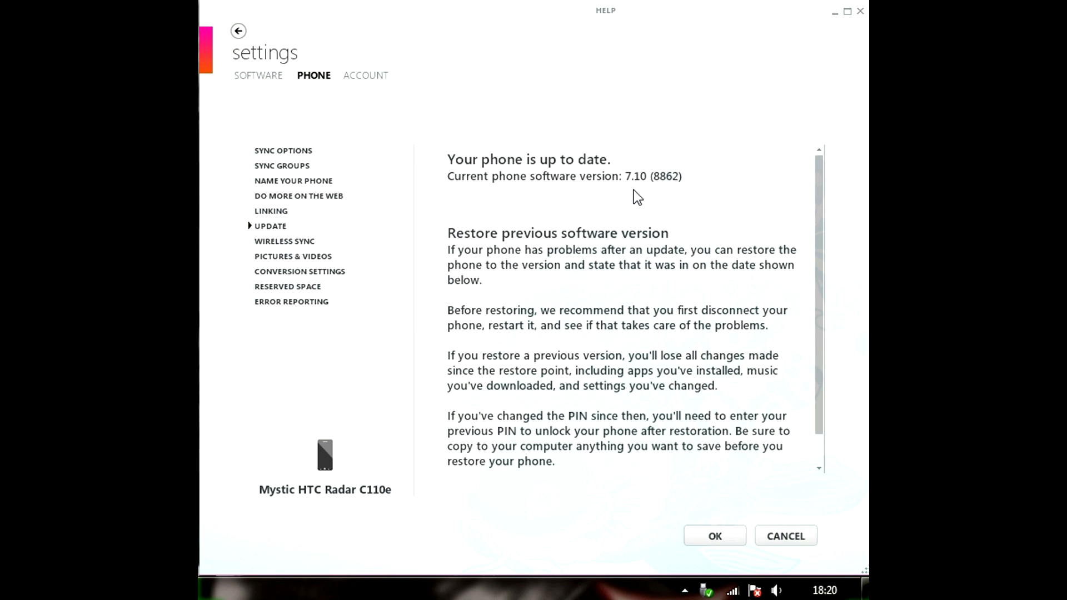
mouse_move(684, 195)
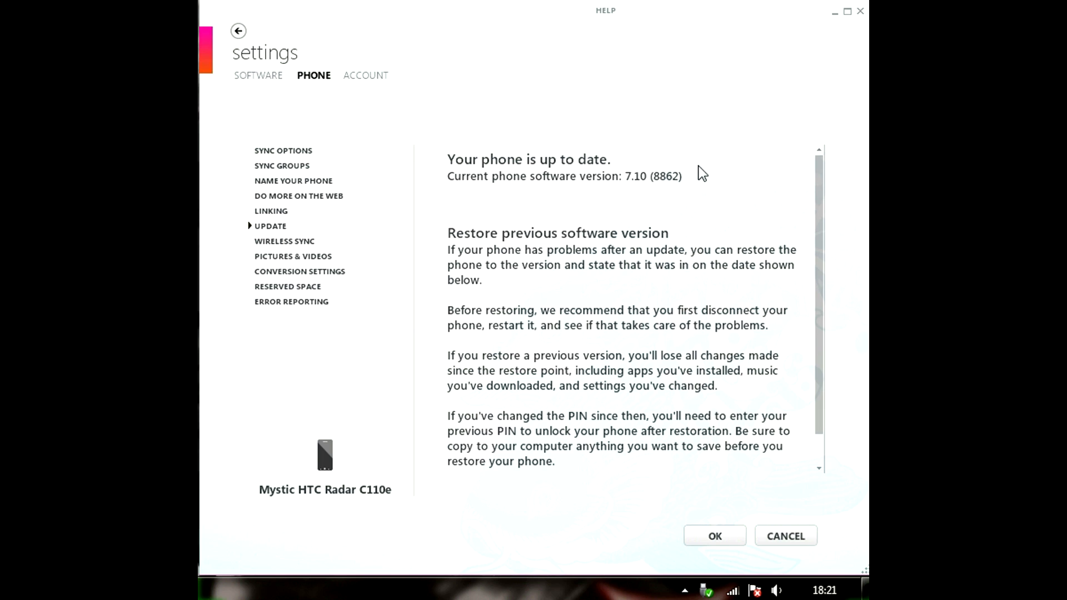
mouse_move(653, 364)
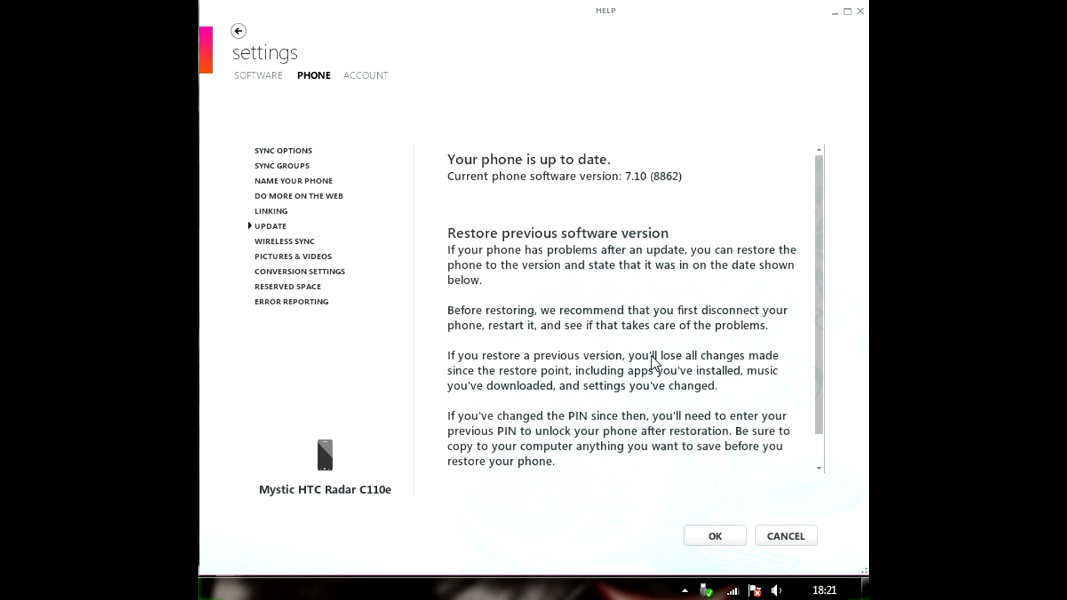